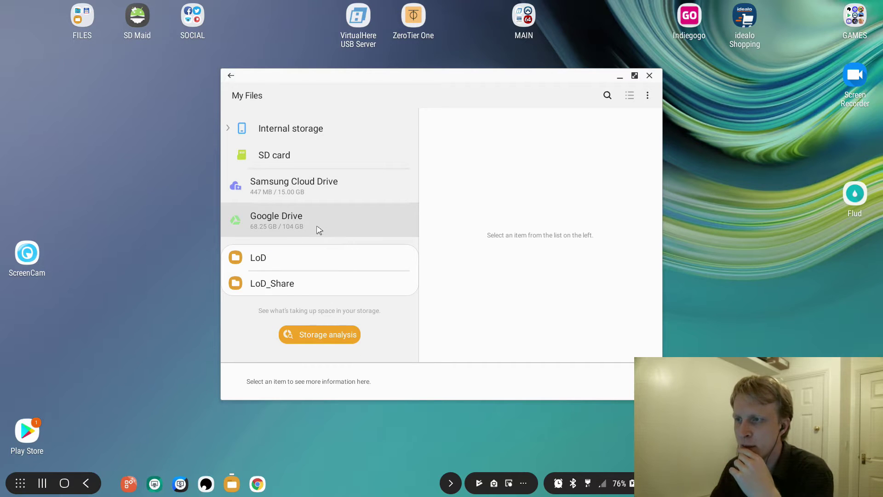
# - Select the MRP Youtube Banner image in Internal storage > Documents and copy it
pyautogui.scroll(-3)
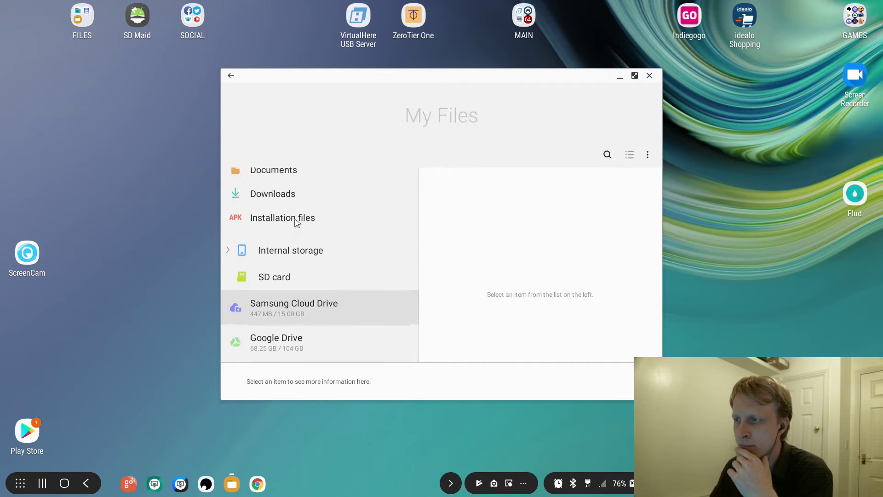
pyautogui.scroll(-3)
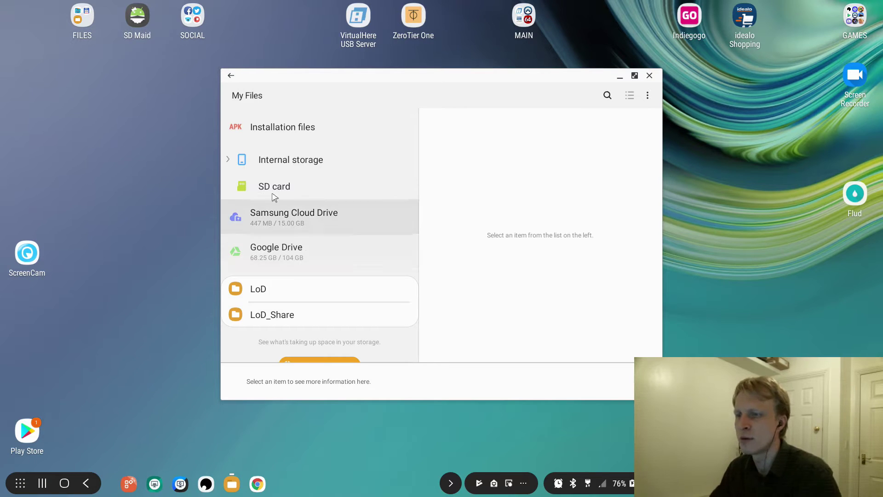
pyautogui.click(290, 160)
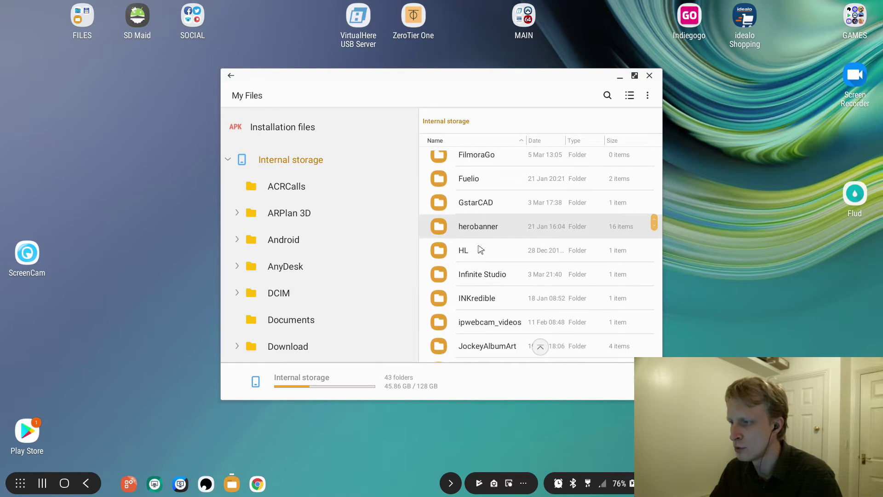
pyautogui.scroll(3)
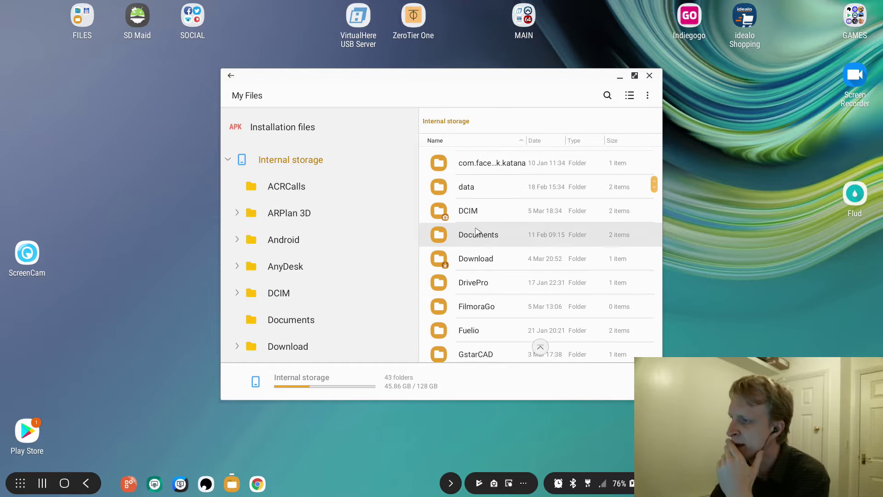
pyautogui.scroll(3)
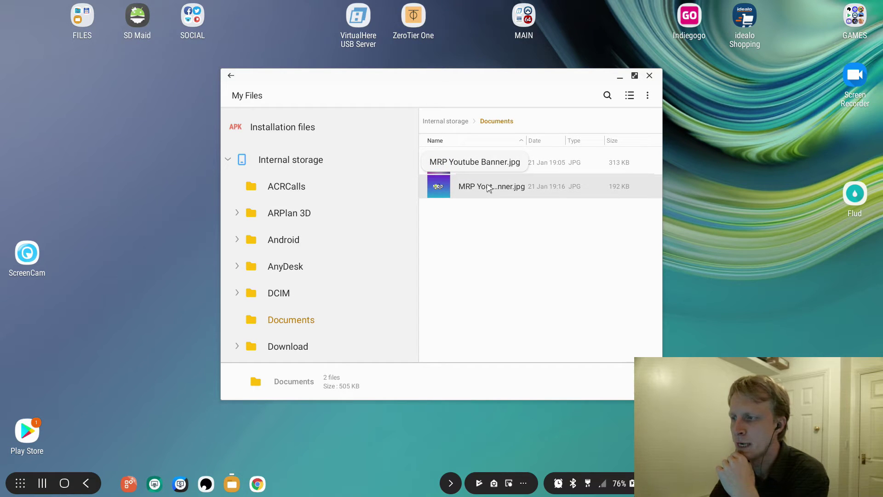
pyautogui.click(491, 186)
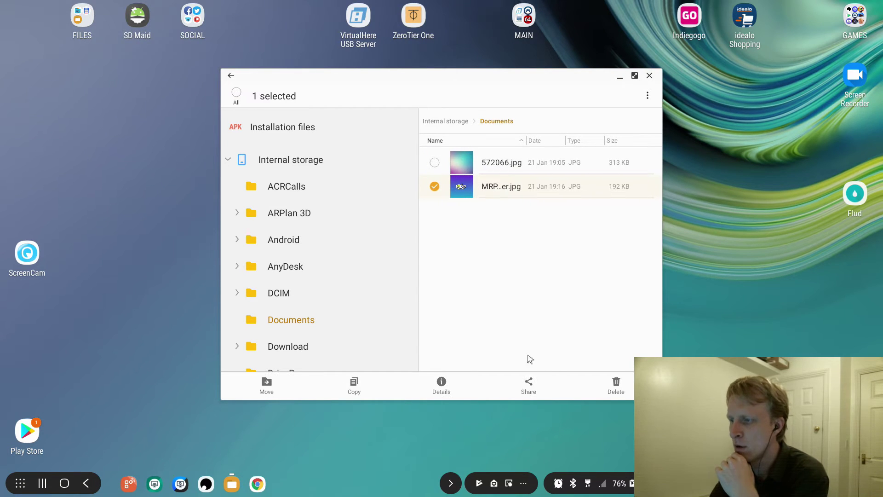
pyautogui.click(354, 385)
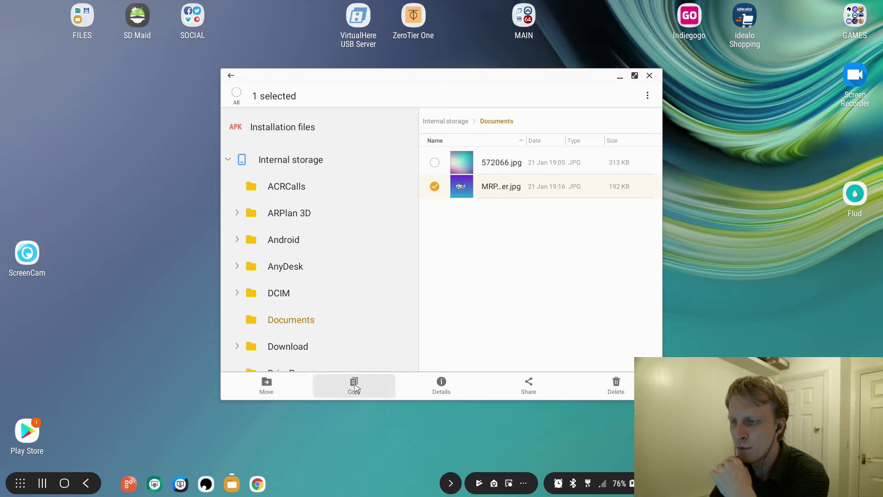
pyautogui.click(354, 386)
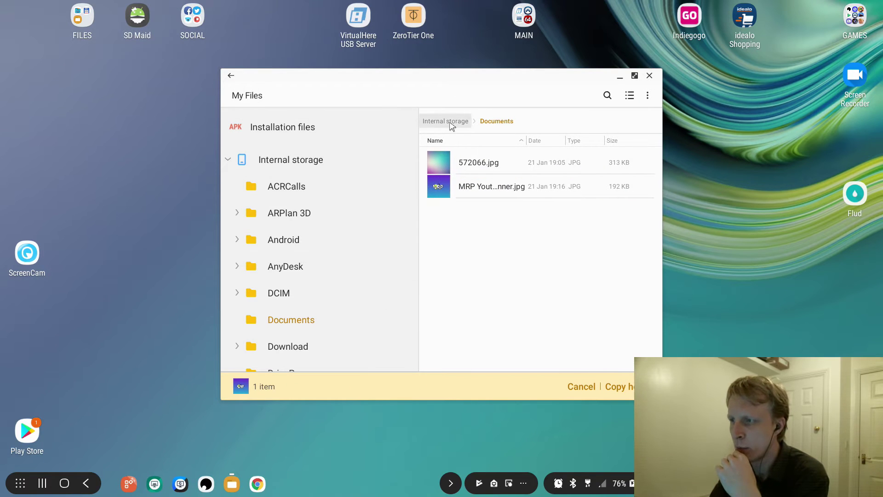
# - Paste the copied banner image into the Download folder
pyautogui.click(445, 120)
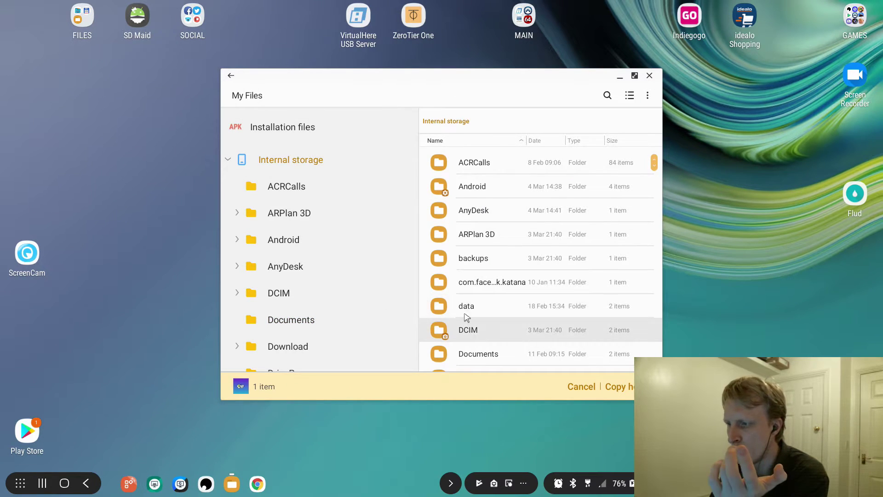
pyautogui.click(288, 345)
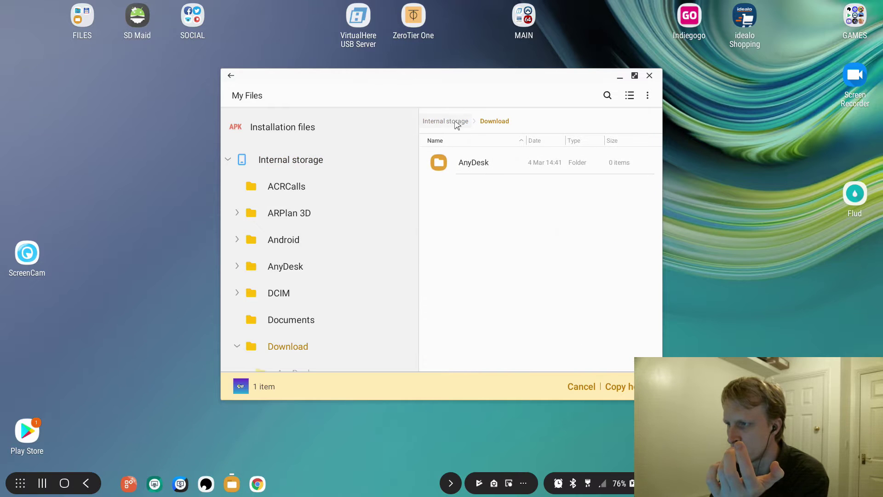
pyautogui.click(617, 387)
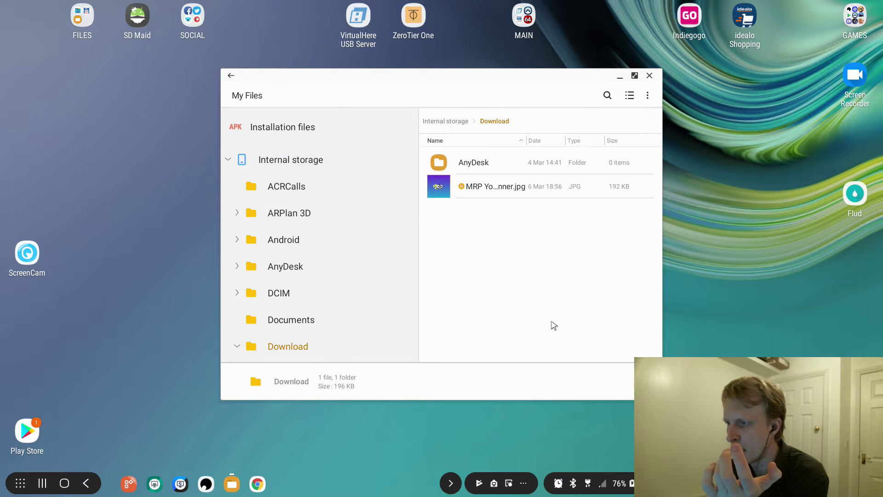
pyautogui.moveTo(535, 311)
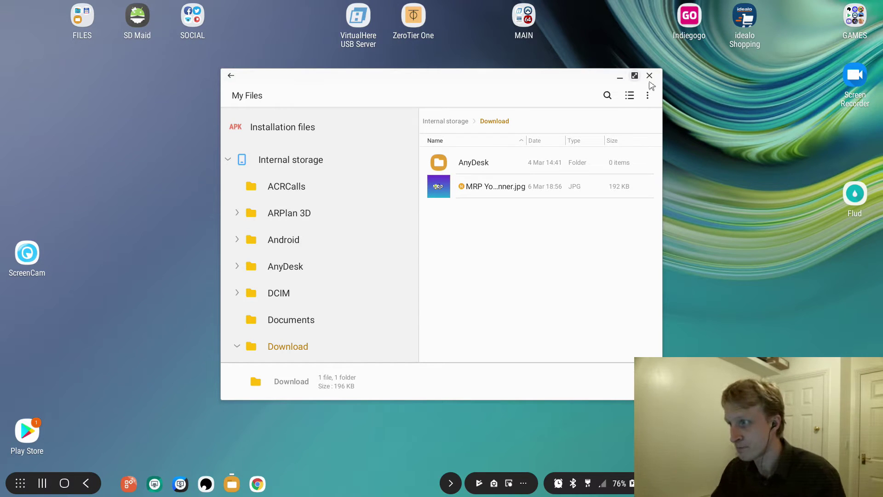
# - Close My Files, launch Cx File Explorer from FILES and view its Apps list
pyautogui.click(649, 75)
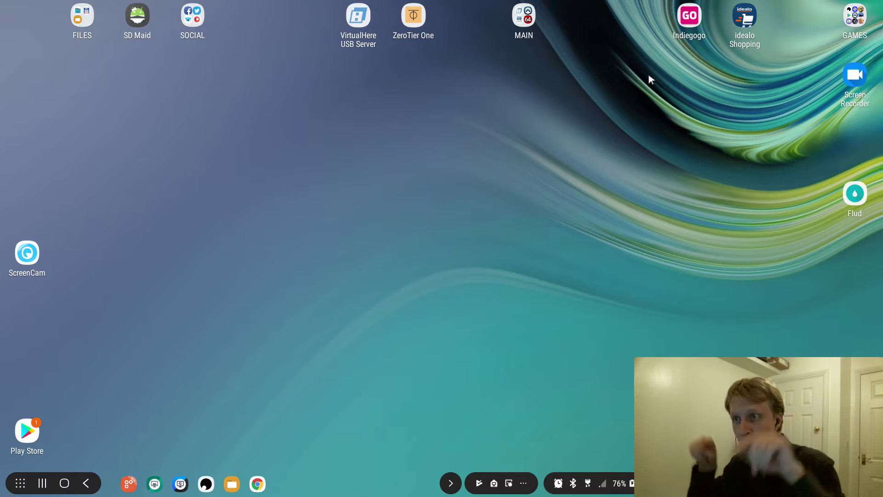
pyautogui.click(82, 15)
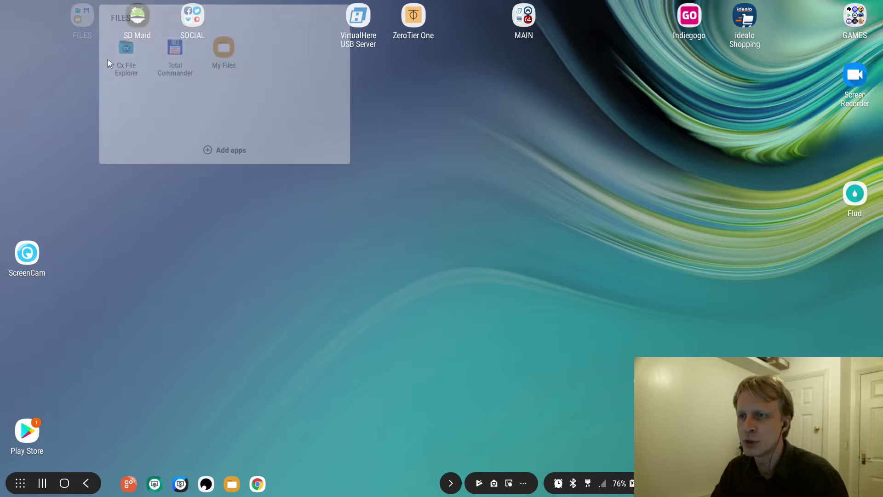
pyautogui.click(125, 48)
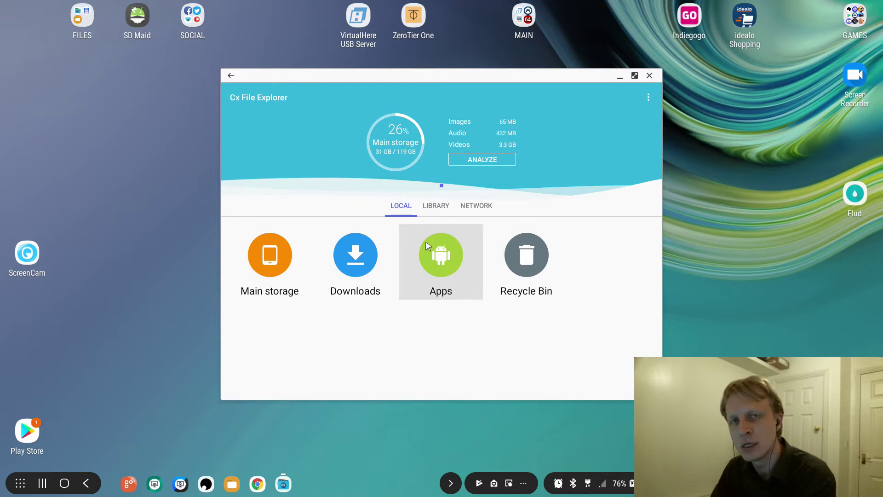
pyautogui.click(441, 254)
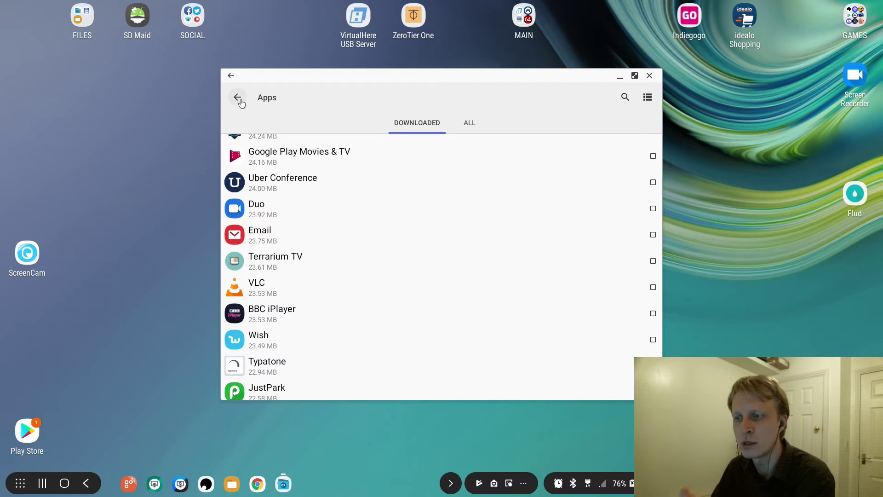
pyautogui.moveTo(237, 97)
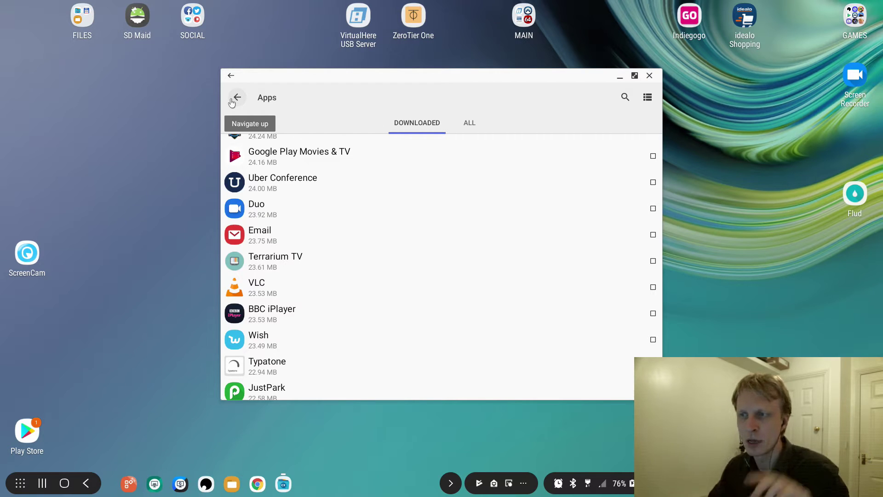
pyautogui.click(236, 97)
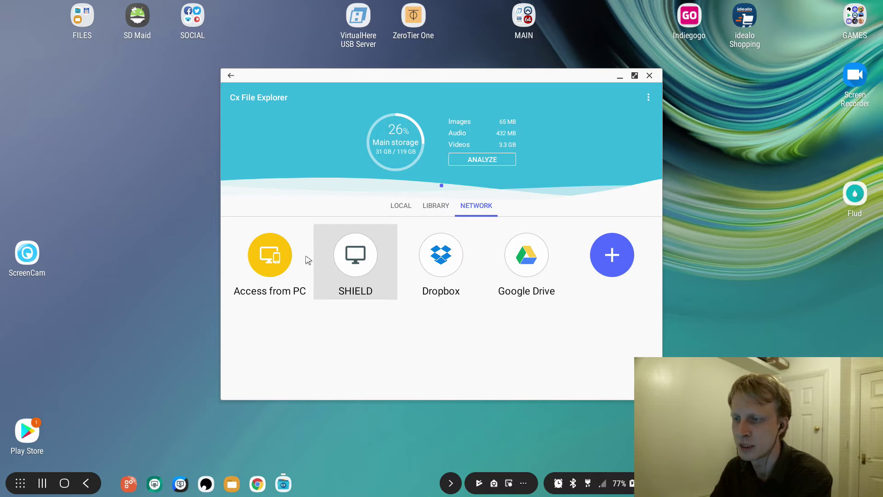
# - Switch Cx File Explorer between LIBRARY and LOCAL tabs, ending on the library categories
pyautogui.click(269, 254)
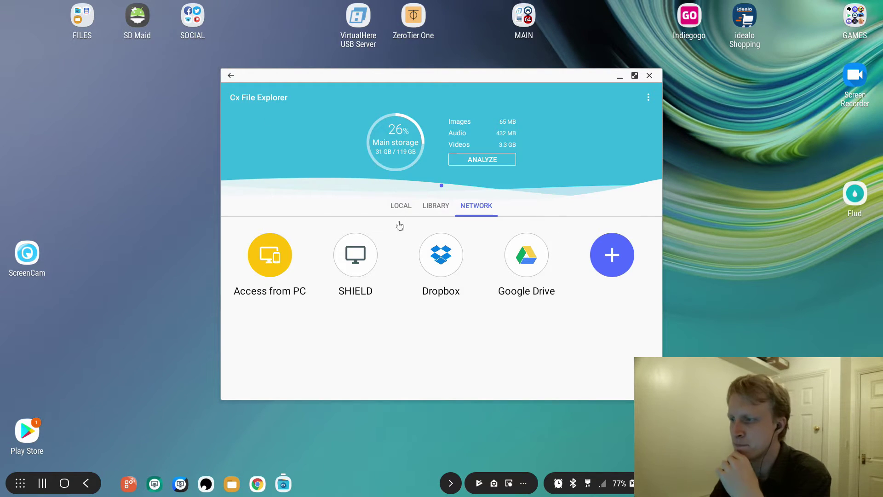
pyautogui.click(435, 206)
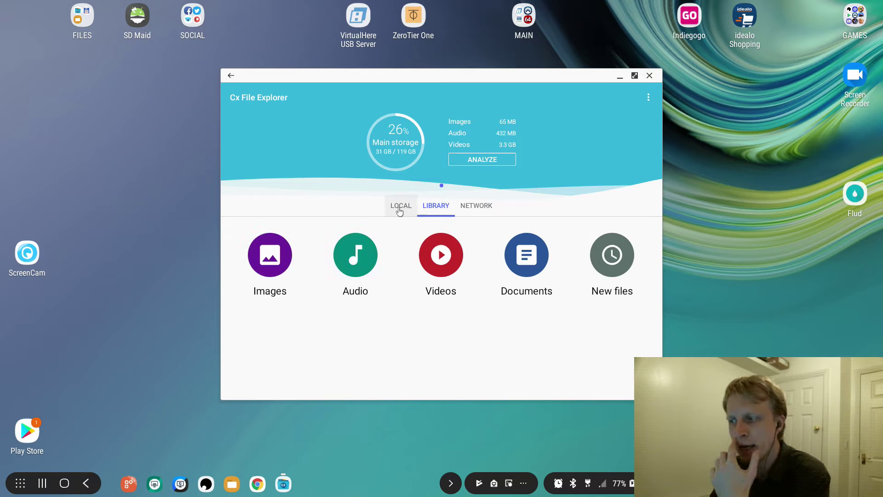
pyautogui.click(634, 75)
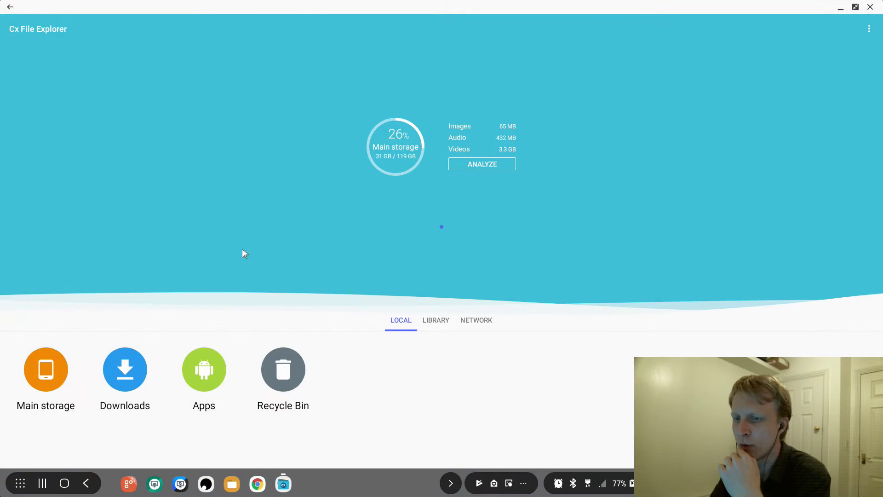
pyautogui.click(435, 320)
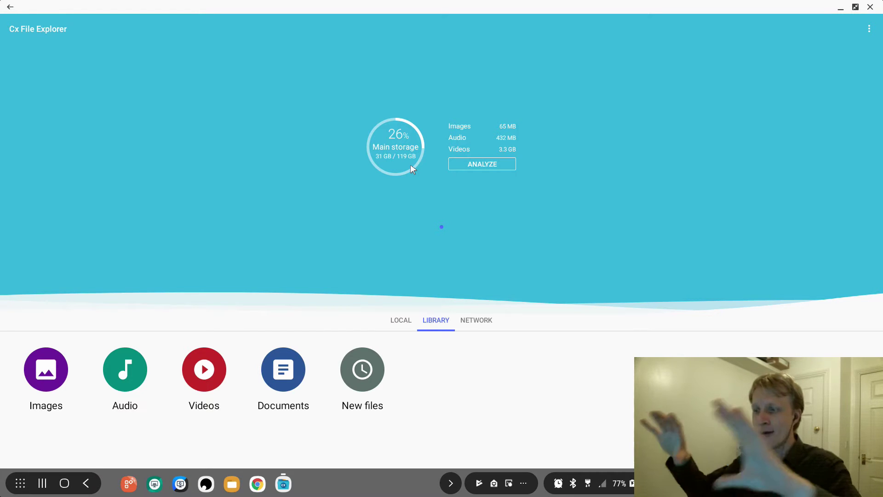
pyautogui.moveTo(510, 212)
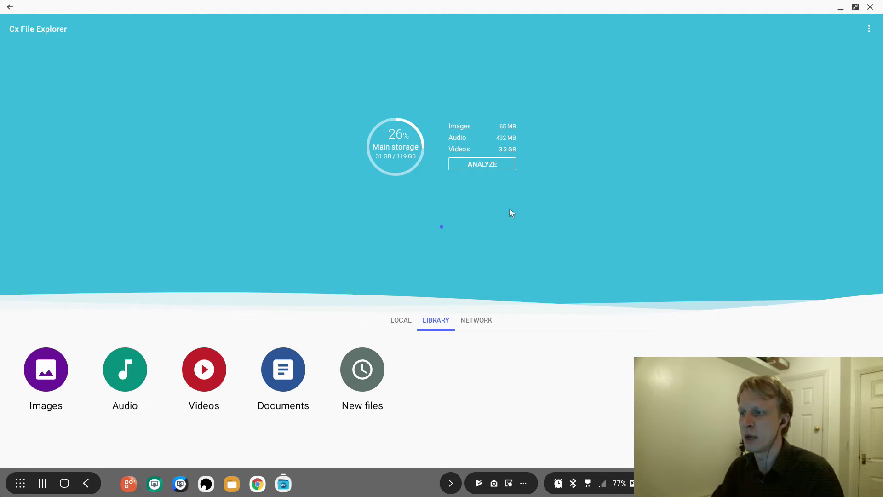
pyautogui.moveTo(567, 122)
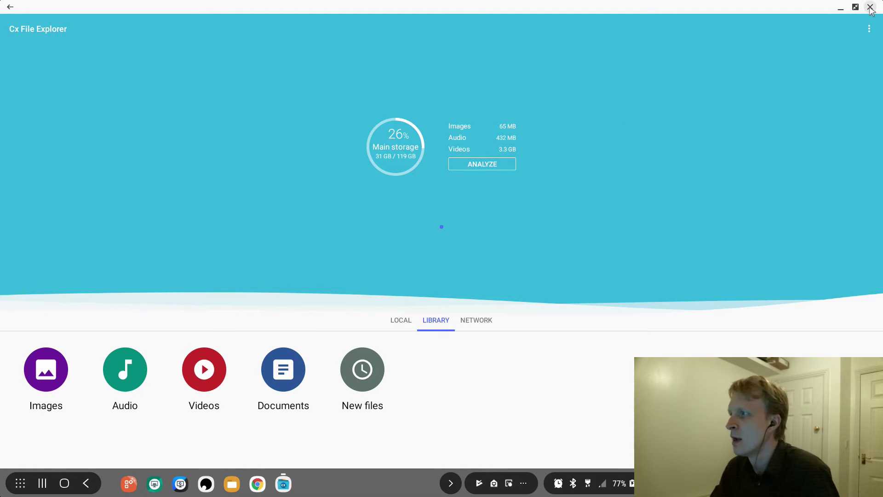
pyautogui.moveTo(870, 7)
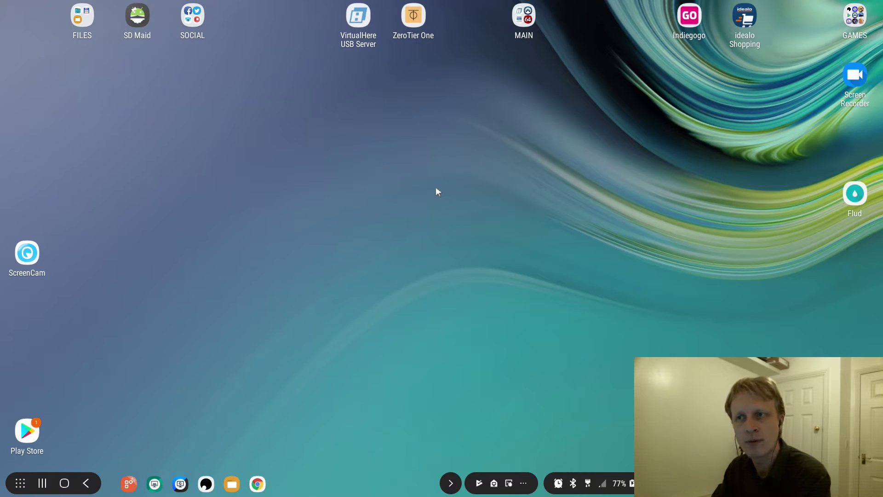
# - Launch Total Commander from the FILES desktop folder and maximize its window
pyautogui.click(82, 17)
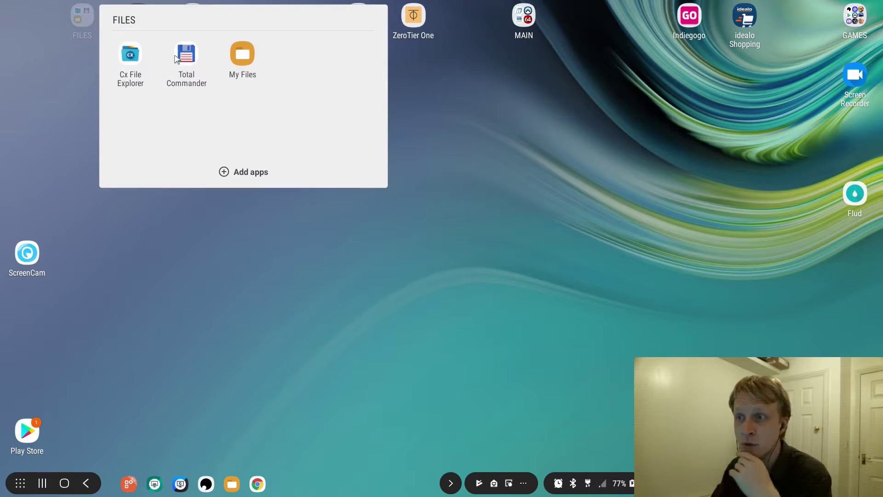
pyautogui.click(185, 55)
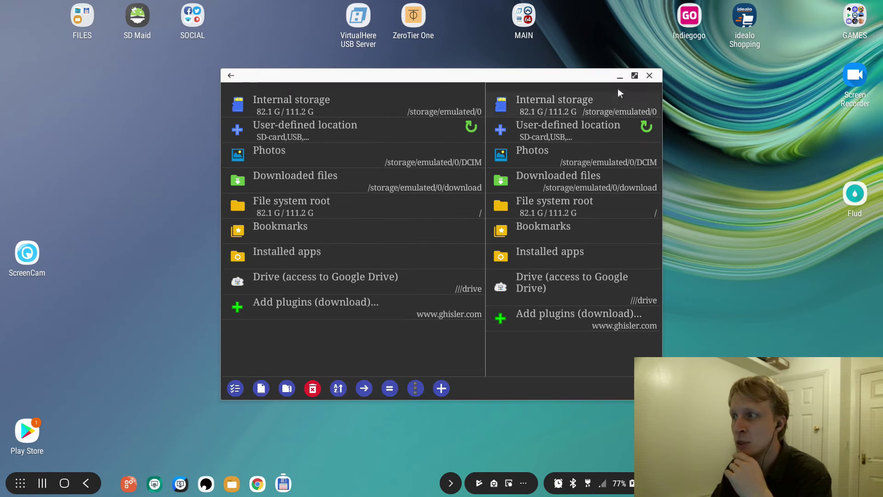
pyautogui.click(635, 75)
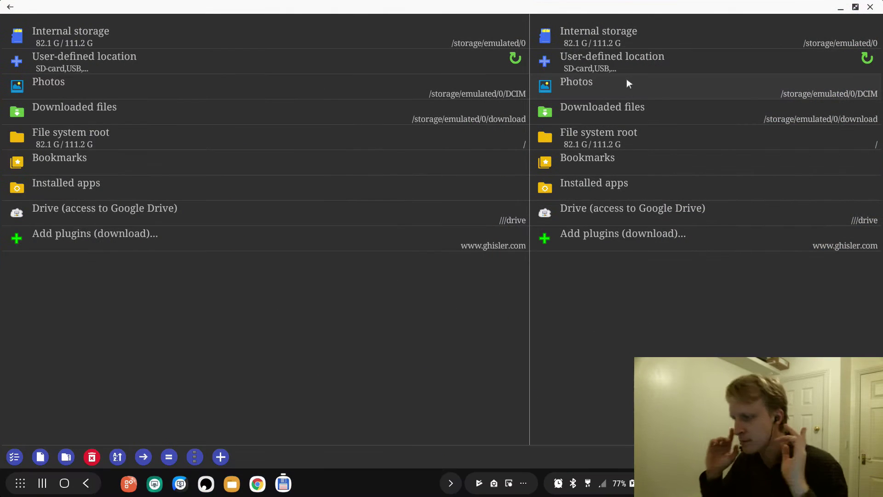
pyautogui.moveTo(226, 274)
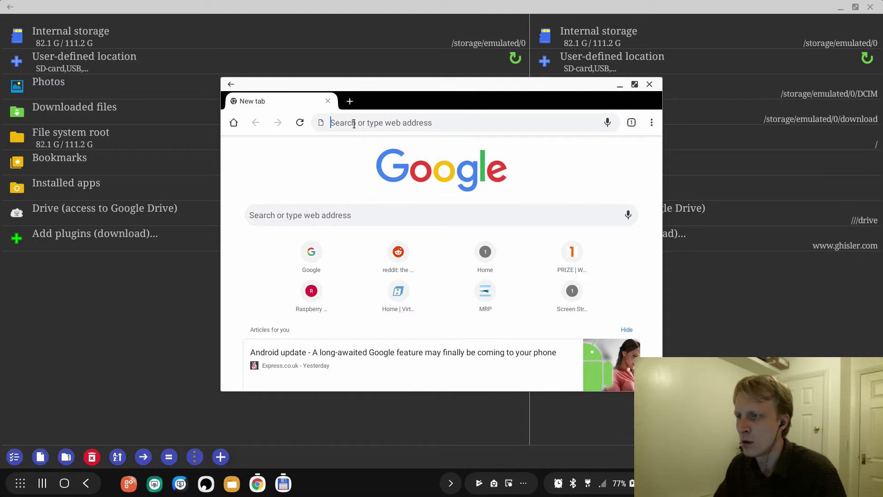
# - Search Google for 'total com' and open the AppNee Total Commander image result
pyautogui.write('total com')
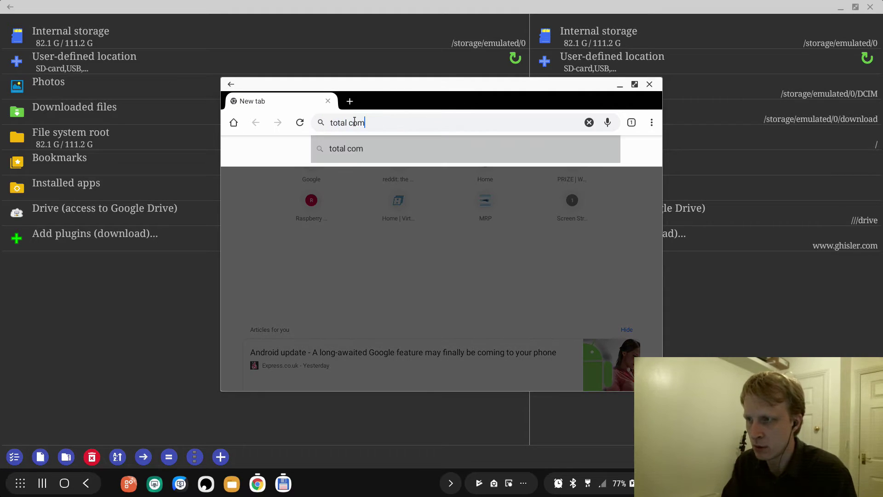
pyautogui.press('Return')
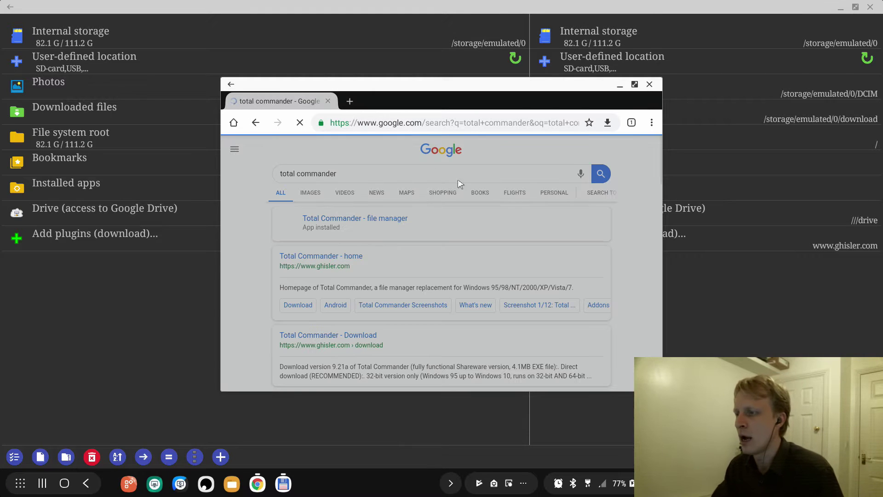
pyautogui.click(635, 84)
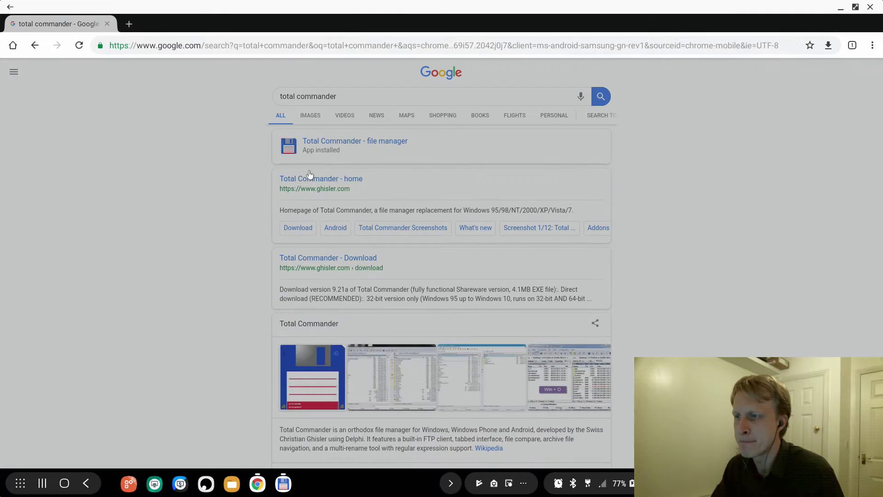
pyautogui.click(309, 115)
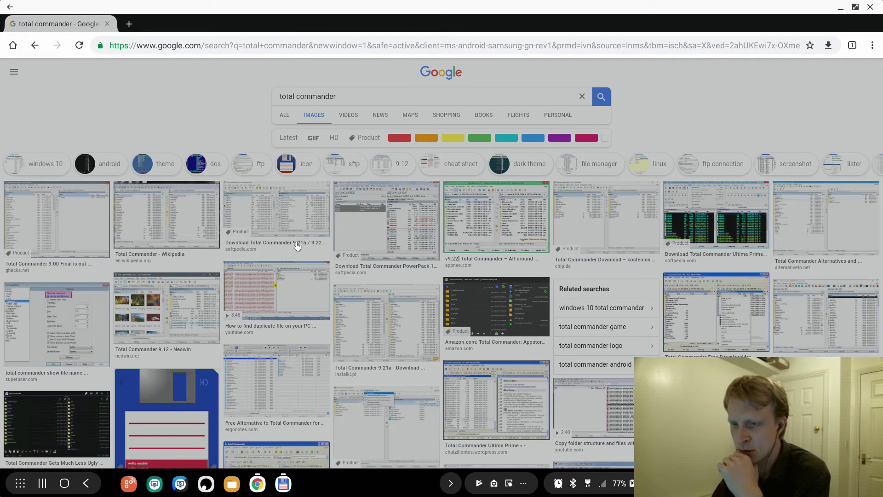
pyautogui.moveTo(476, 219)
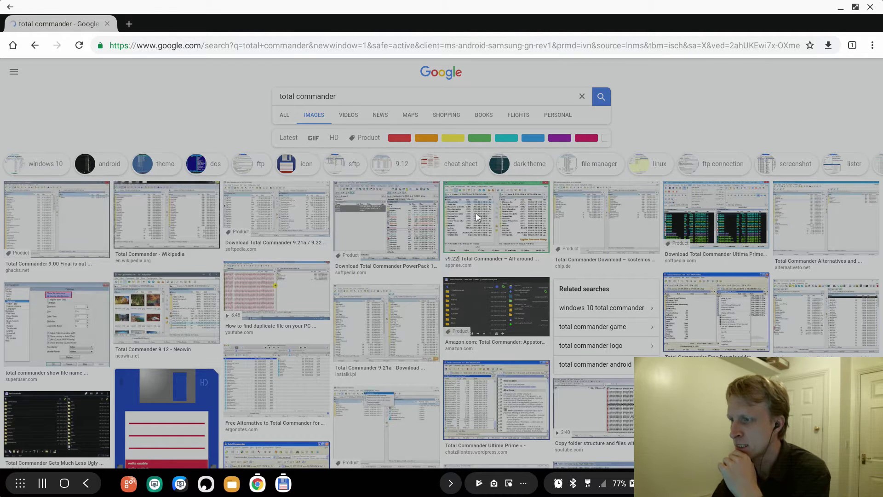
pyautogui.click(495, 216)
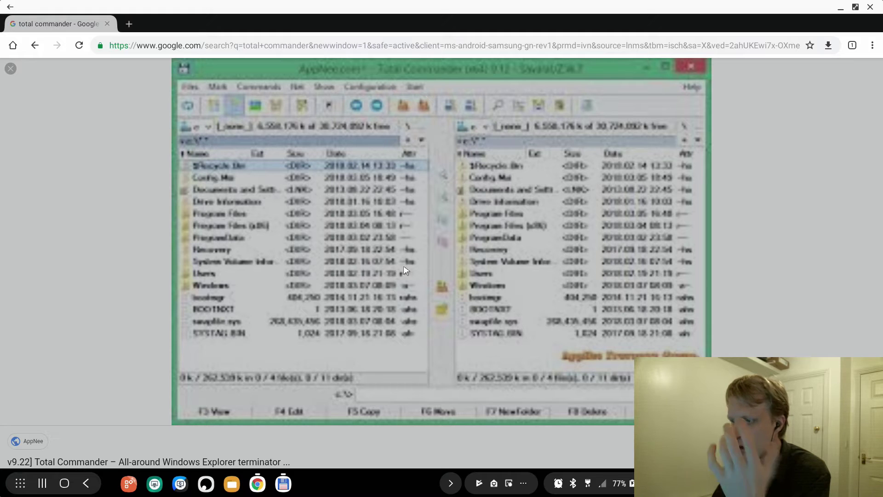
pyautogui.scroll(-3)
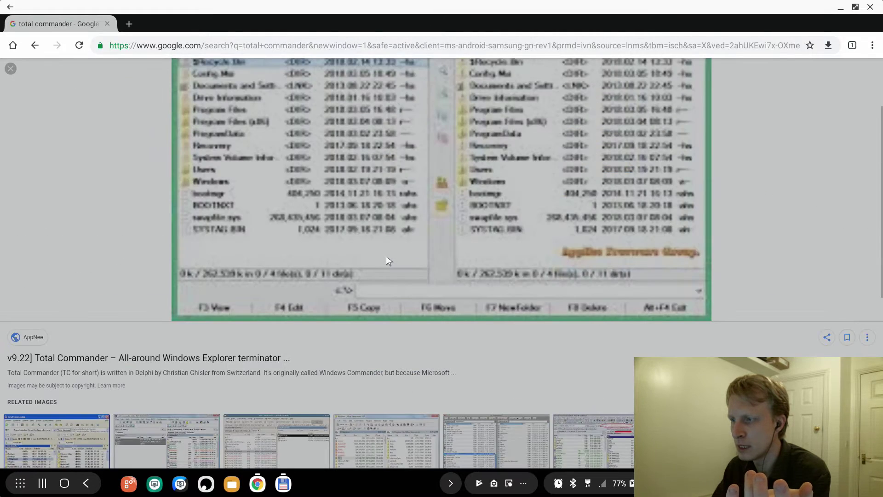
pyautogui.scroll(-3)
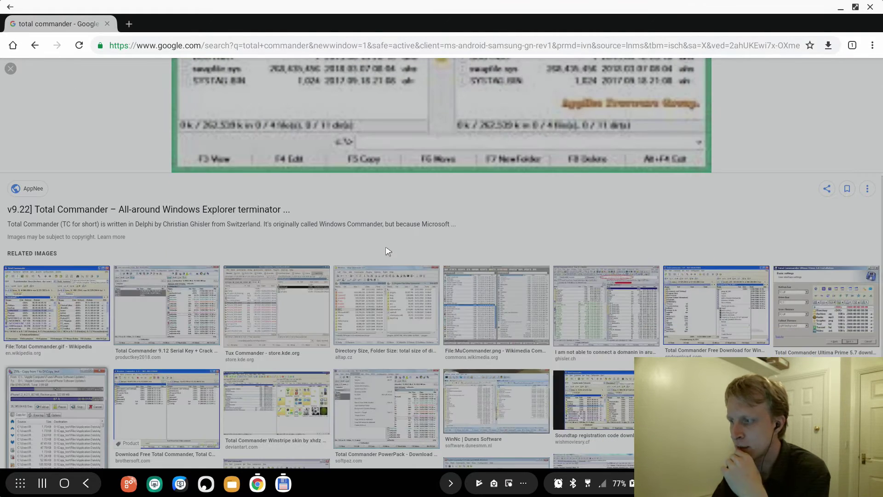
# - In the Linux desktop browser, search 'total' and preview the slant.co terminal screenshot
pyautogui.click(282, 483)
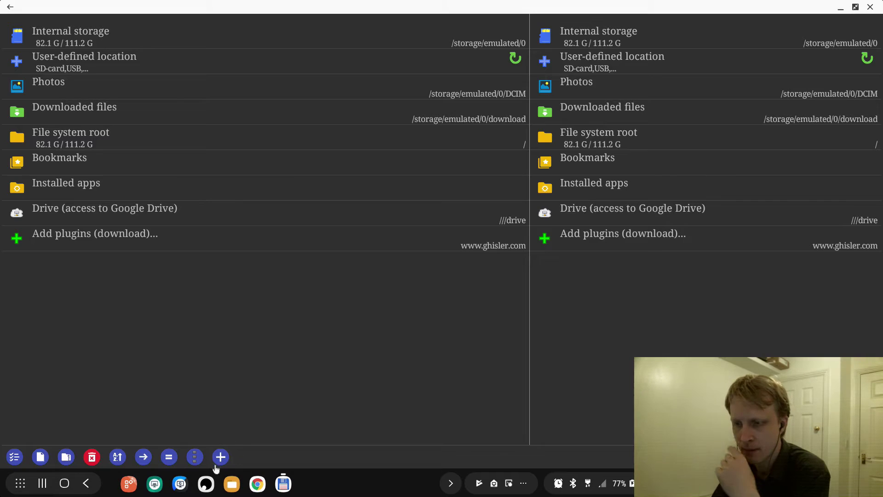
pyautogui.click(256, 484)
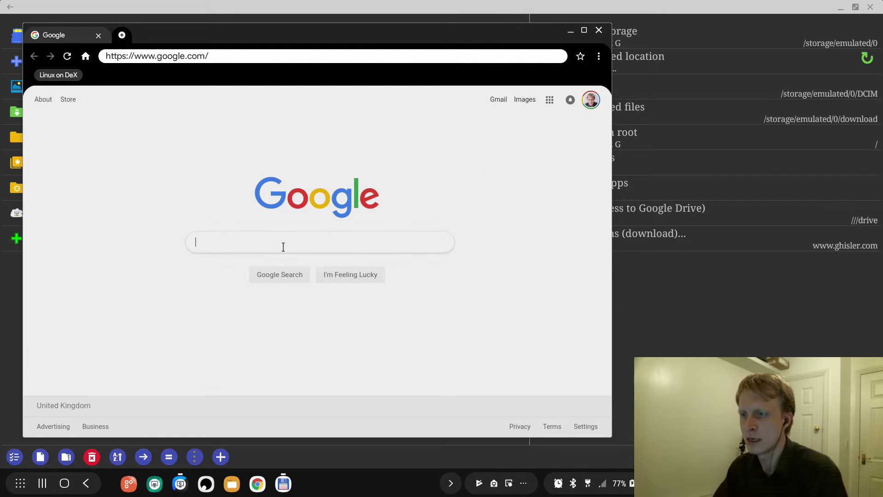
pyautogui.write('total commander')
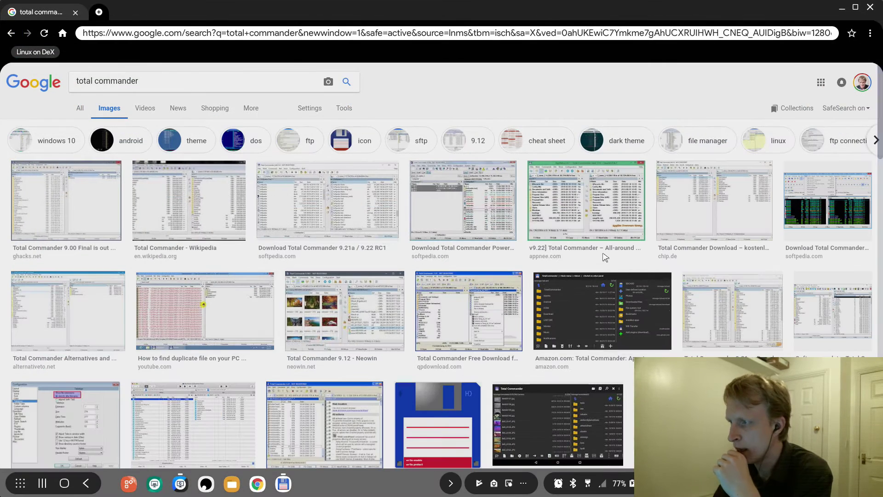
pyautogui.moveTo(181, 244)
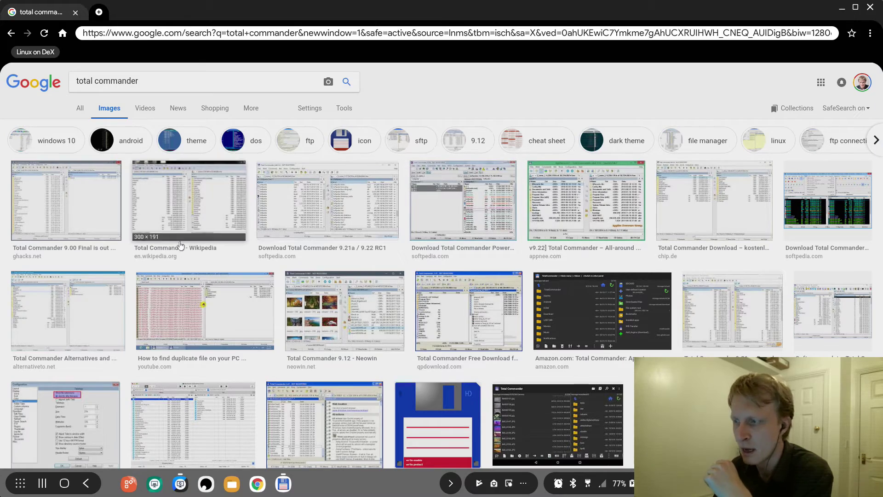
pyautogui.scroll(-3)
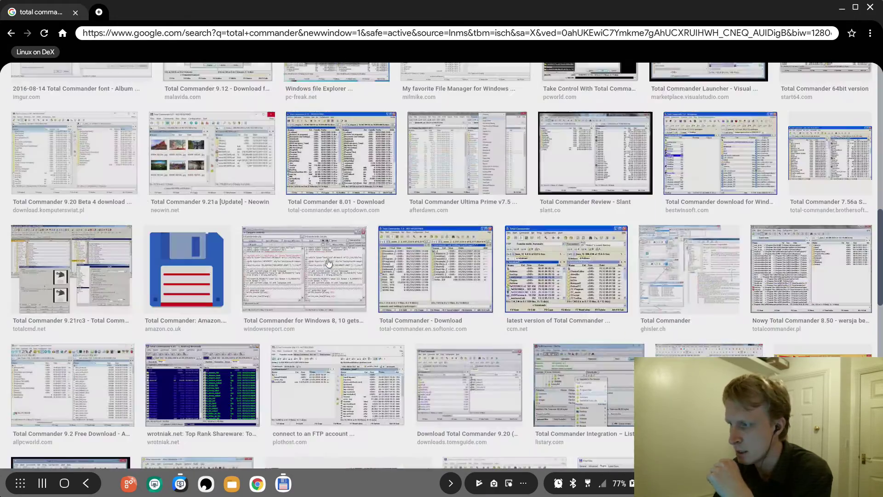
pyautogui.scroll(-3)
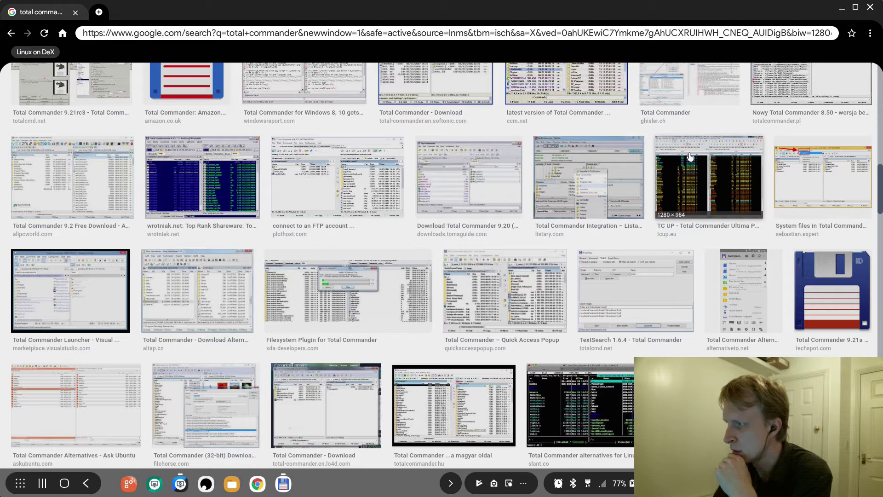
pyautogui.click(708, 176)
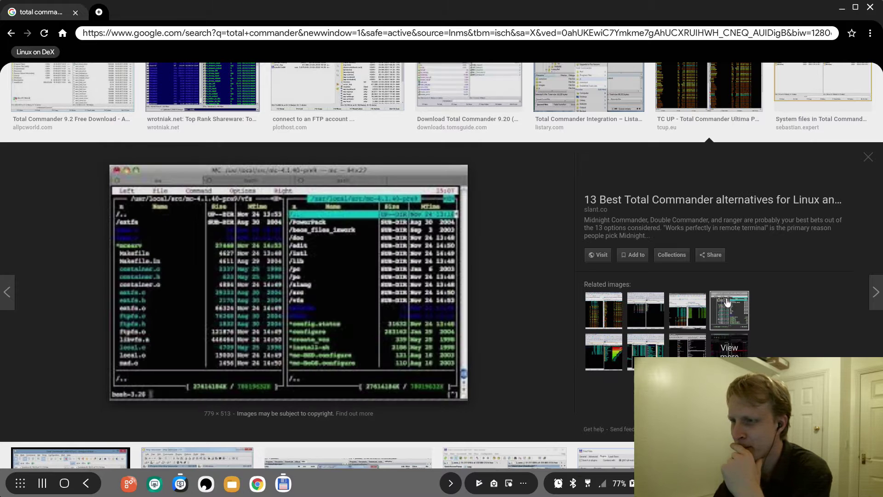
pyautogui.moveTo(304, 276)
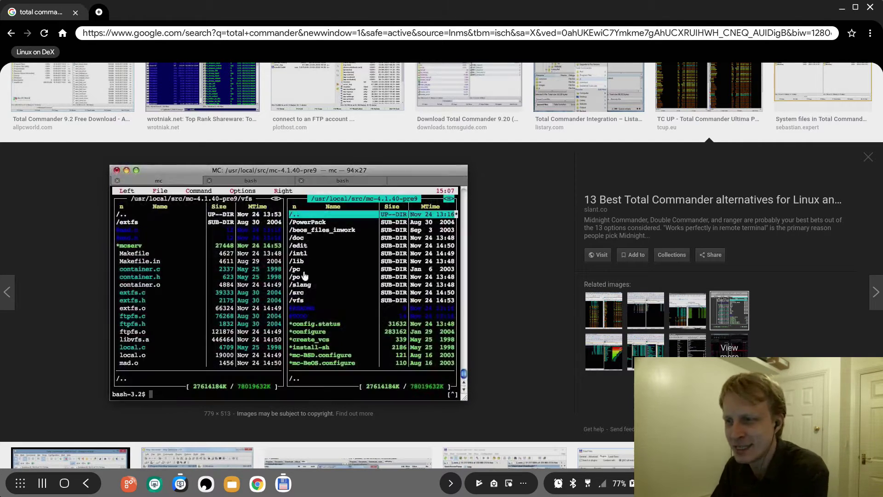
pyautogui.moveTo(265, 279)
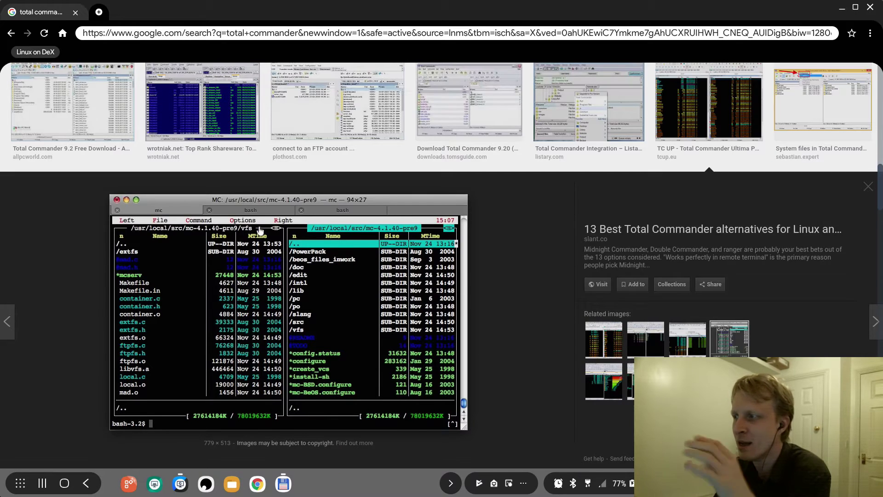
pyautogui.click(201, 101)
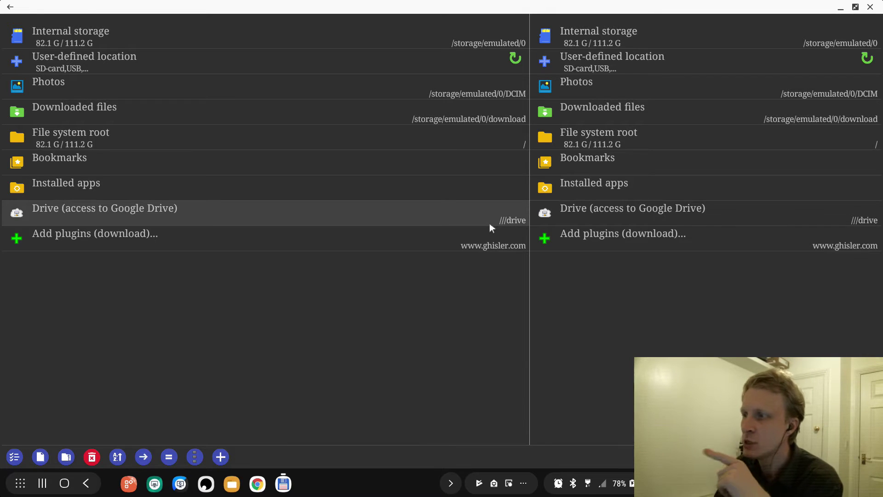
pyautogui.moveTo(108, 46)
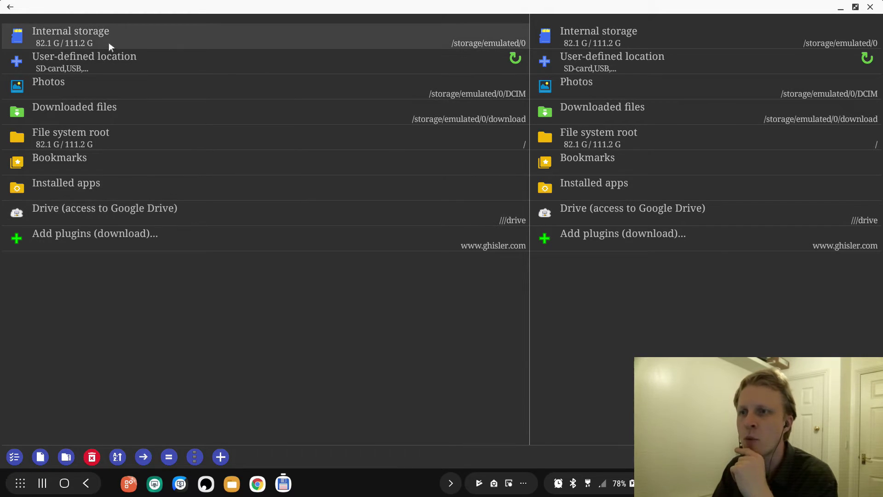
pyautogui.moveTo(143, 56)
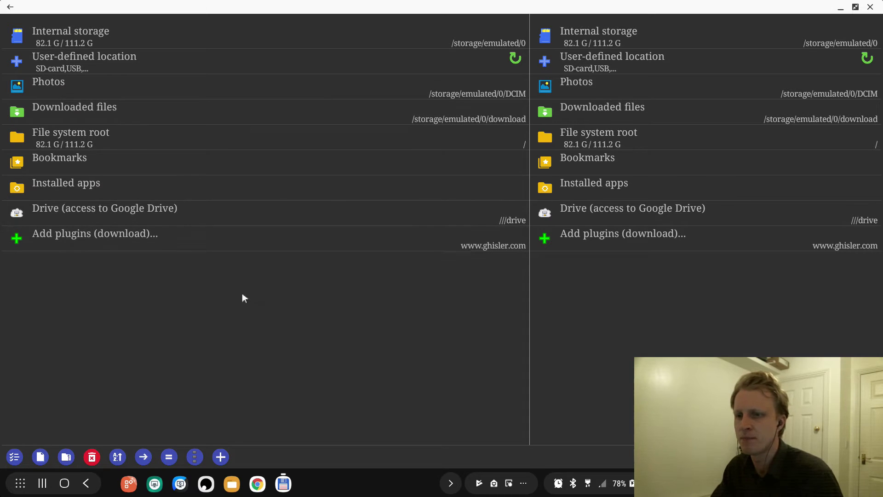
pyautogui.moveTo(424, 212)
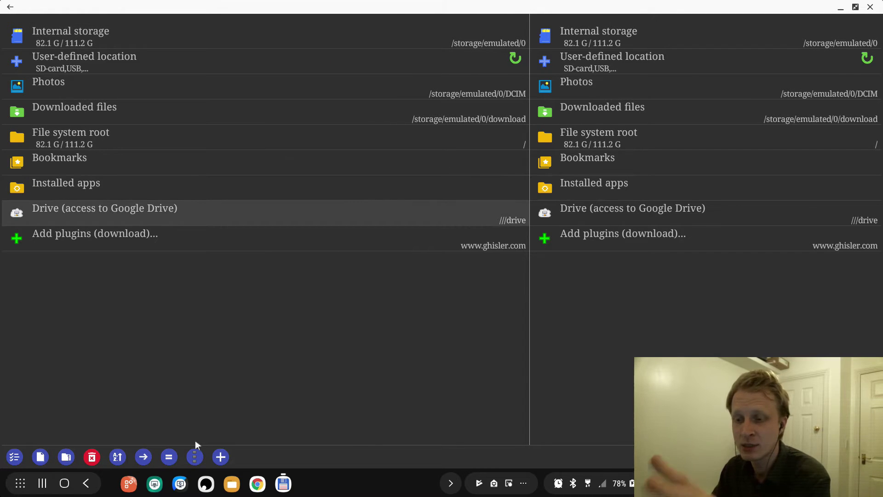
pyautogui.click(194, 457)
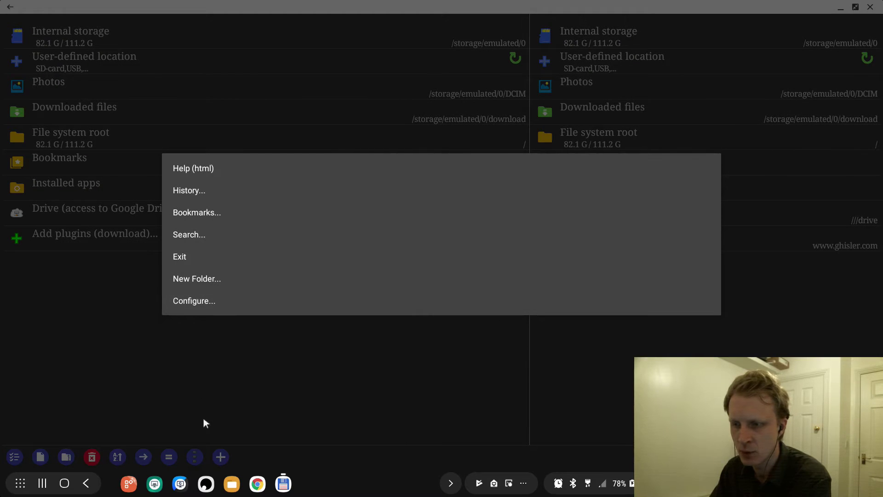
pyautogui.click(193, 300)
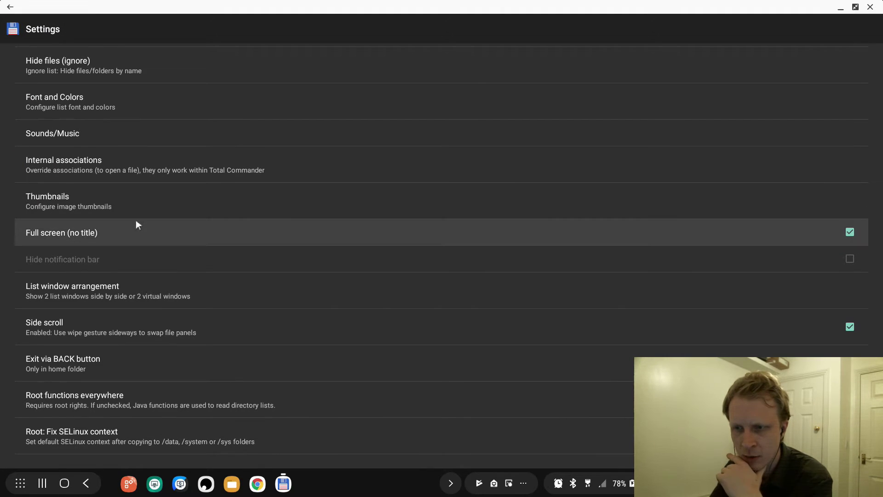
pyautogui.scroll(3)
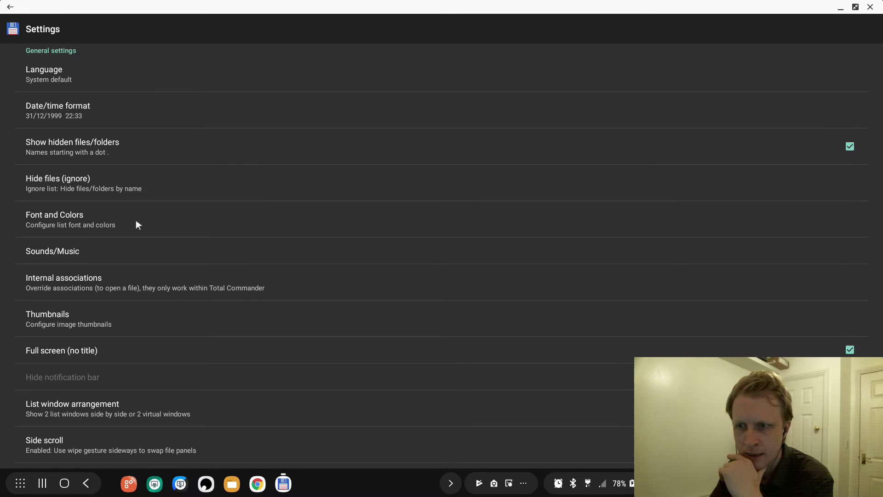
pyautogui.click(70, 219)
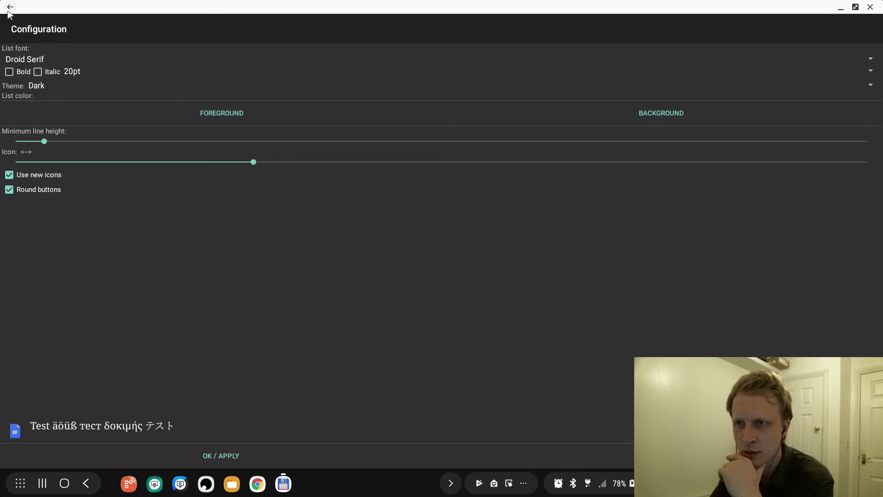
pyautogui.click(9, 6)
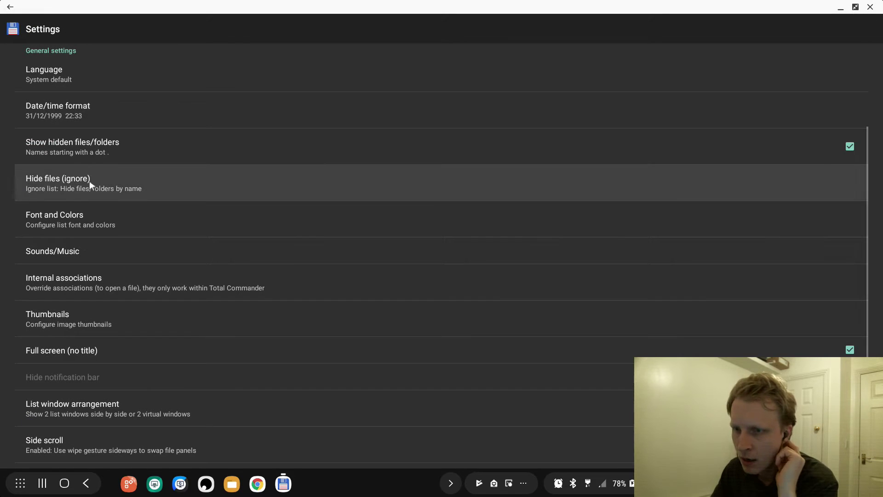
pyautogui.scroll(-3)
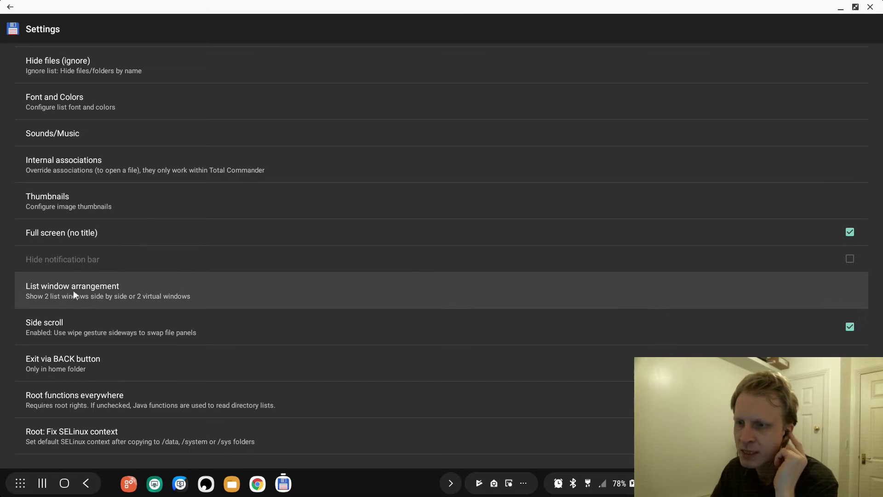
pyautogui.click(72, 290)
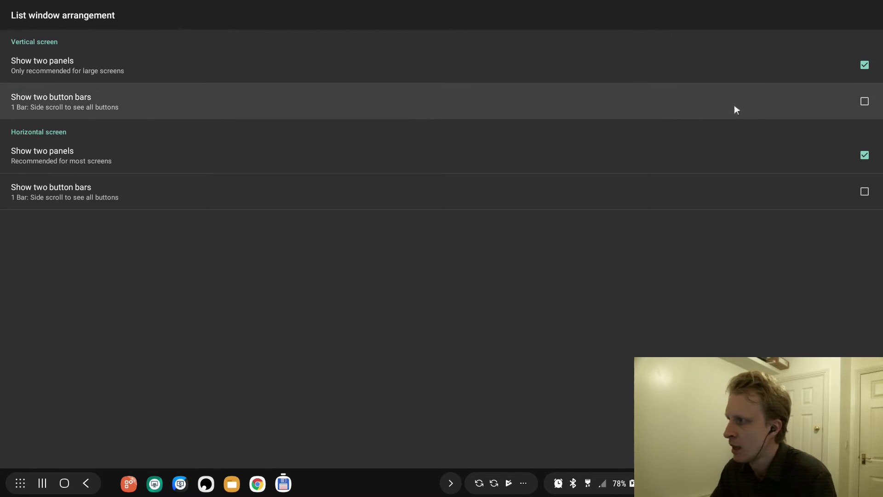
pyautogui.moveTo(66, 75)
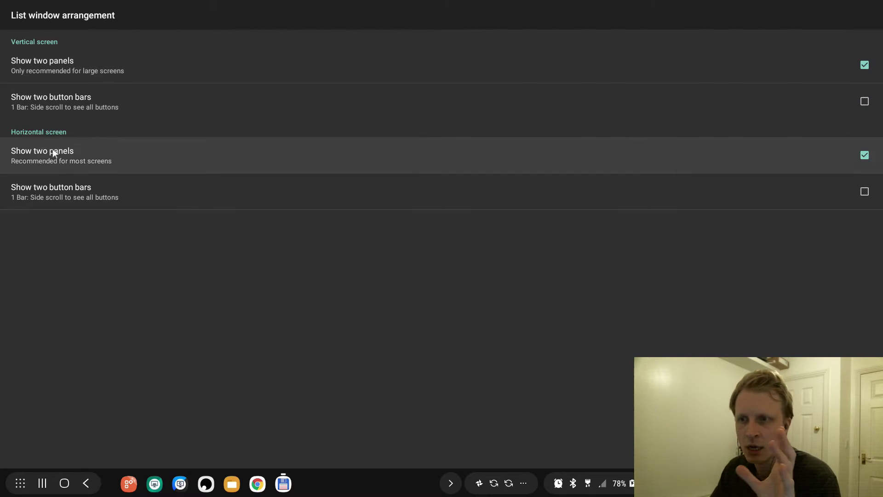
pyautogui.moveTo(686, 78)
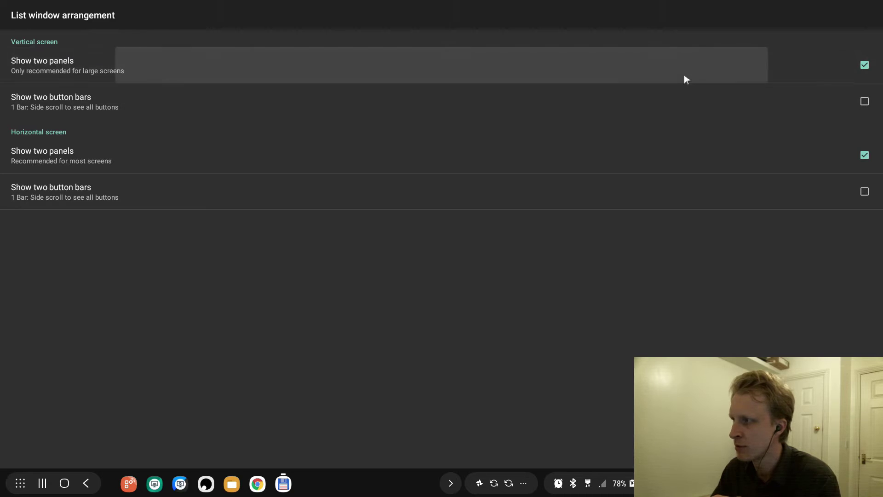
pyautogui.click(863, 65)
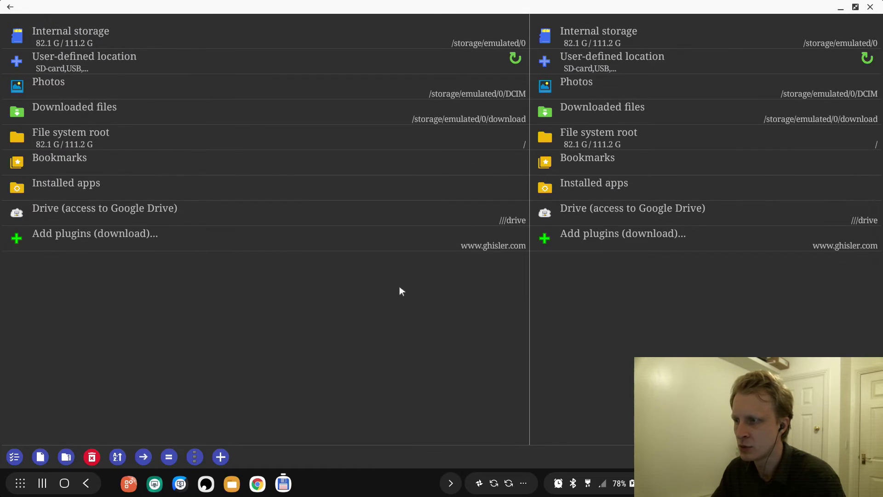
pyautogui.moveTo(382, 303)
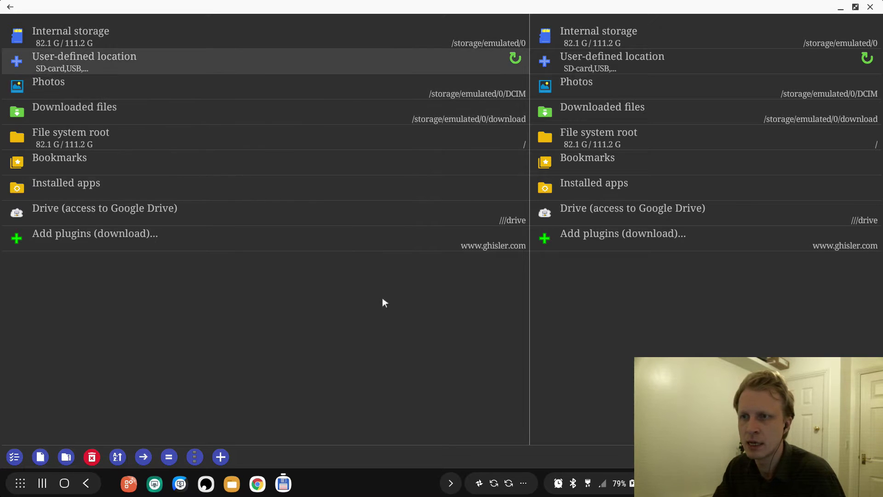
# - Open Documents in the left panel and delete MRP Youtube Banner.jpg from Download
pyautogui.click(71, 31)
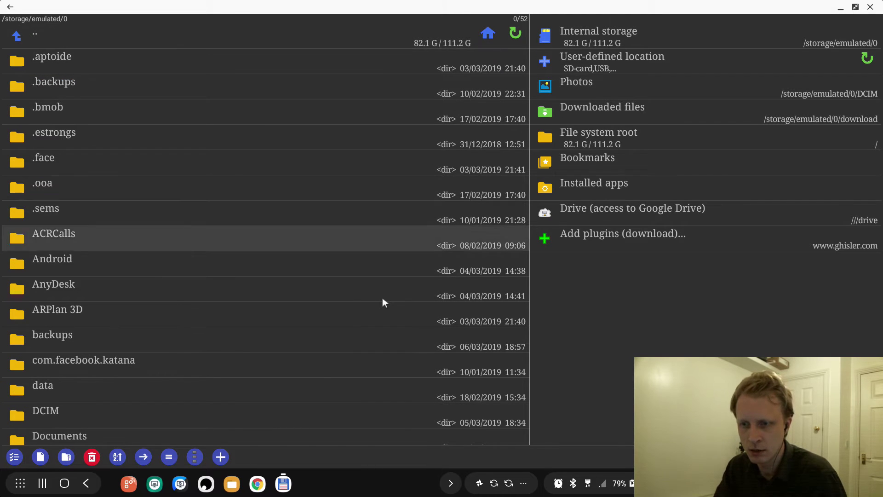
pyautogui.doubleClick(59, 436)
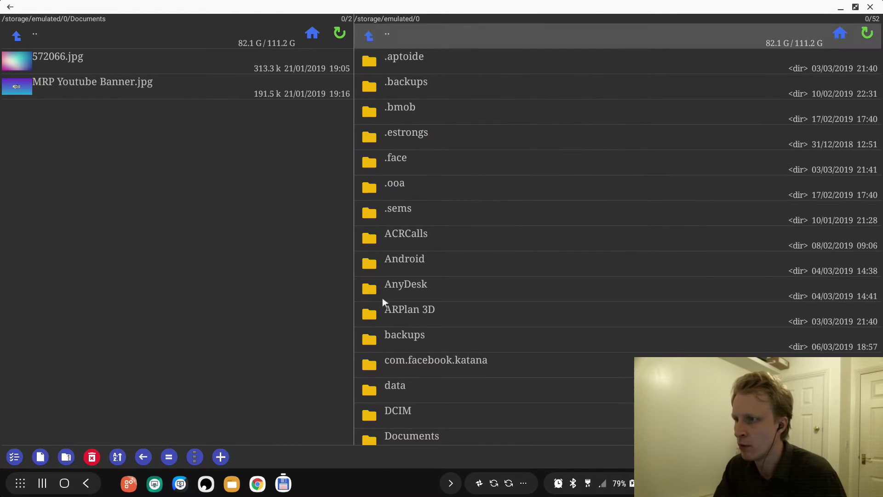
pyautogui.scroll(-3)
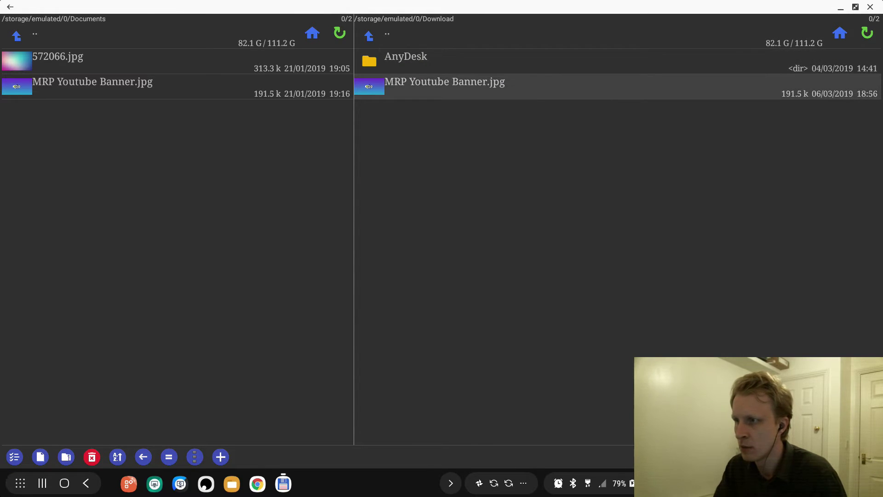
pyautogui.click(194, 457)
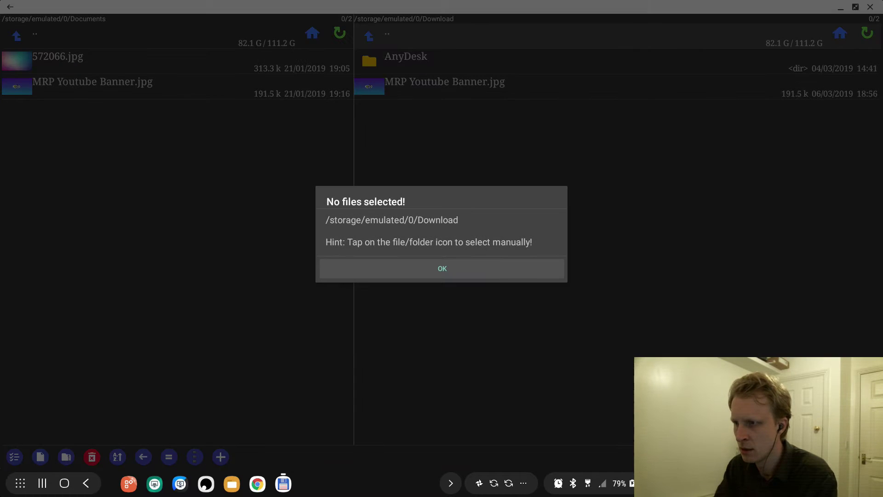
pyautogui.click(442, 269)
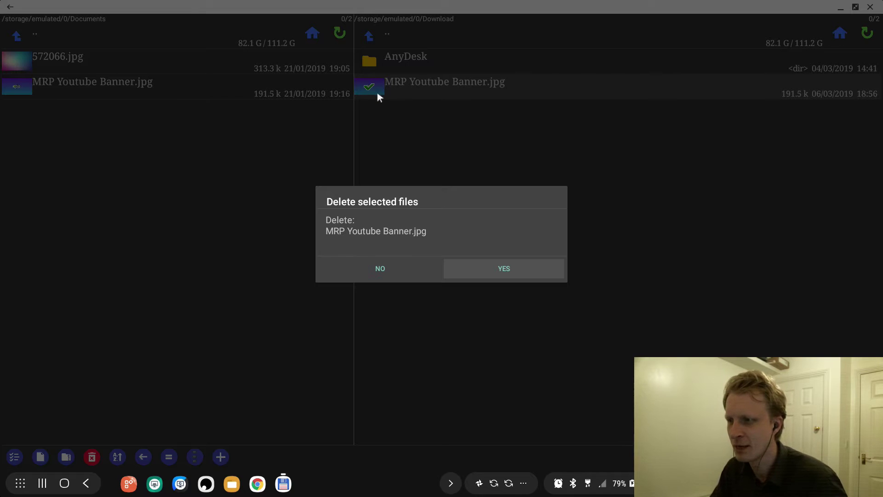
pyautogui.click(503, 268)
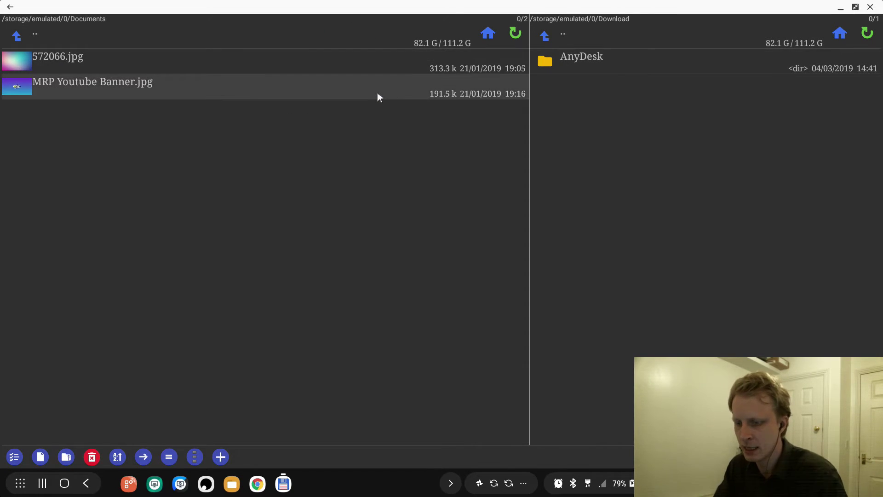
# - Copy the Documents MRP Youtube Banner.jpg into Download, then show storage locations
pyautogui.click(143, 456)
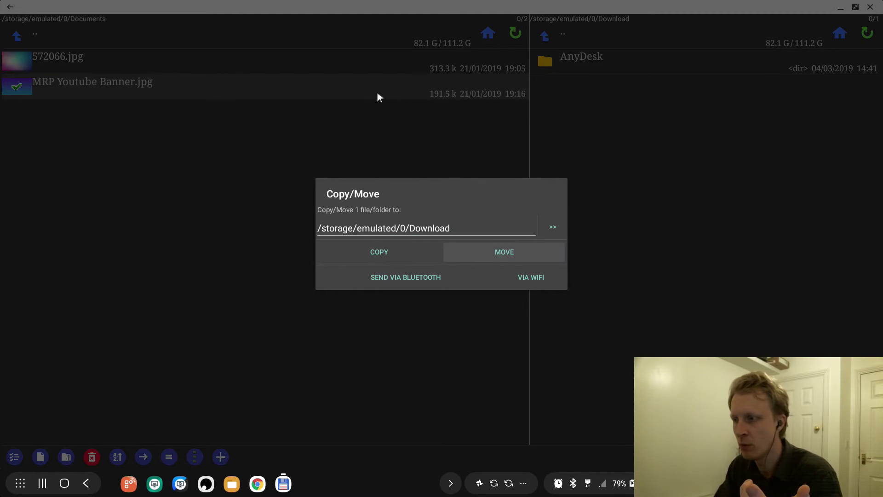
pyautogui.click(379, 251)
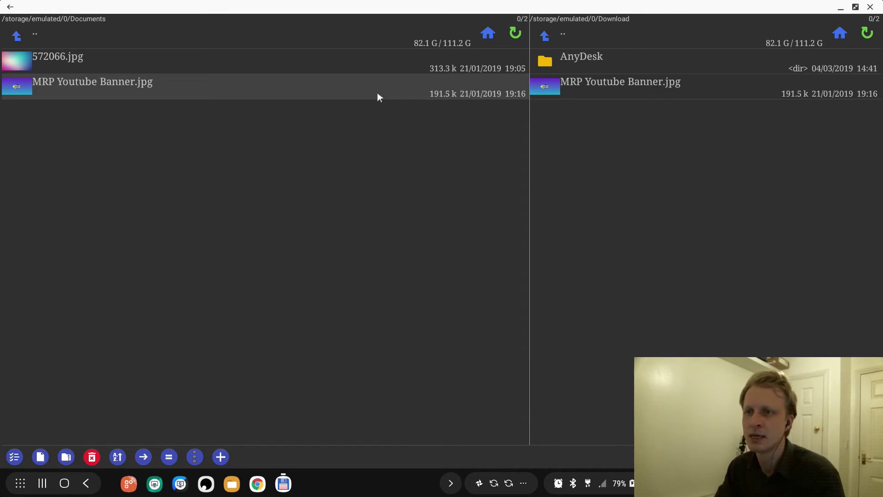
pyautogui.click(17, 35)
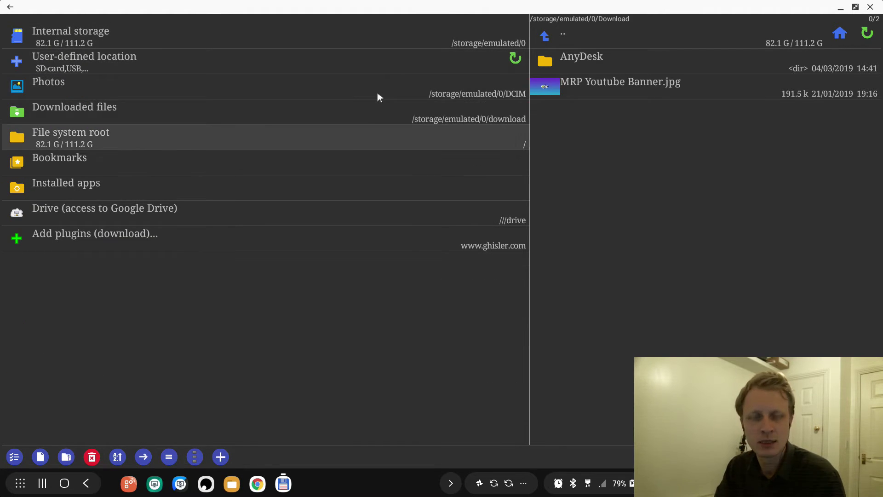
# - Open Google Drive and navigate to Everything Youtube > Youtube Thumbnails
pyautogui.click(104, 207)
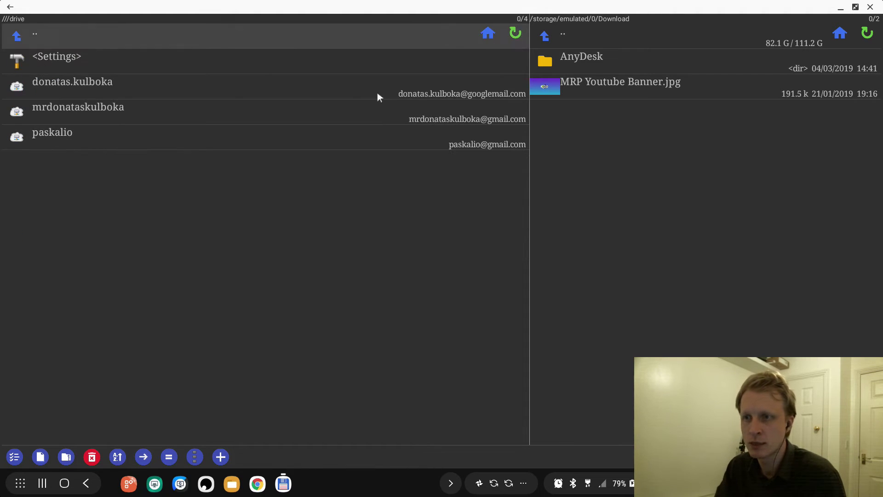
pyautogui.click(52, 132)
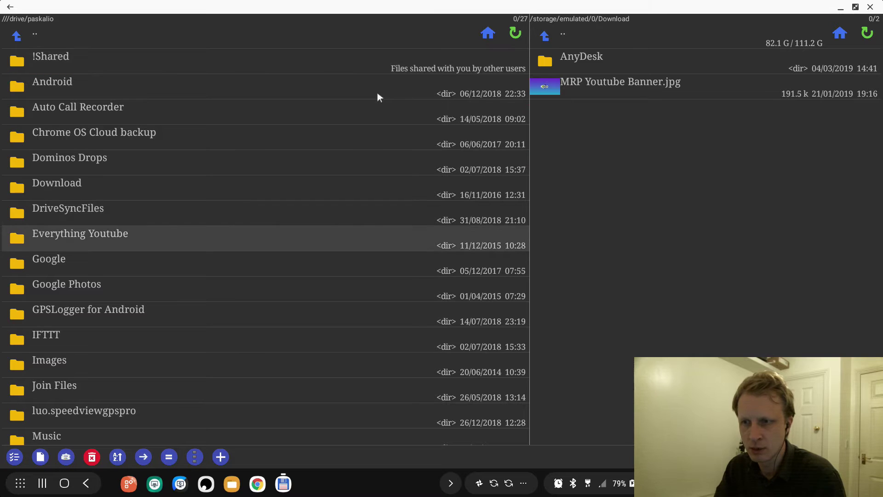
pyautogui.doubleClick(79, 234)
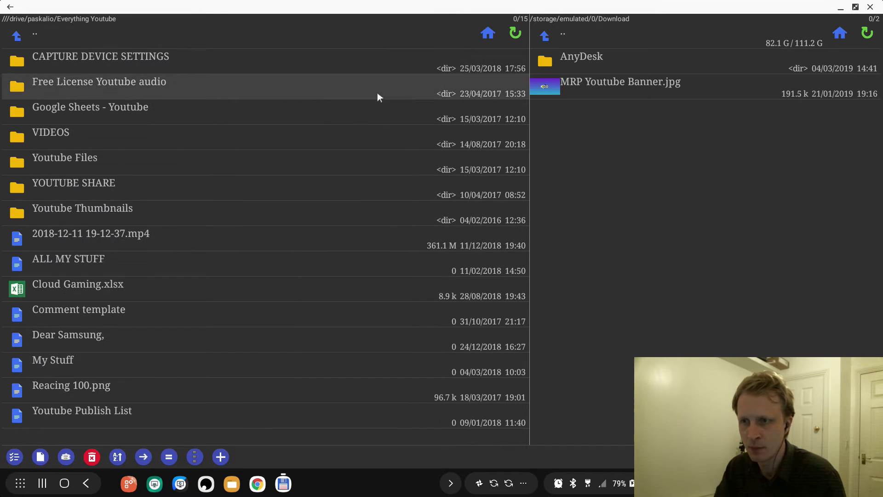
pyautogui.click(83, 207)
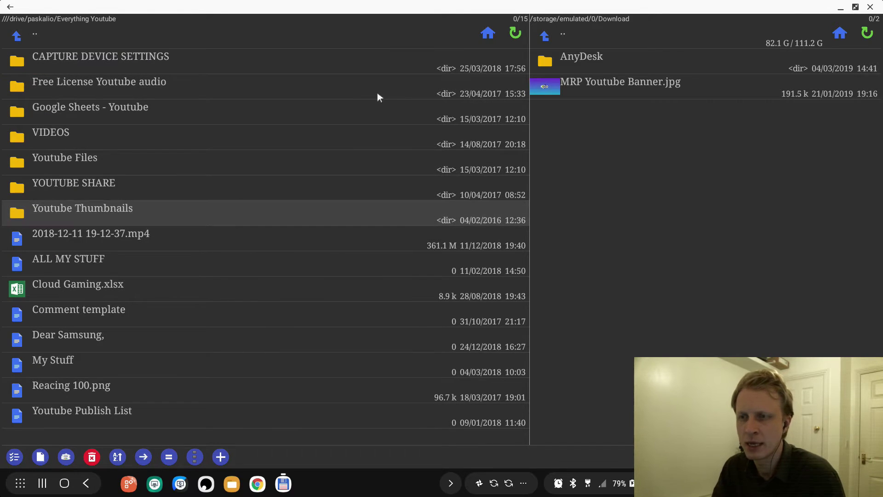
pyautogui.doubleClick(82, 208)
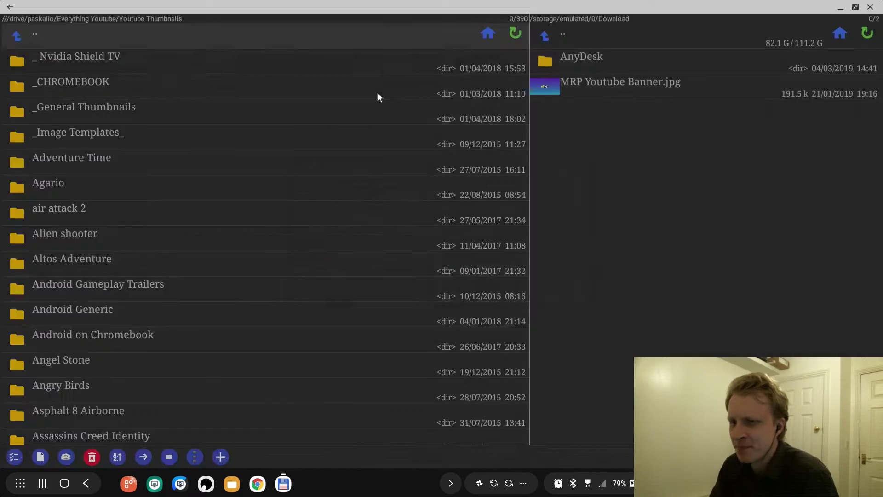
# - Scroll the Youtube Thumbnails folder and mark GTA SA Dex.jpg
pyautogui.scroll(-3)
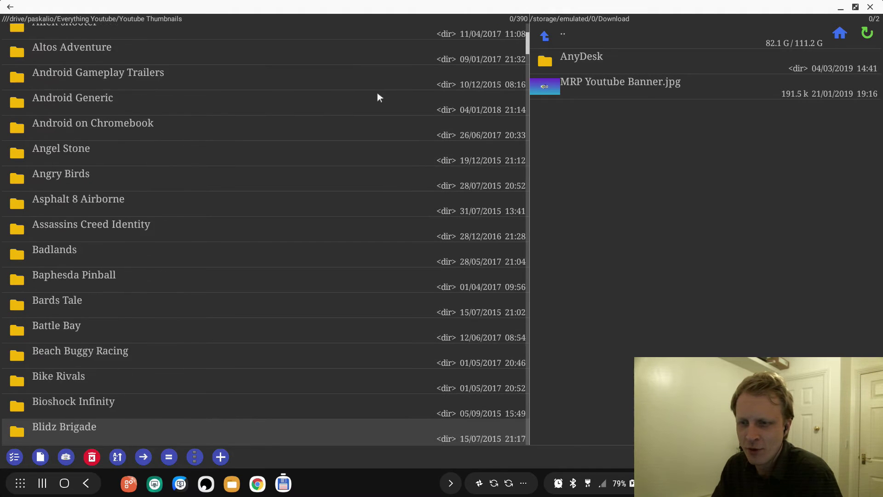
pyautogui.scroll(-3)
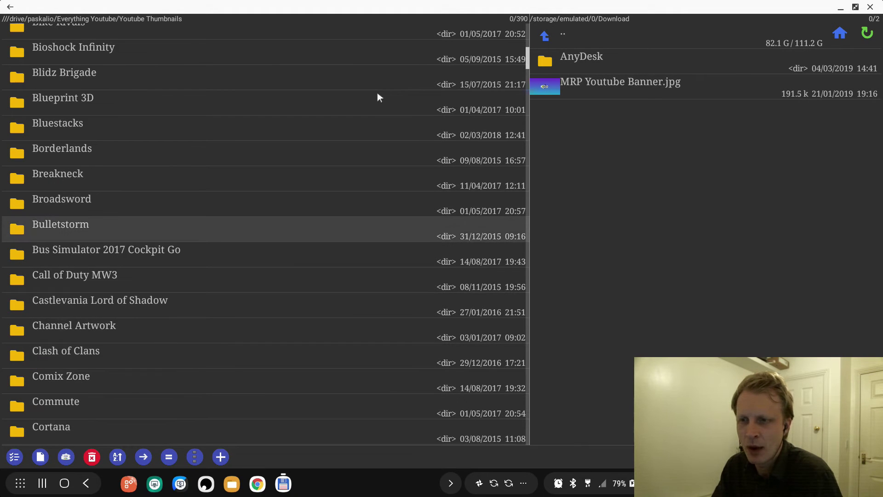
pyautogui.scroll(-3)
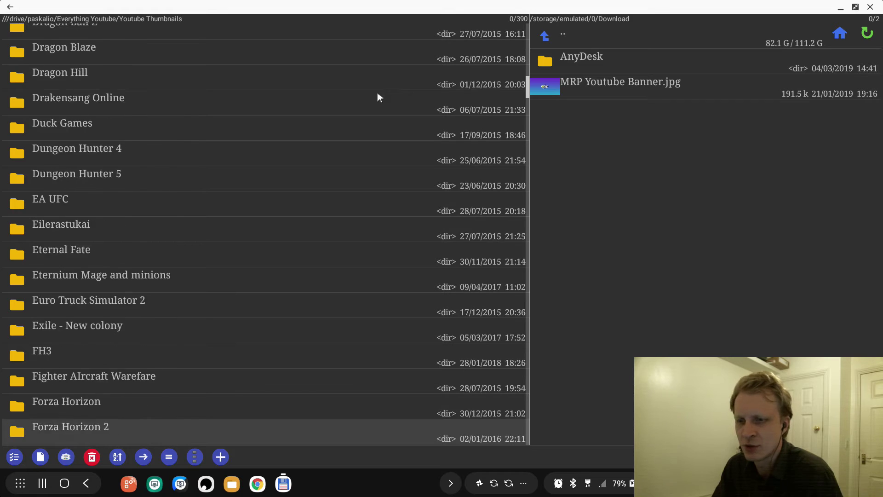
pyautogui.scroll(-3)
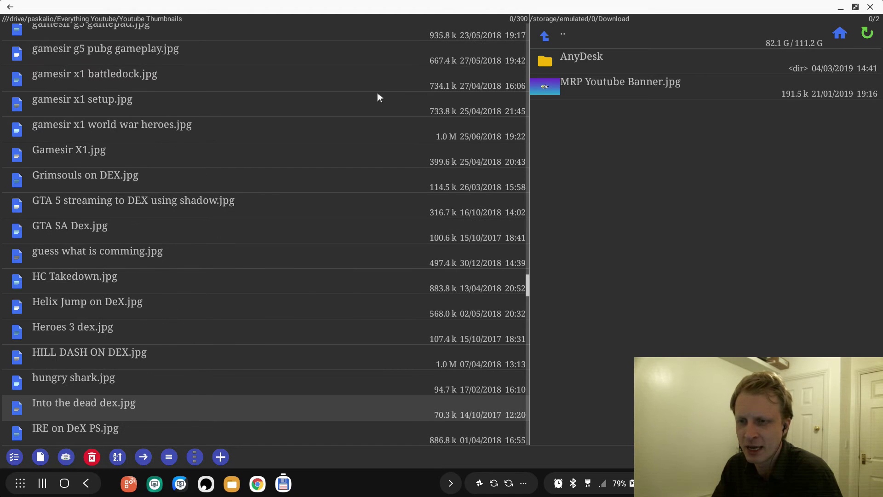
pyautogui.click(133, 200)
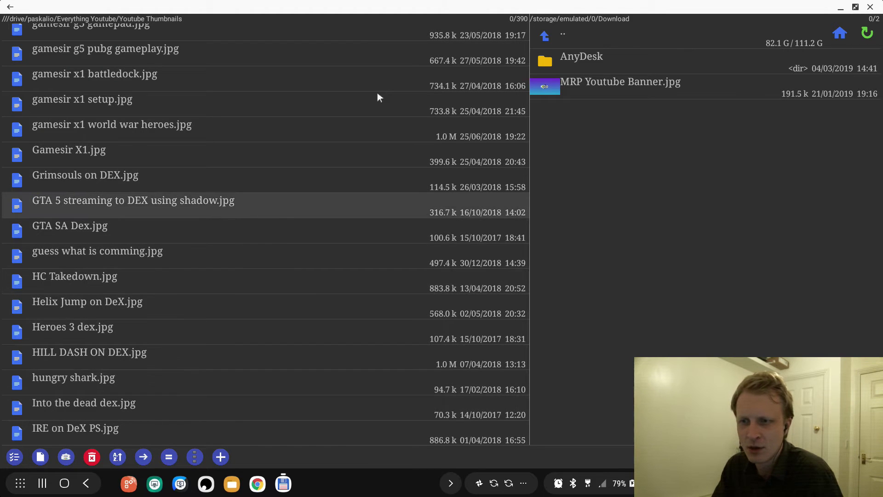
pyautogui.click(70, 225)
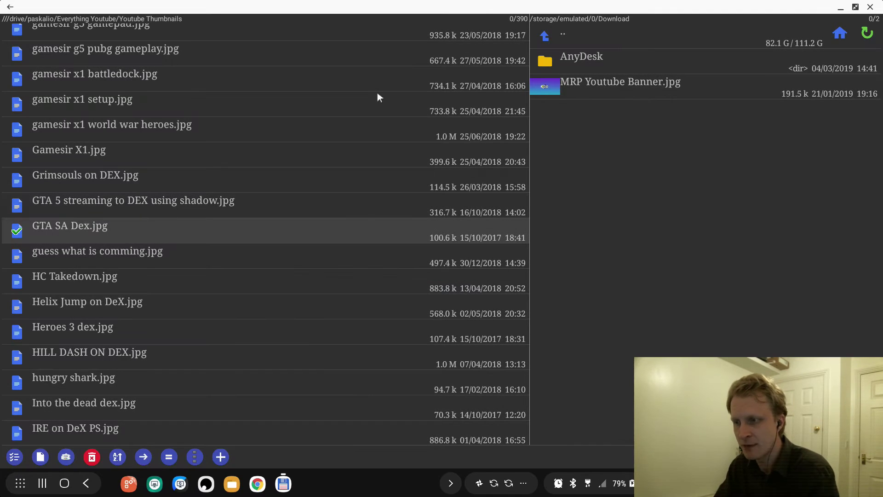
# - Copy GTA SA Dex.jpg into Download and close its image preview
pyautogui.click(142, 456)
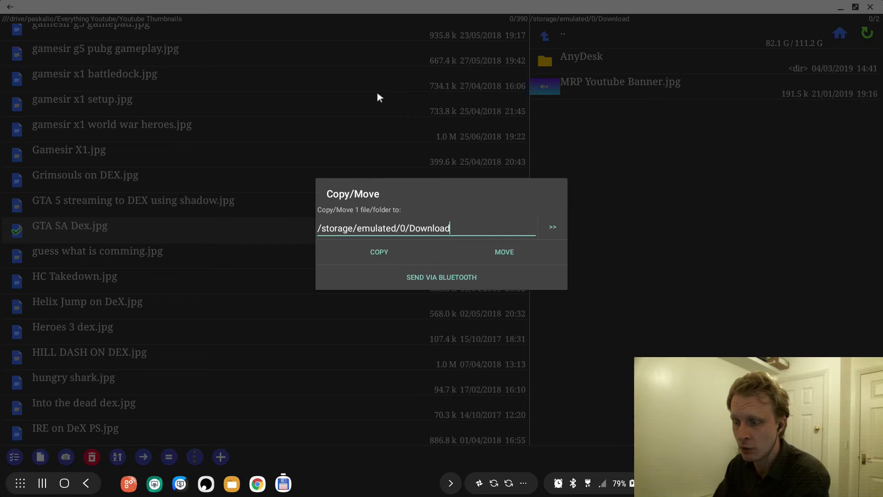
pyautogui.write('sdfs')
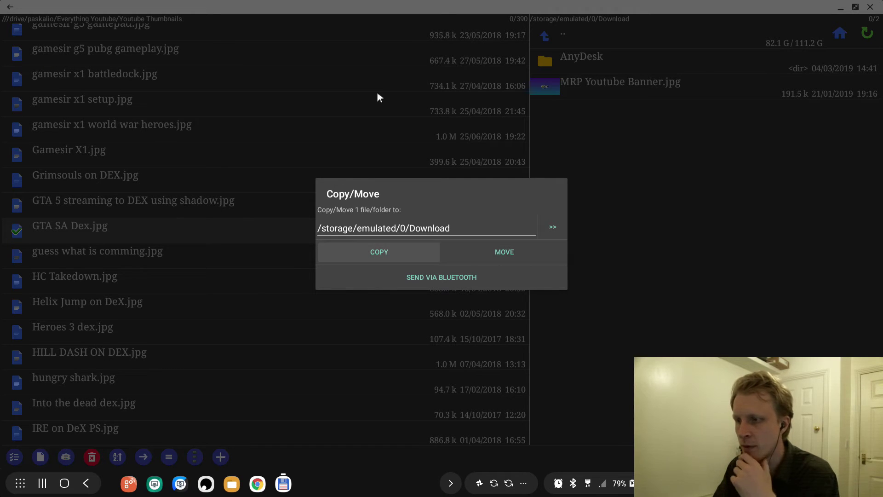
pyautogui.click(379, 251)
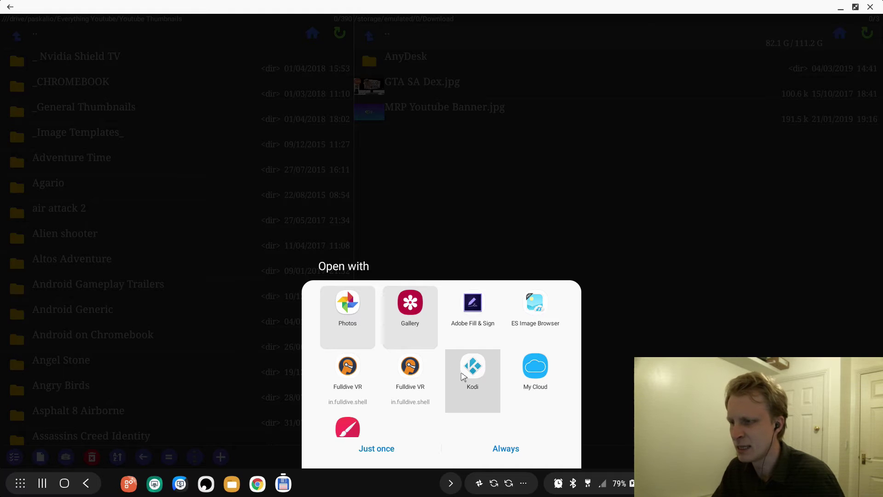
pyautogui.moveTo(348, 313)
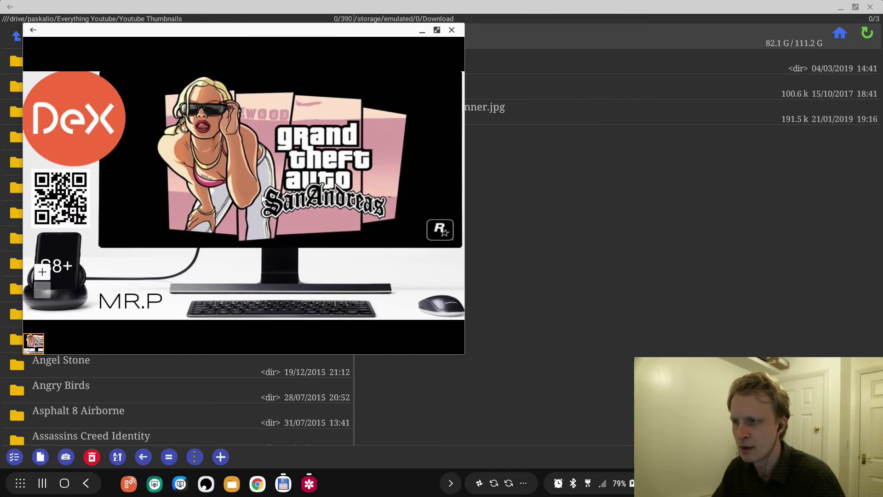
pyautogui.moveTo(108, 237)
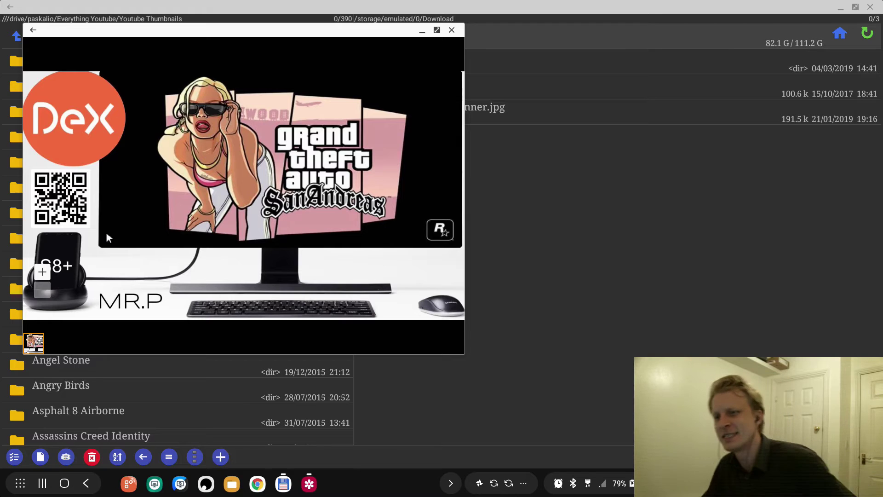
pyautogui.moveTo(63, 302)
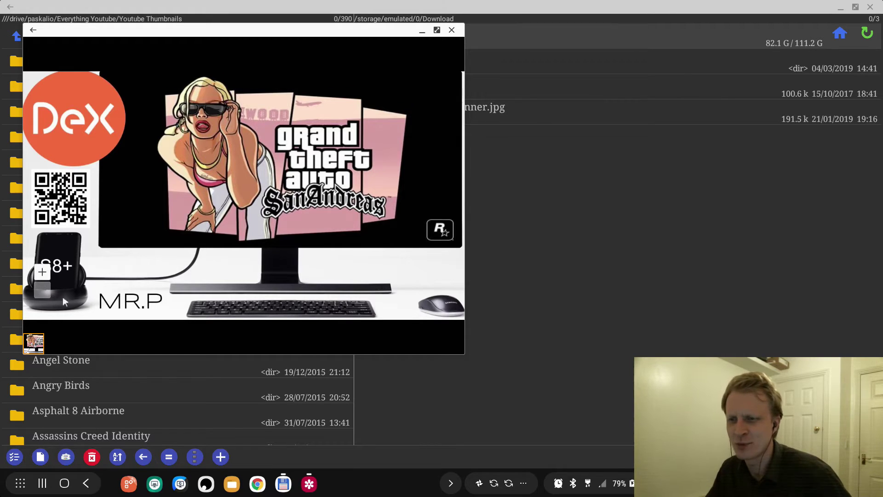
pyautogui.moveTo(226, 263)
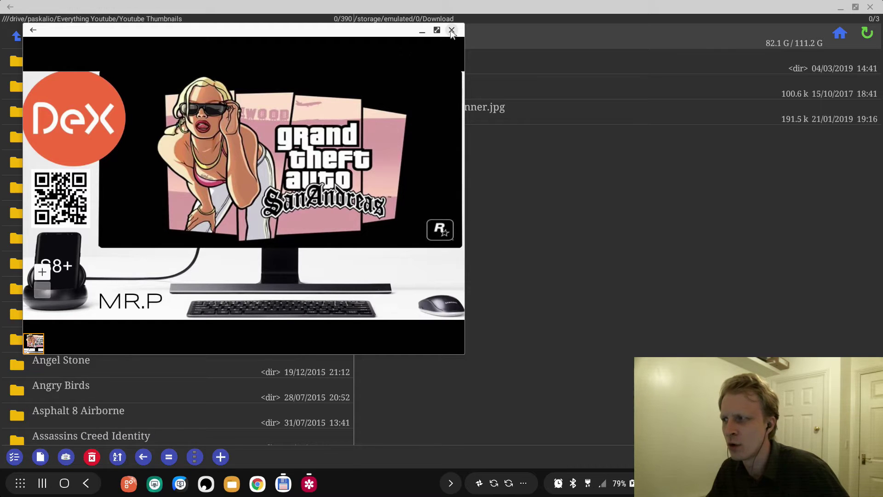
pyautogui.click(451, 30)
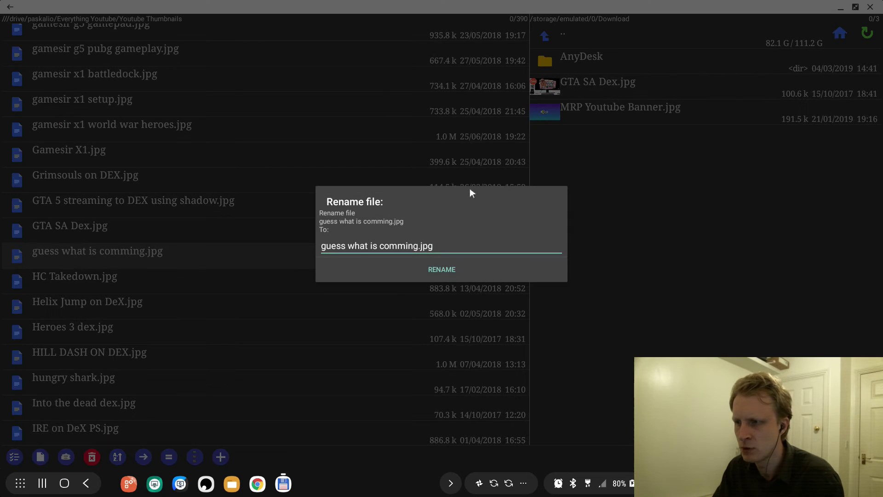
pyautogui.click(441, 269)
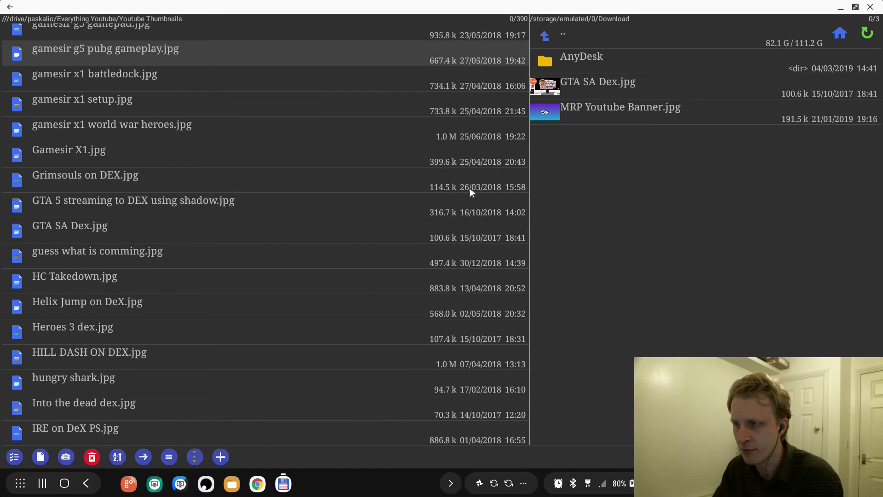
pyautogui.click(95, 74)
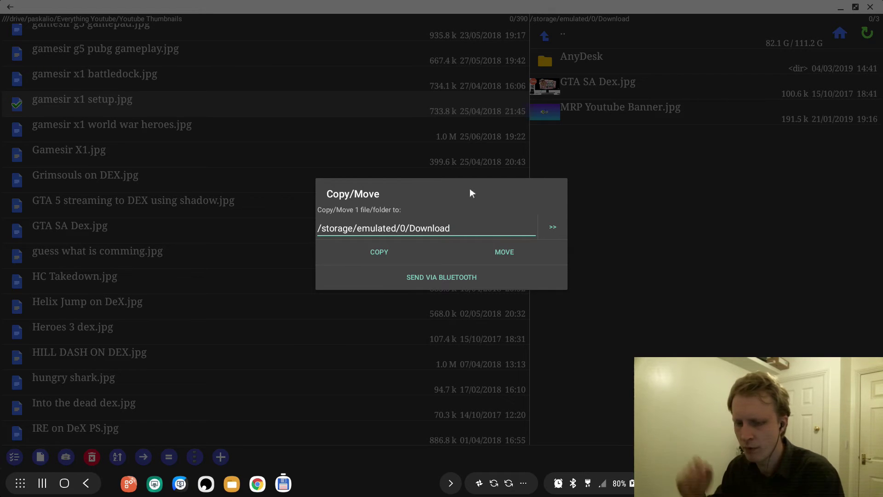
pyautogui.click(379, 252)
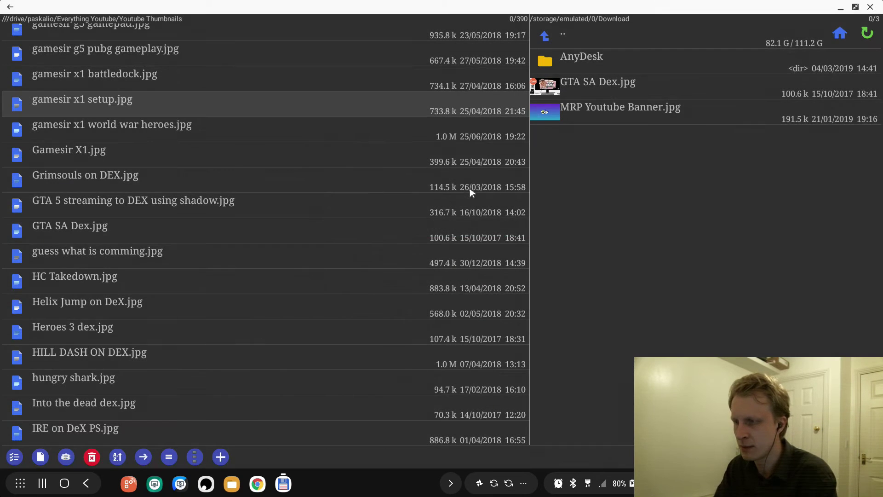
pyautogui.click(91, 456)
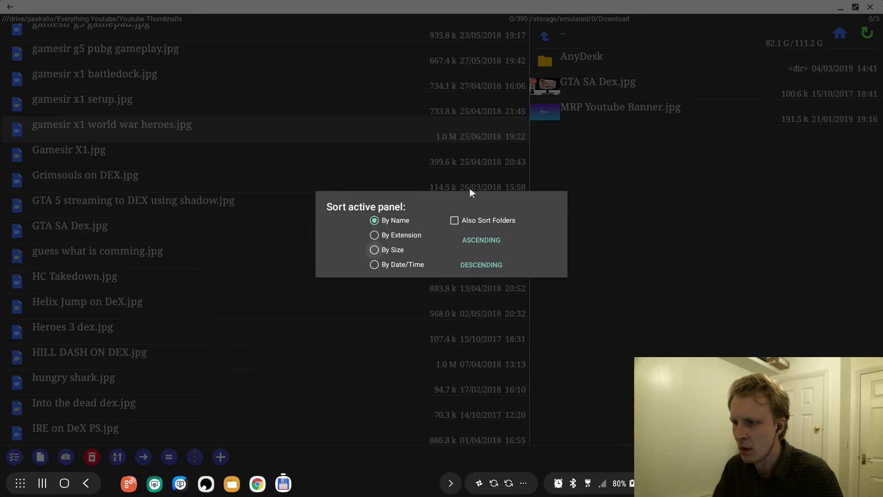
pyautogui.click(374, 249)
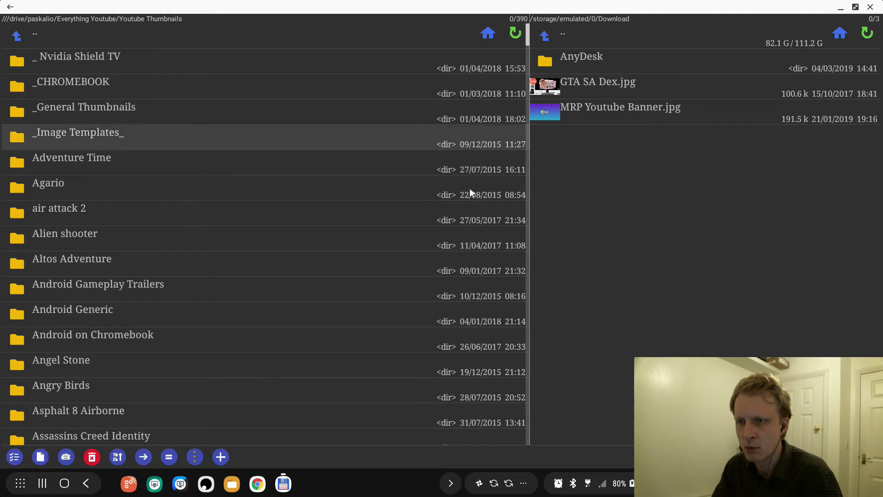
pyautogui.scroll(-3)
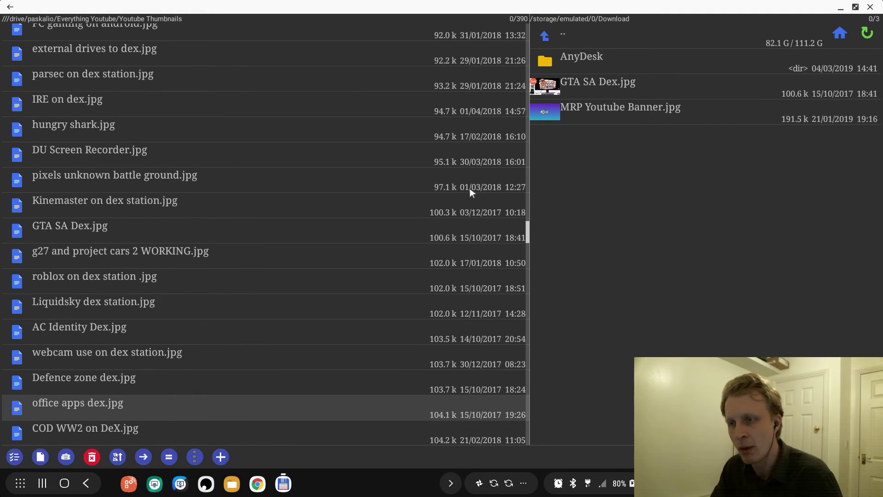
pyautogui.scroll(-3)
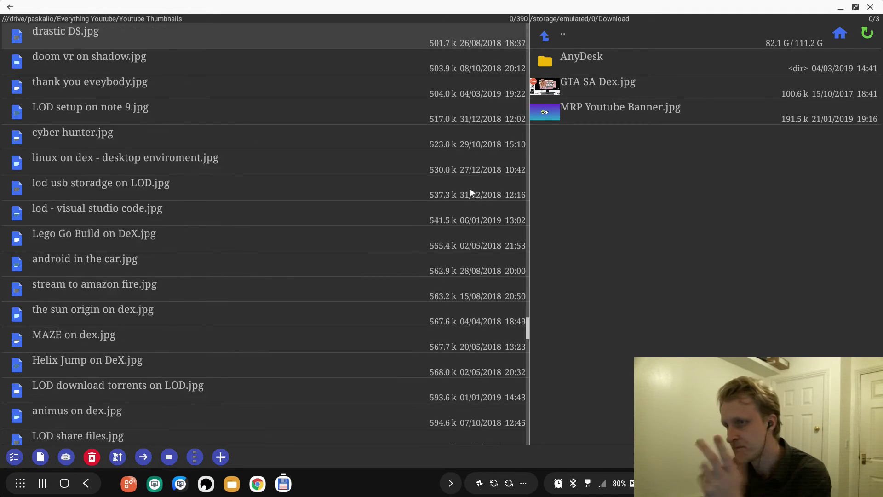
pyautogui.click(194, 457)
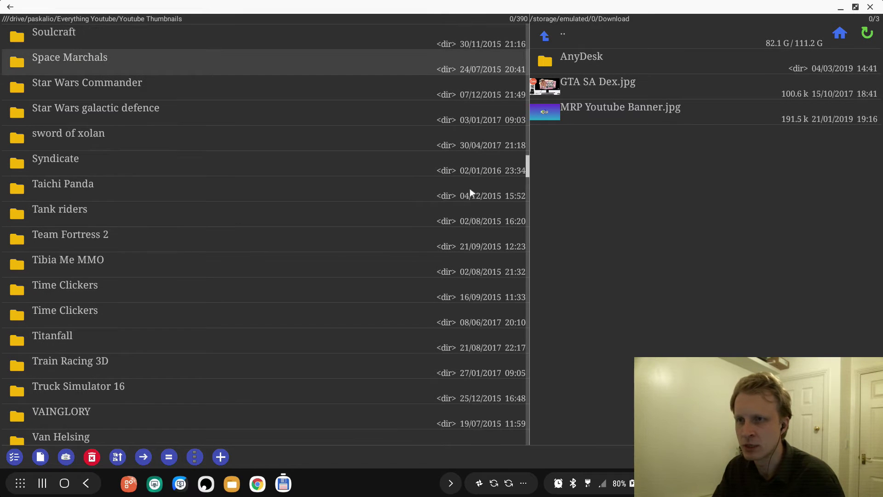
pyautogui.scroll(3)
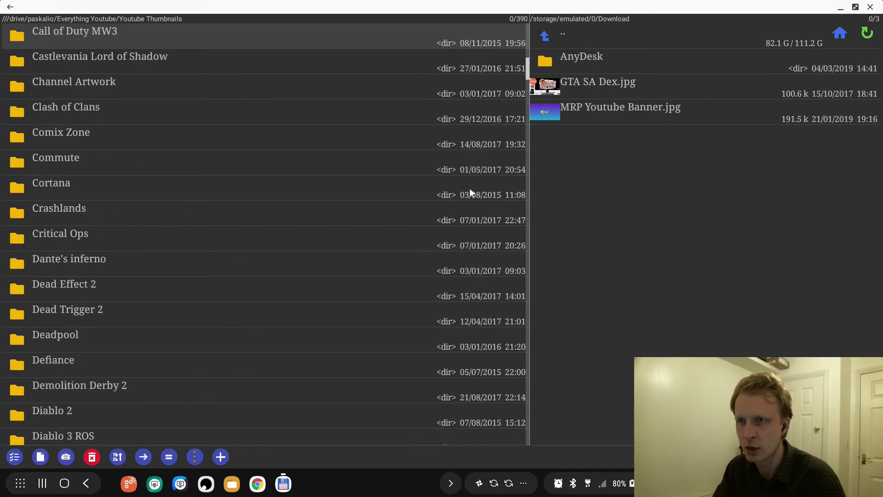
pyautogui.scroll(3)
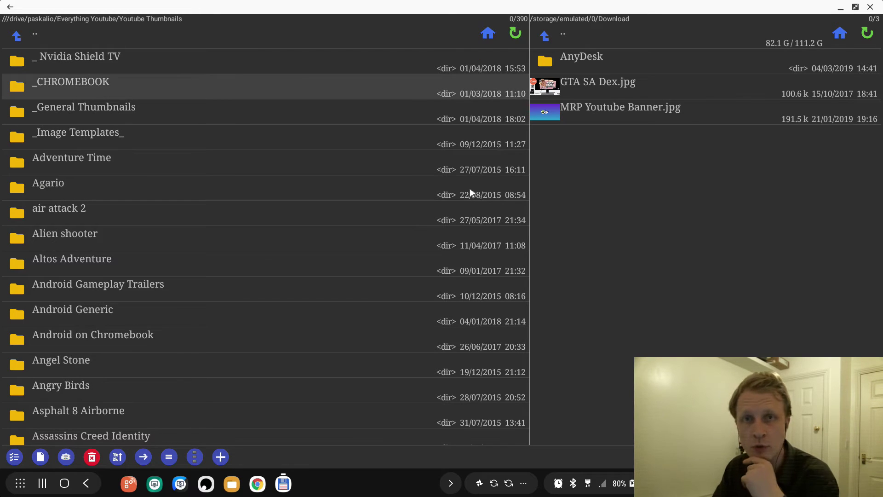
# - Open Search... from the main menu and search for 'GTA'
pyautogui.click(194, 457)
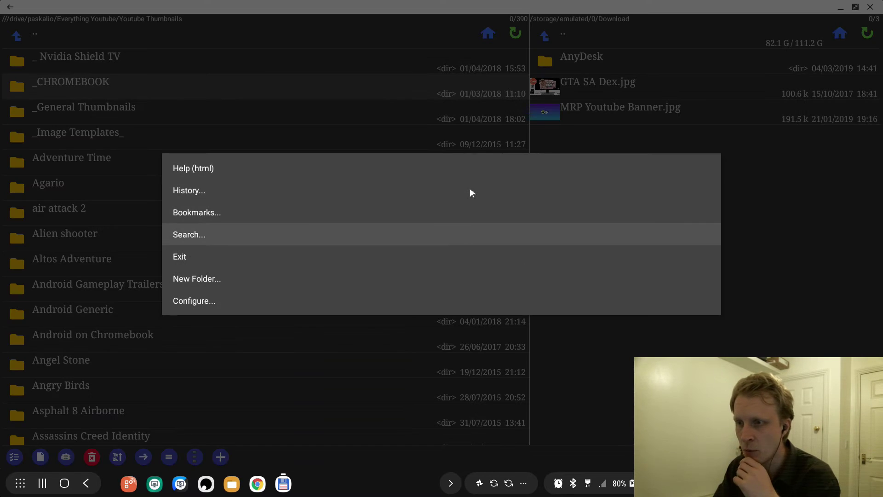
pyautogui.click(189, 234)
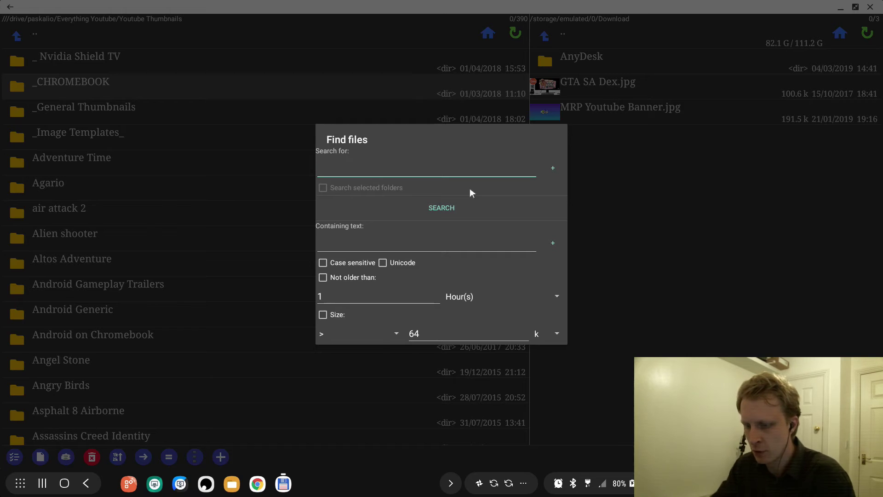
pyautogui.write('GTA')
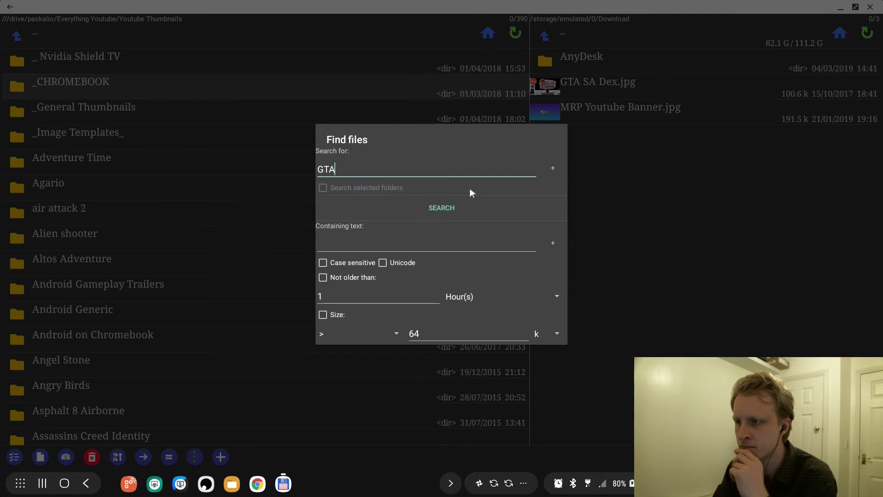
pyautogui.click(441, 208)
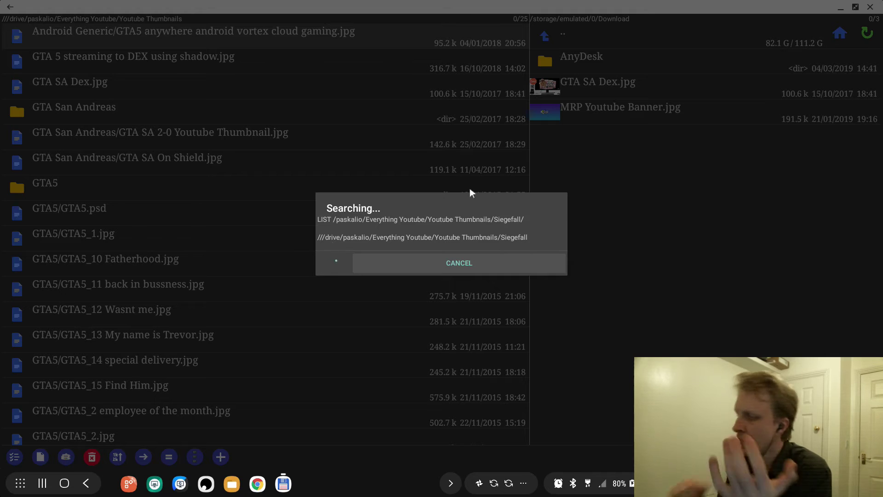
pyautogui.click(458, 262)
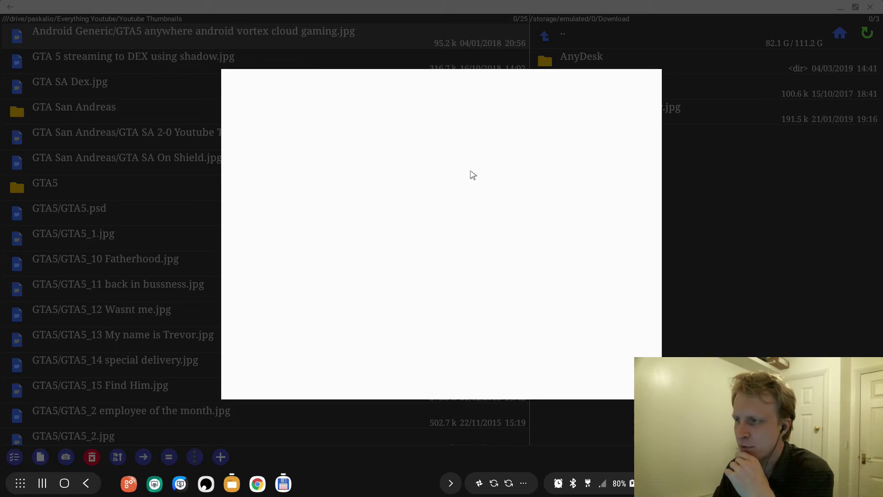
pyautogui.click(11, 7)
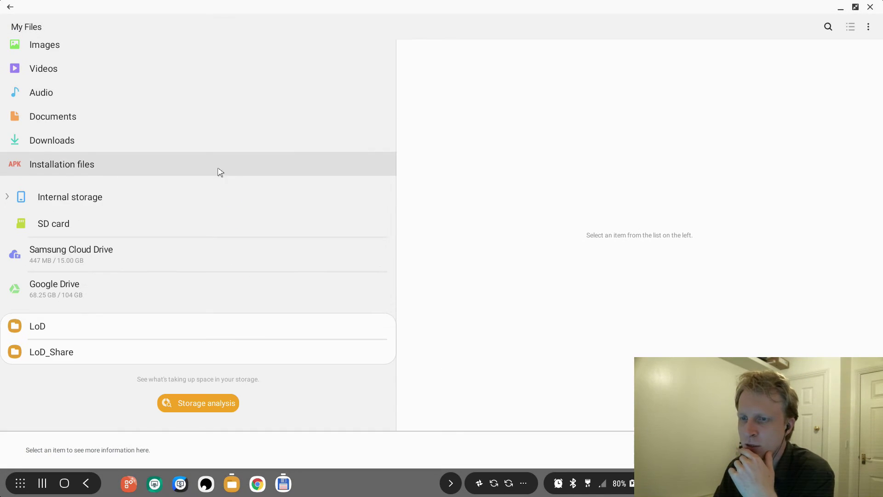
pyautogui.moveTo(210, 399)
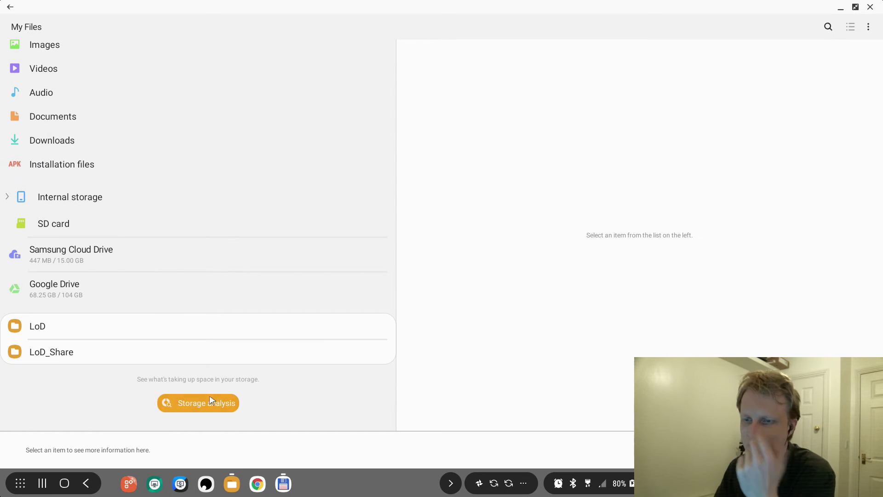
pyautogui.moveTo(53, 289)
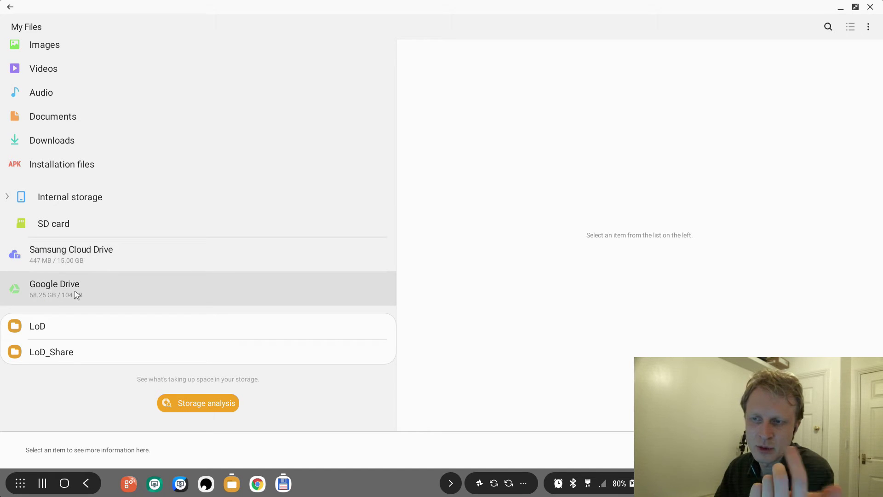
pyautogui.scroll(3)
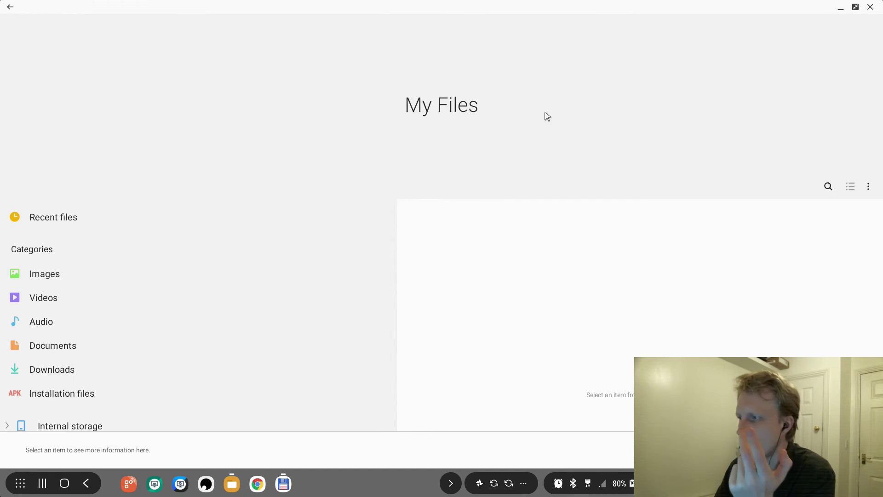
pyautogui.scroll(-3)
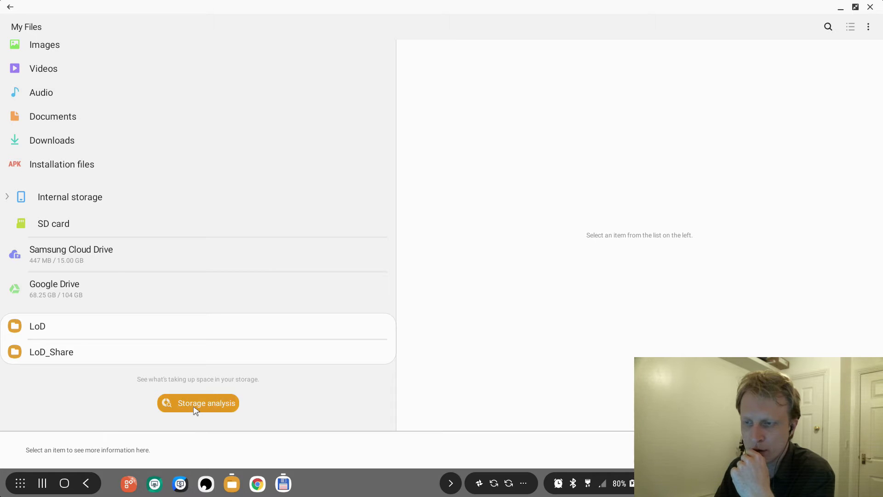
pyautogui.click(198, 403)
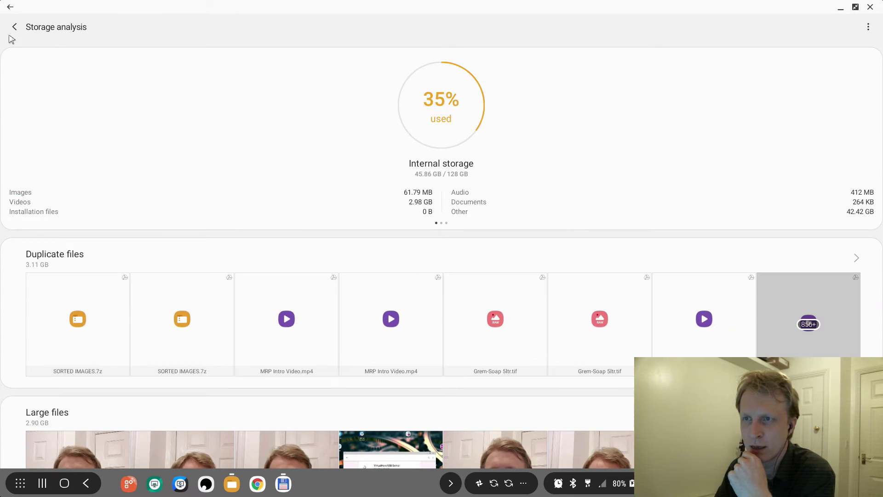
pyautogui.moveTo(15, 27)
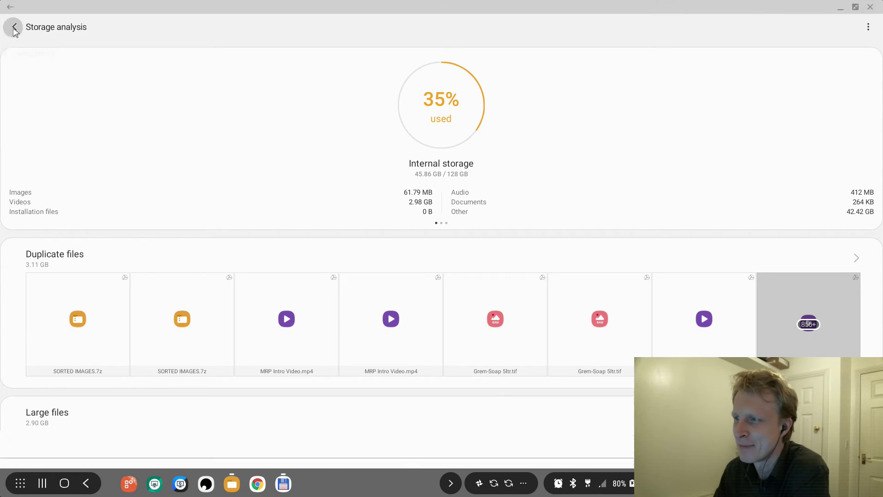
pyautogui.click(13, 27)
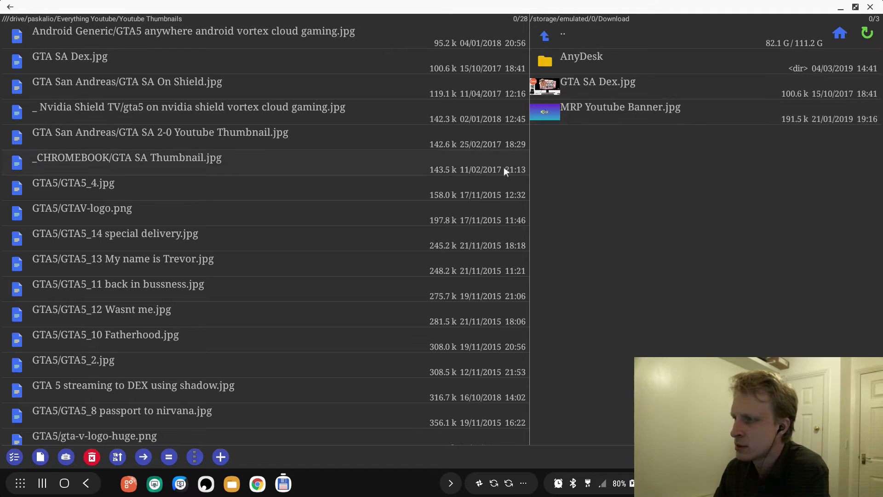
pyautogui.scroll(-3)
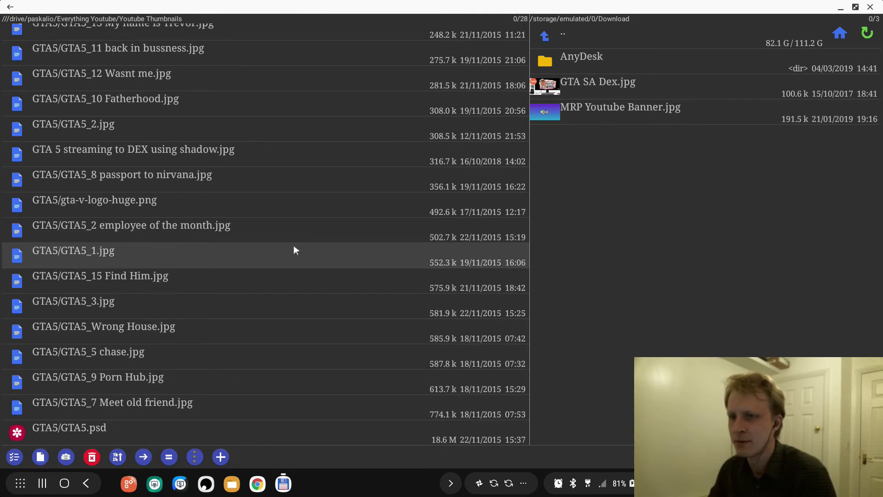
pyautogui.moveTo(252, 249)
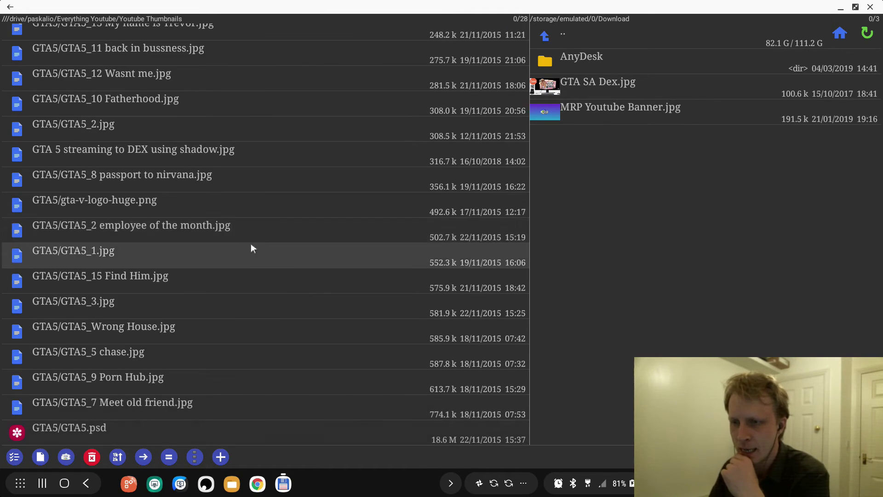
pyautogui.click(131, 225)
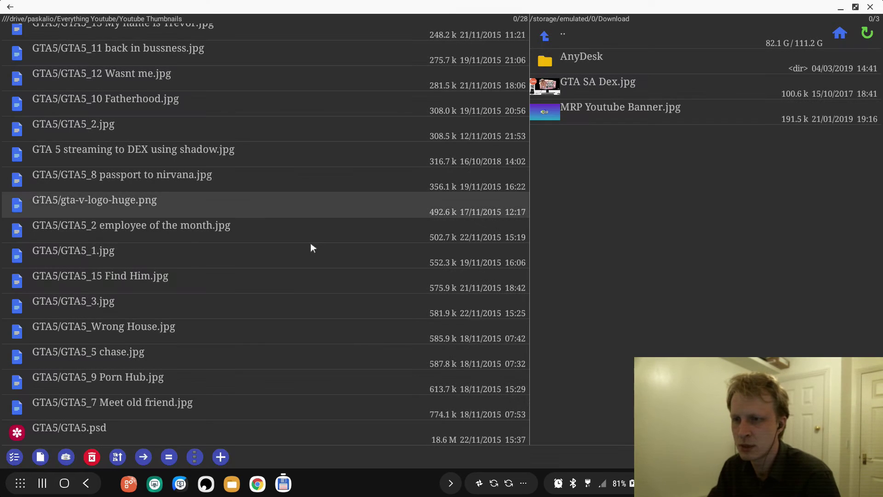
pyautogui.click(101, 73)
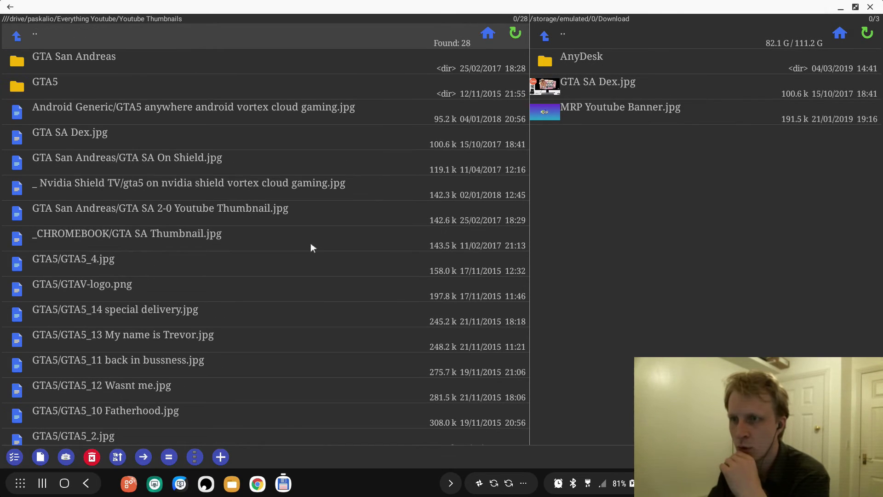
pyautogui.scroll(-3)
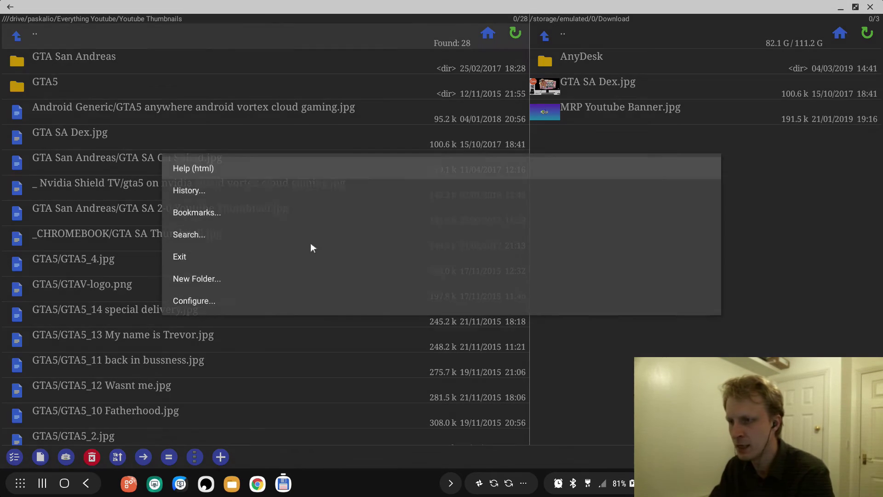
pyautogui.click(313, 247)
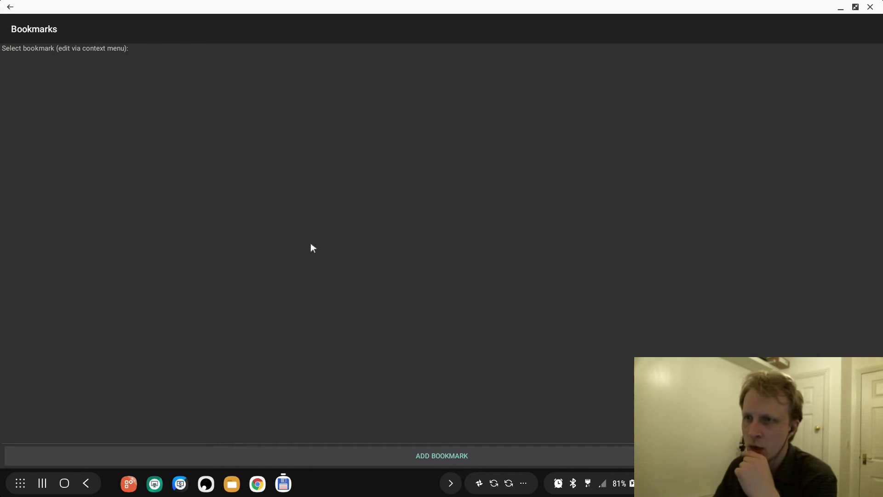
pyautogui.click(441, 456)
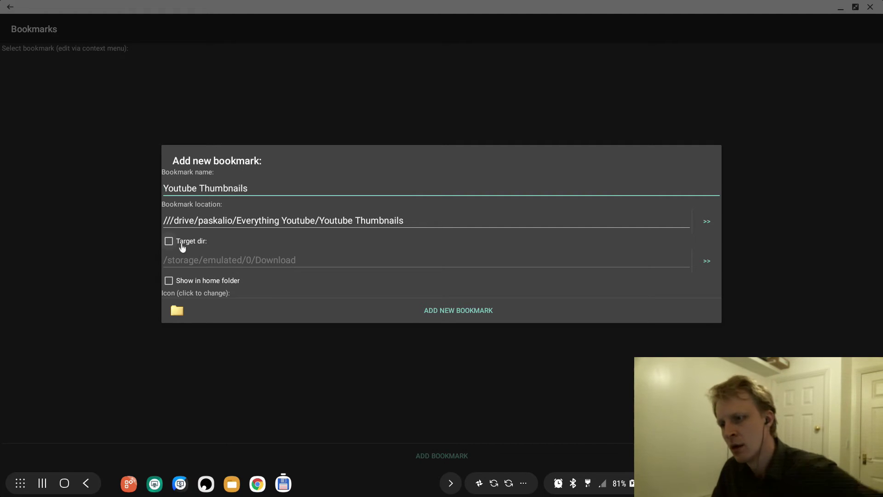
pyautogui.moveTo(208, 272)
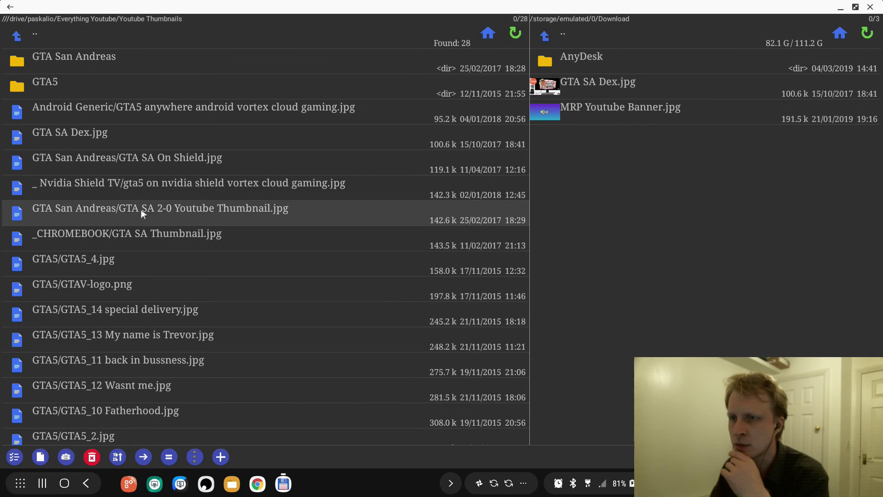
pyautogui.scroll(-3)
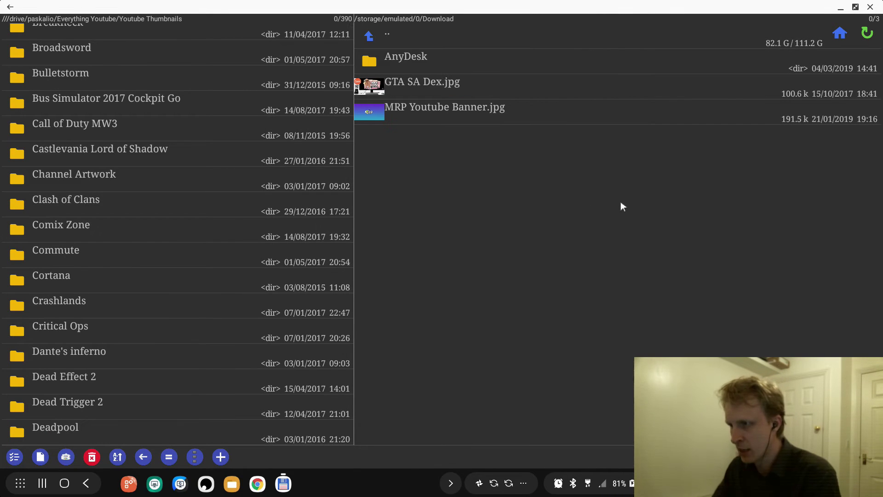
# - Save a Download bookmark whose target folder is Youtube Thumbnails
pyautogui.click(194, 456)
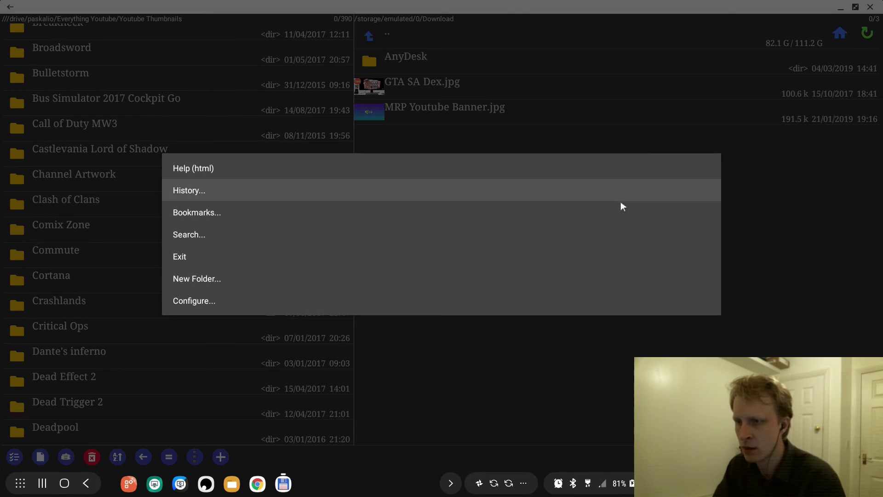
pyautogui.click(196, 212)
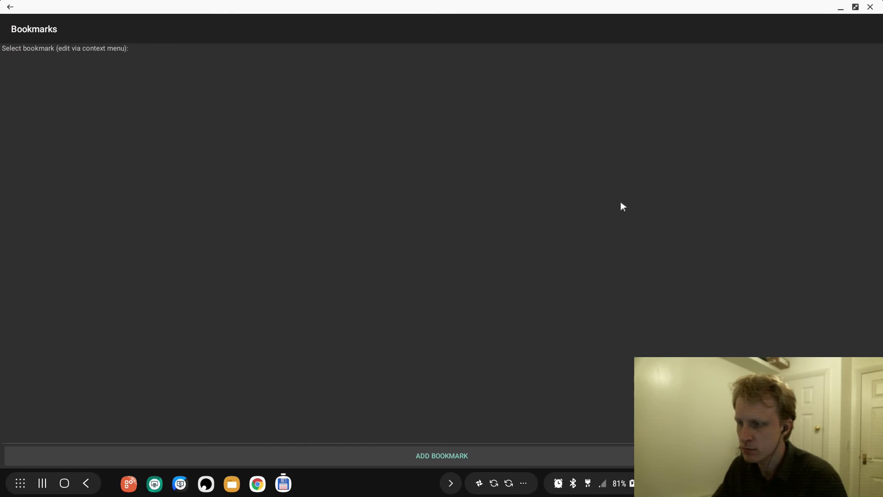
pyautogui.click(442, 456)
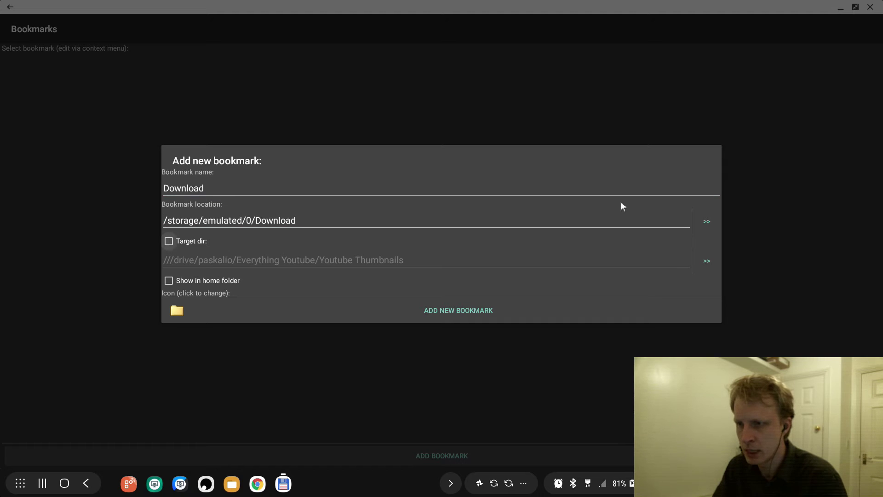
pyautogui.click(169, 241)
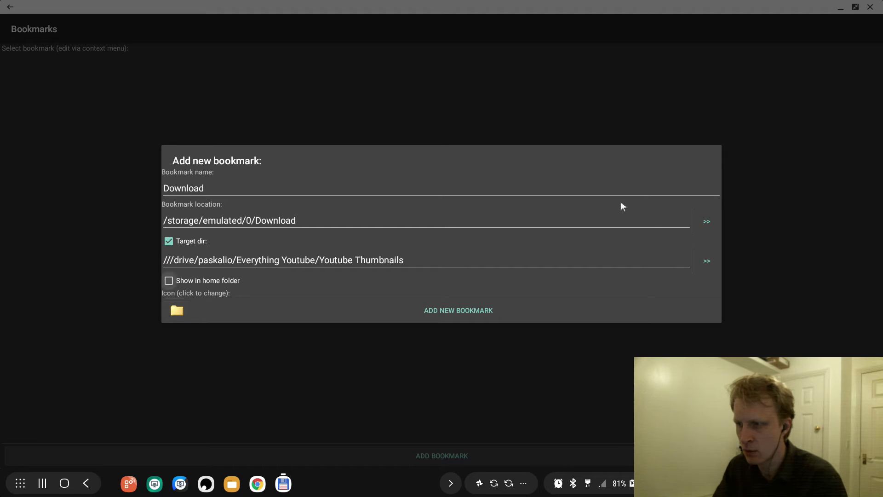
pyautogui.click(458, 310)
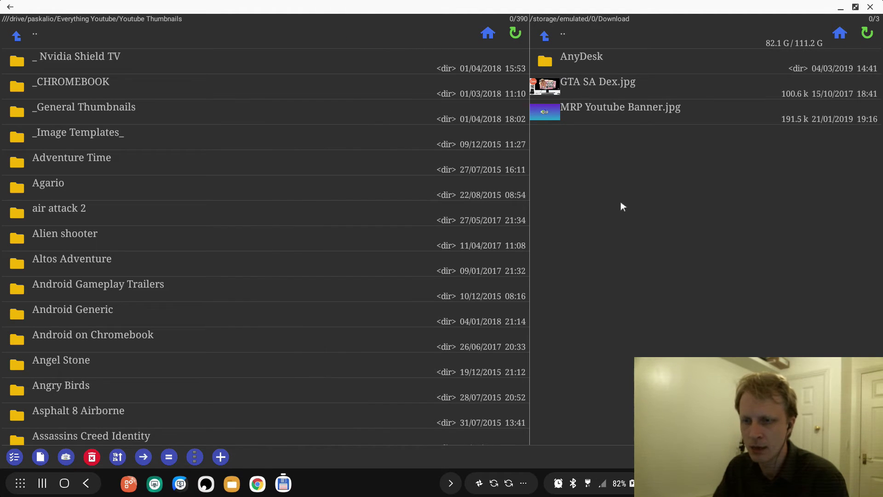
# - Mark folders in the left panel and open the Youtube Thumbnails folder
pyautogui.click(70, 82)
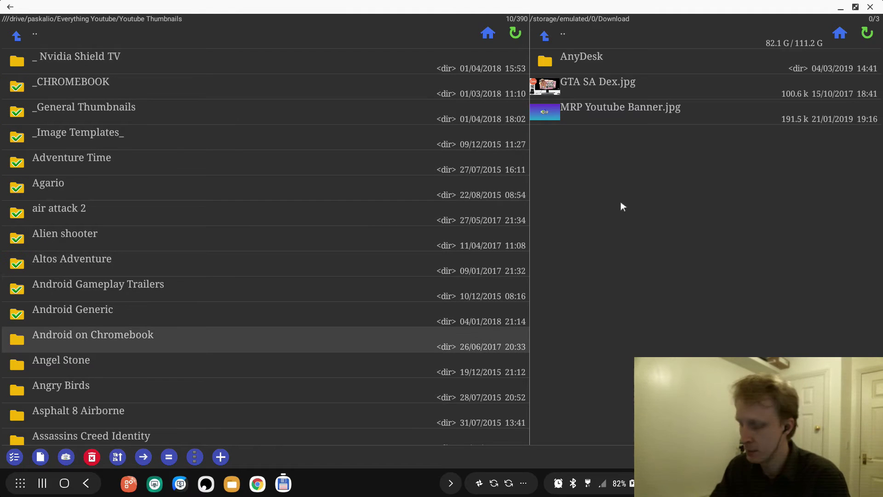
pyautogui.click(34, 34)
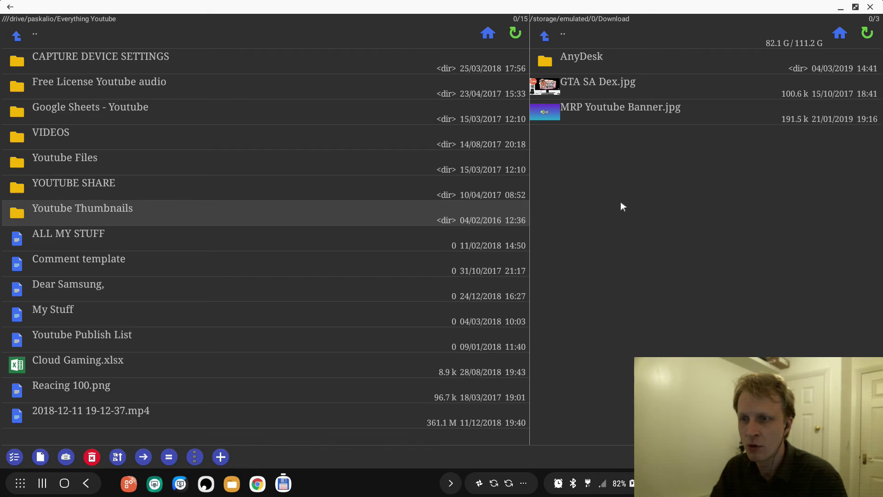
pyautogui.doubleClick(82, 208)
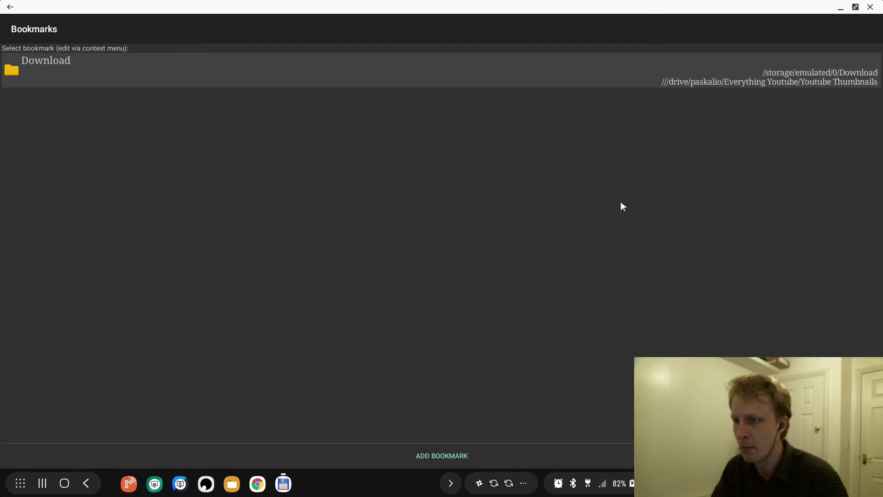
# - Add a Youtube Thumbnails bookmark with Download as the other panel's target directory
pyautogui.click(441, 455)
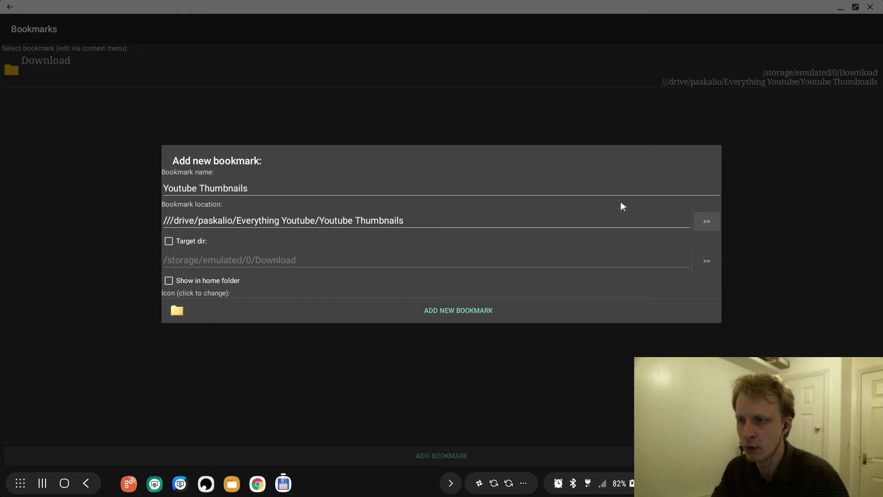
pyautogui.click(168, 241)
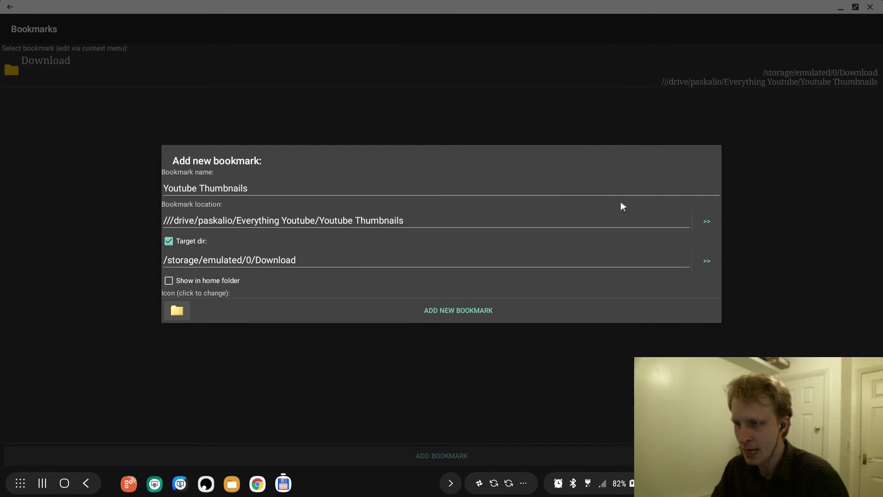
pyautogui.click(458, 310)
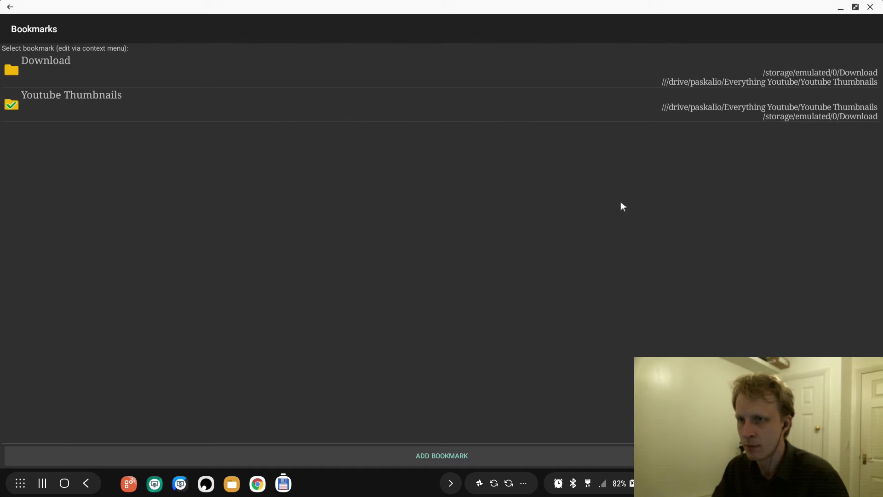
# - Use the new bookmark to show Download beside Youtube Thumbnails, then reopen the main menu
pyautogui.click(71, 95)
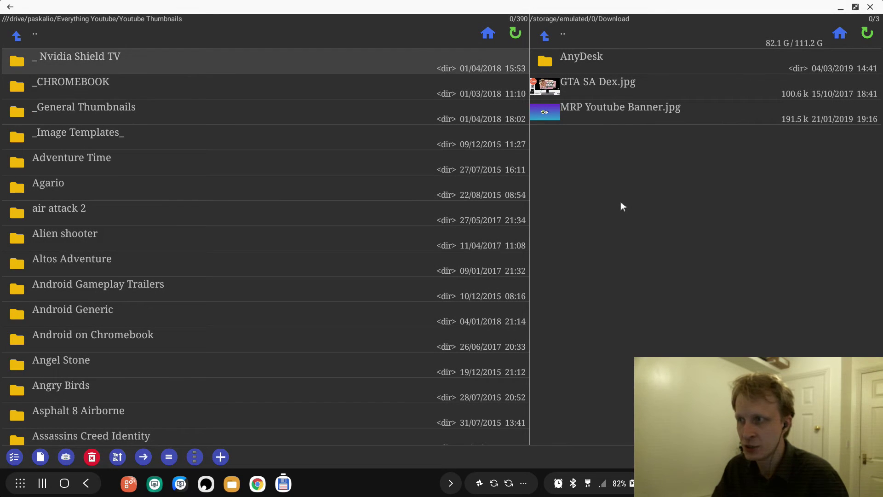
pyautogui.doubleClick(76, 56)
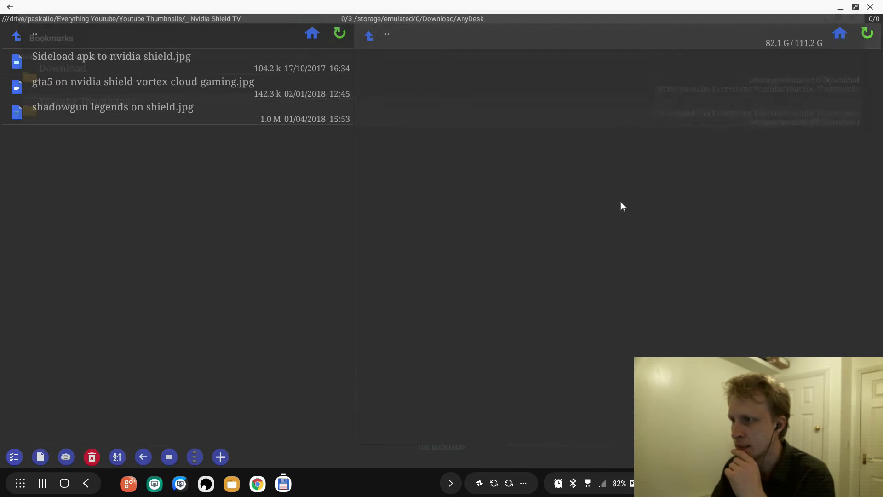
pyautogui.click(368, 34)
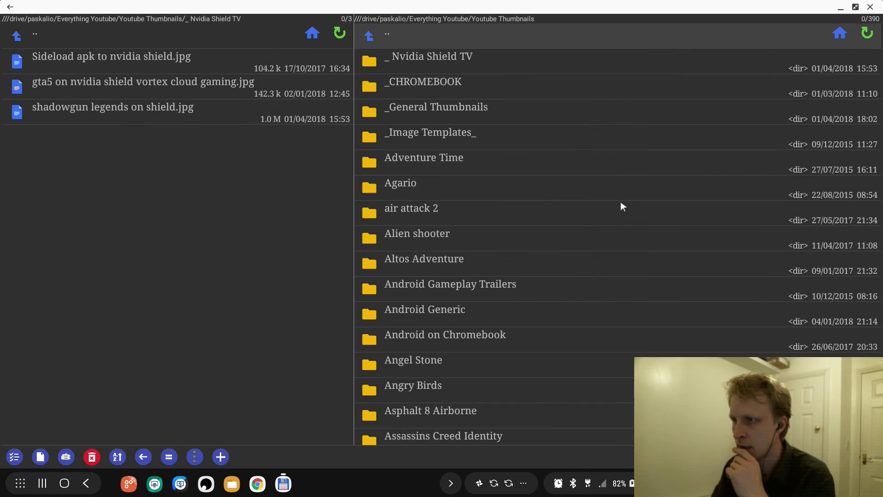
pyautogui.click(35, 34)
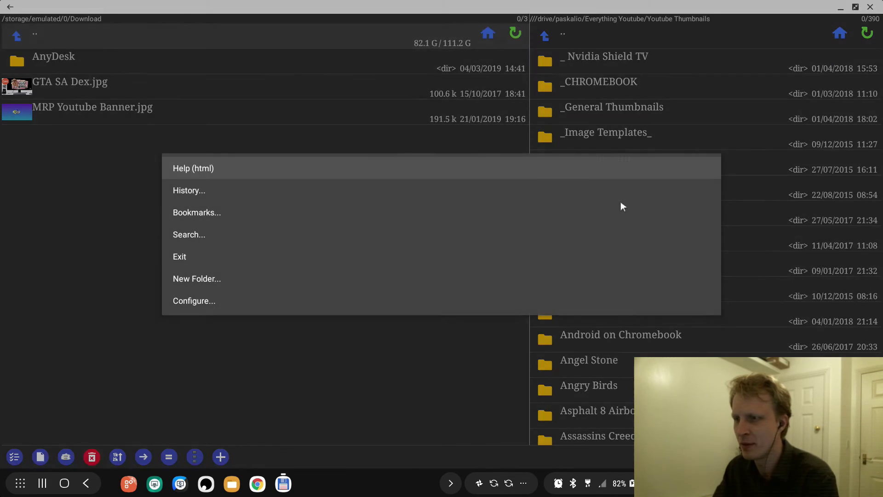
pyautogui.click(197, 213)
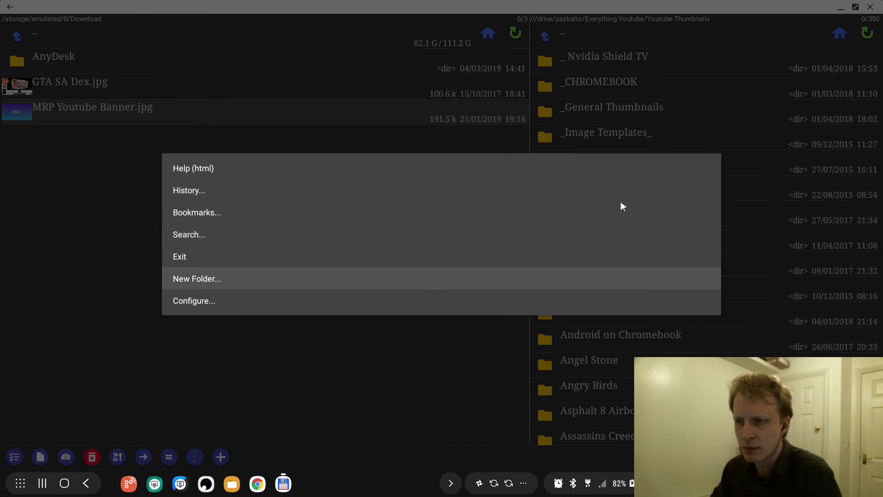
pyautogui.click(188, 190)
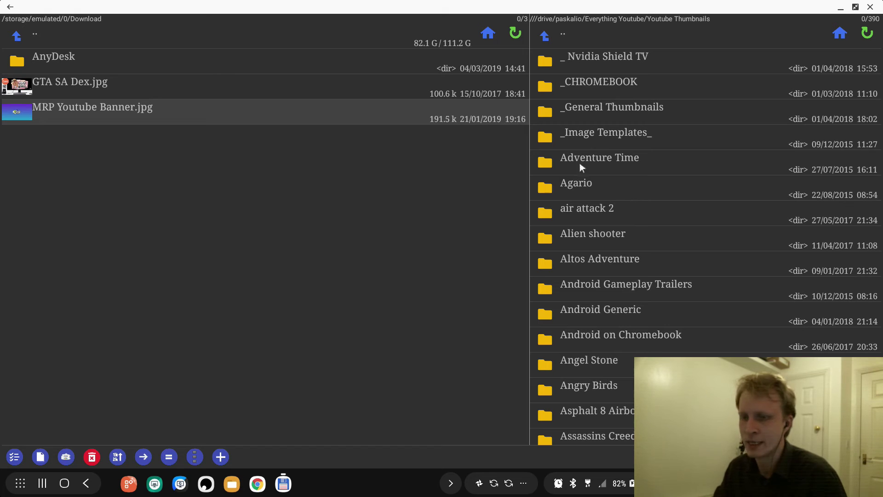
pyautogui.click(194, 456)
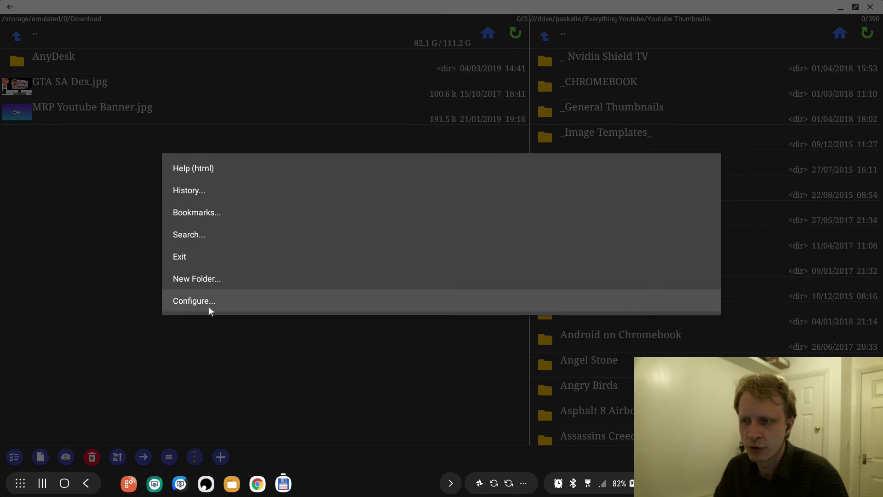
# - In Font and Colors, choose Droid Sans Mono list font and Light theme, then apply
pyautogui.click(194, 300)
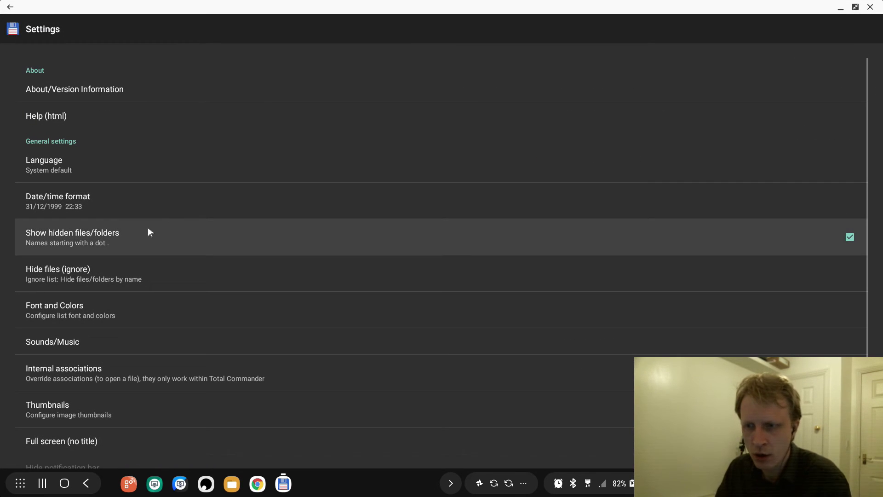
pyautogui.click(54, 310)
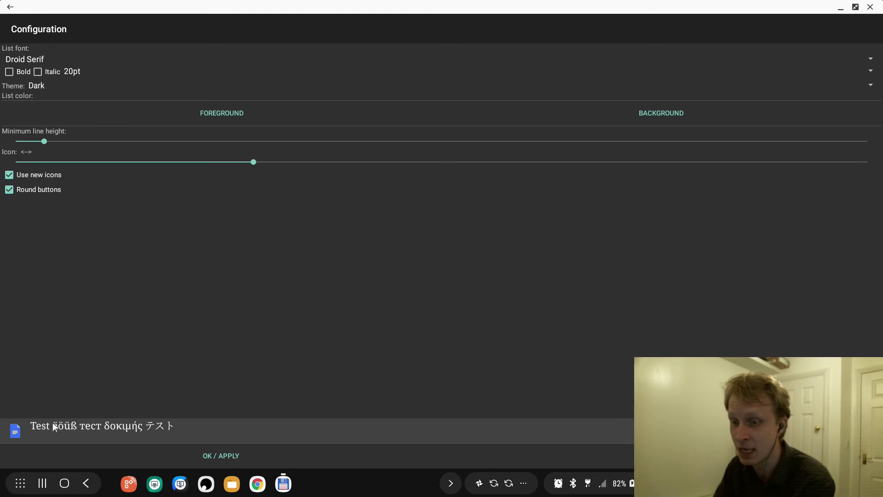
pyautogui.click(10, 72)
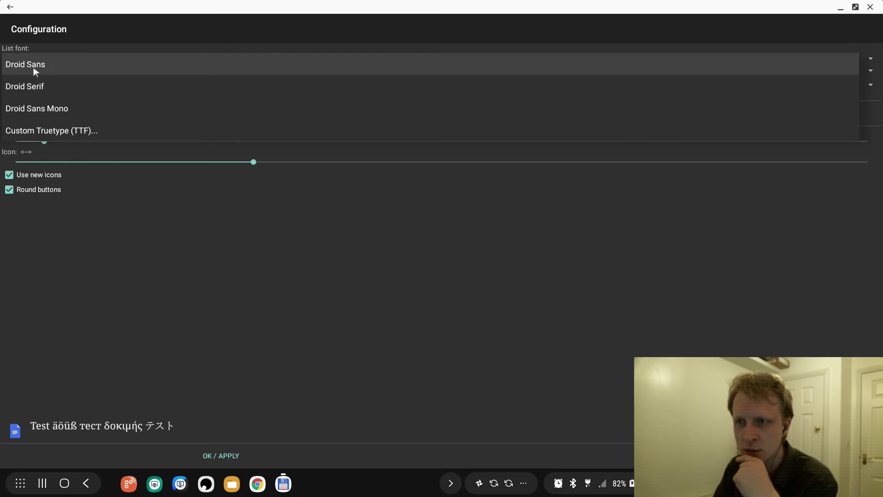
pyautogui.click(37, 108)
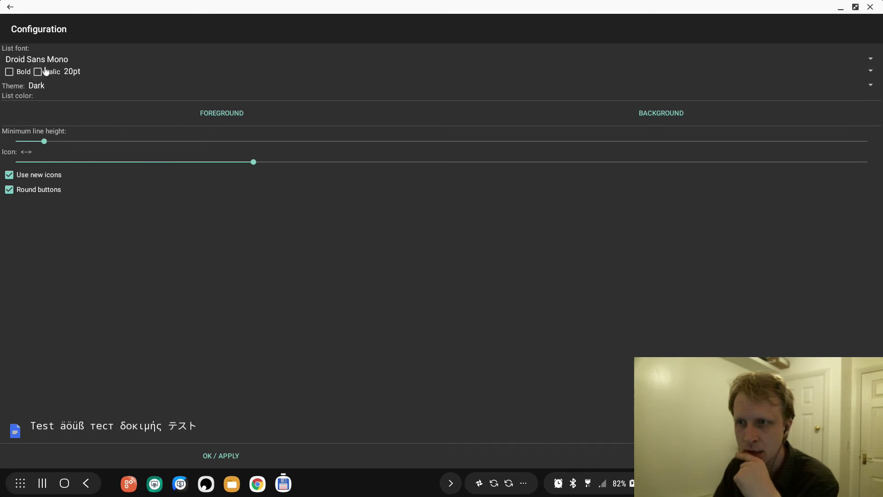
pyautogui.moveTo(150, 125)
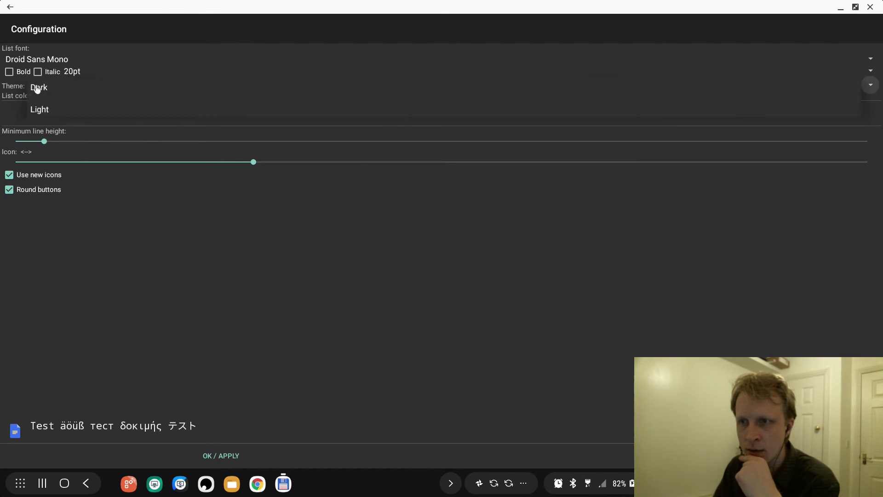
pyautogui.click(39, 109)
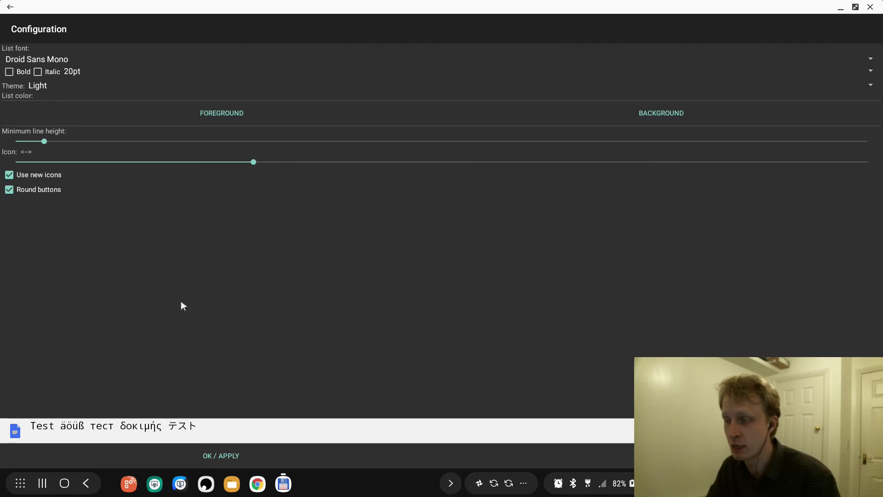
pyautogui.click(10, 6)
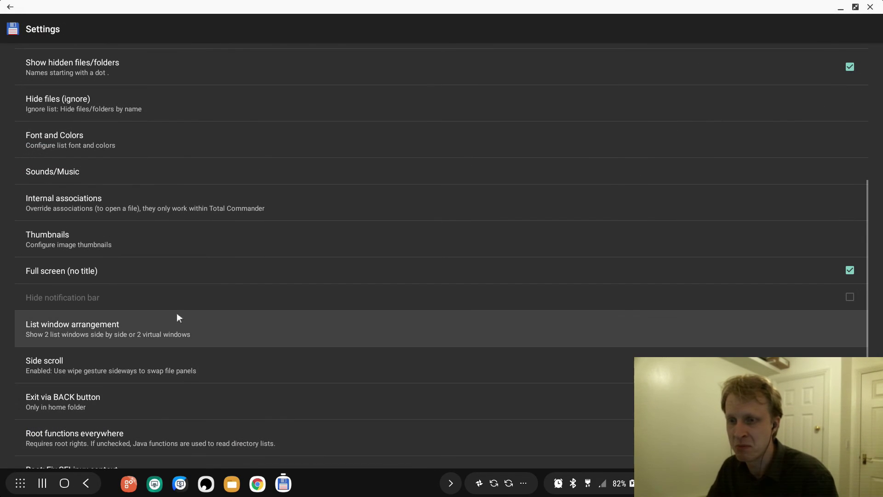
pyautogui.click(10, 6)
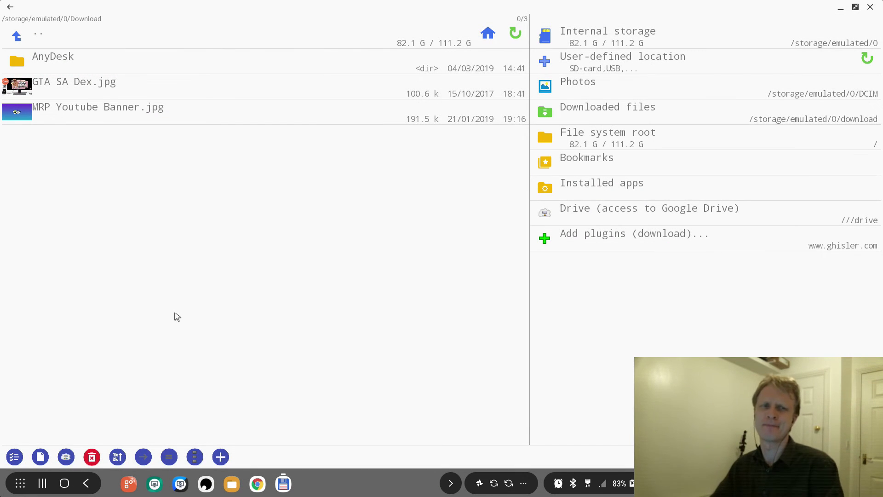
pyautogui.moveTo(104, 319)
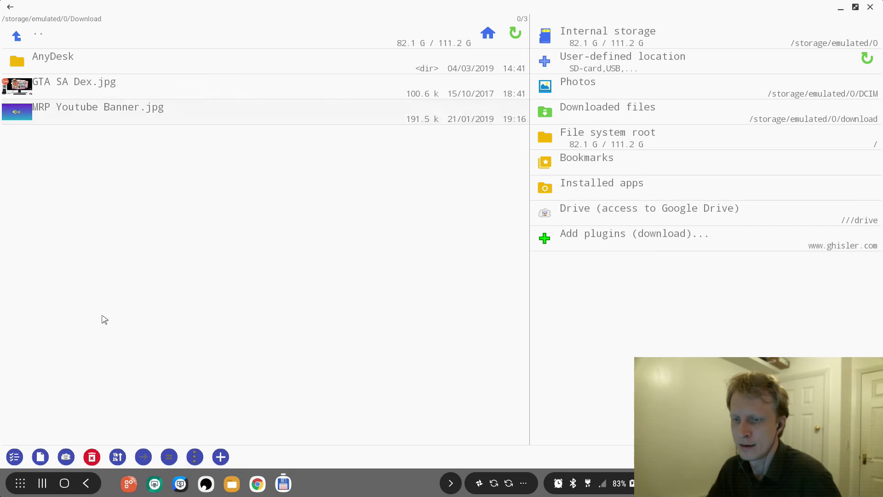
pyautogui.click(194, 456)
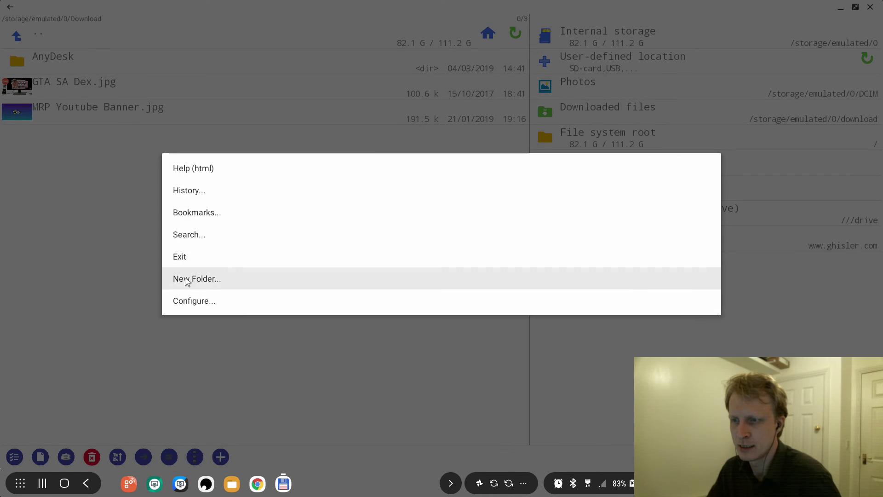
pyautogui.click(194, 300)
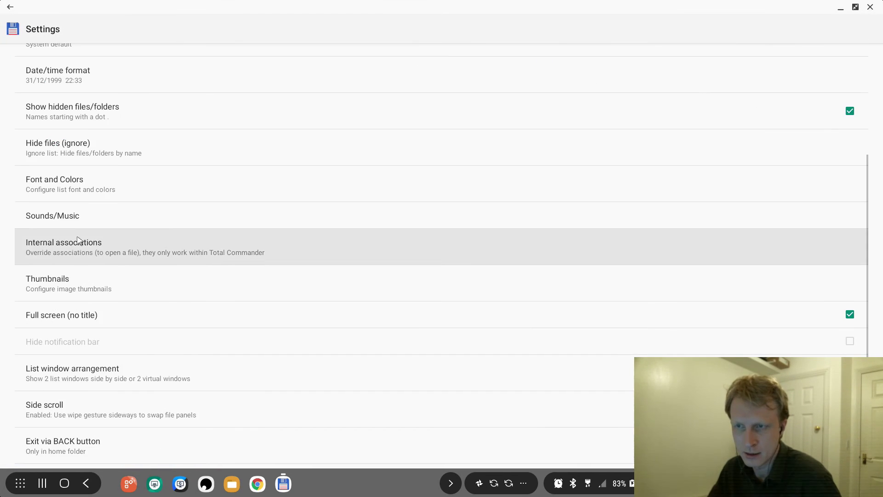
pyautogui.click(54, 179)
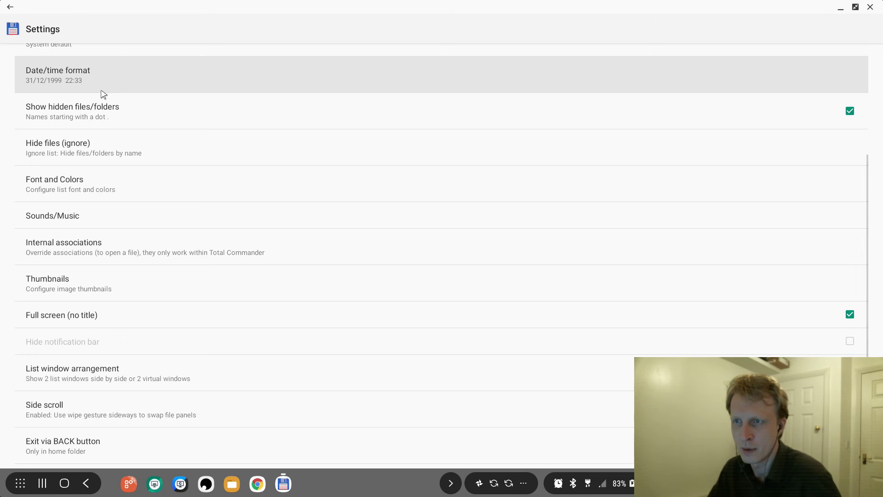
pyautogui.click(10, 7)
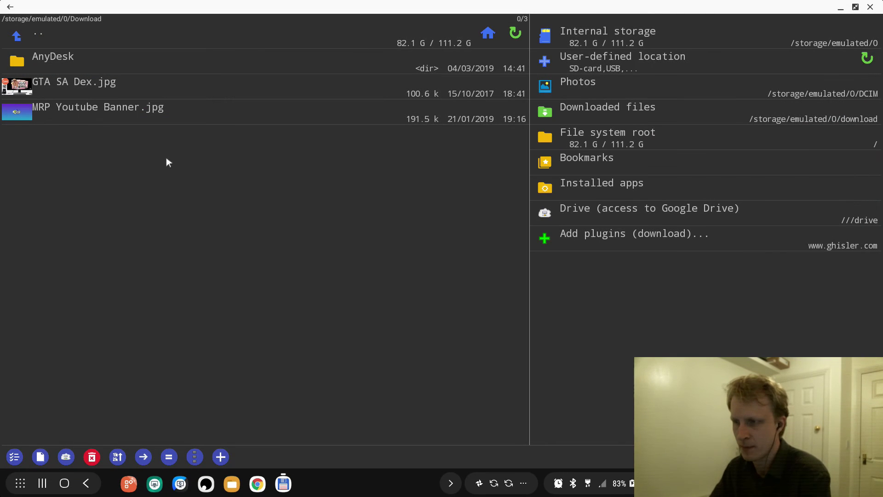
pyautogui.click(194, 456)
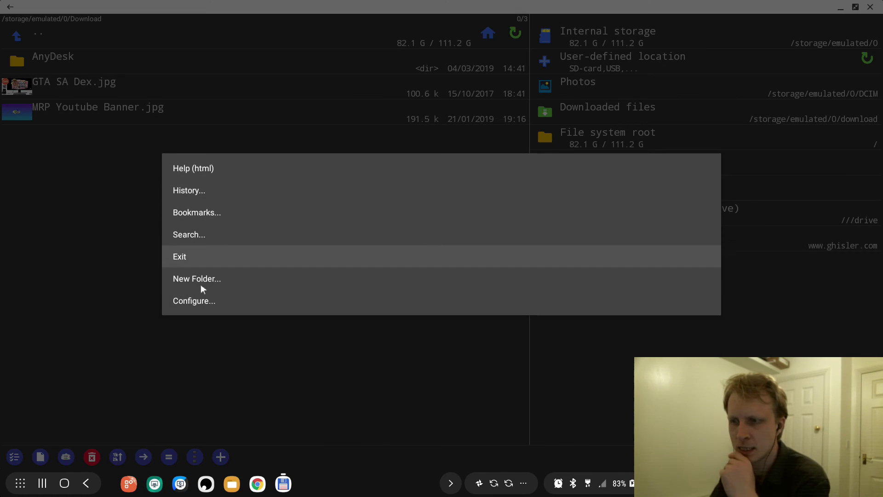
pyautogui.click(194, 300)
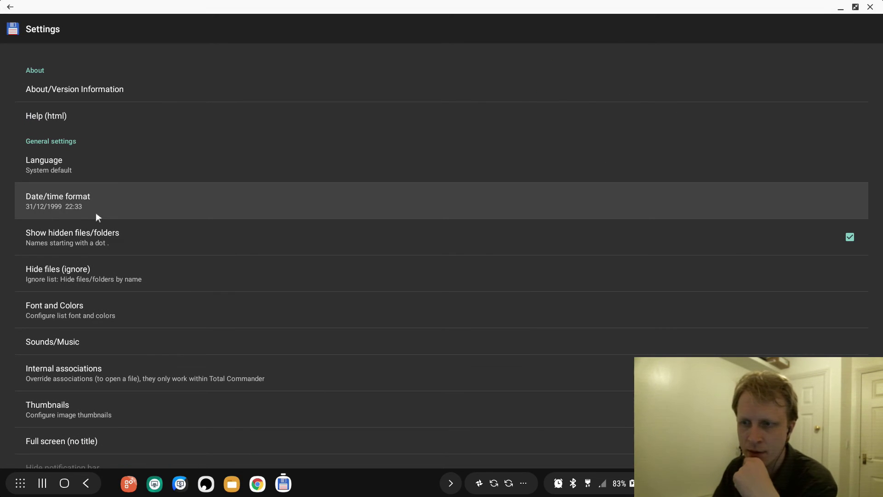
pyautogui.click(58, 274)
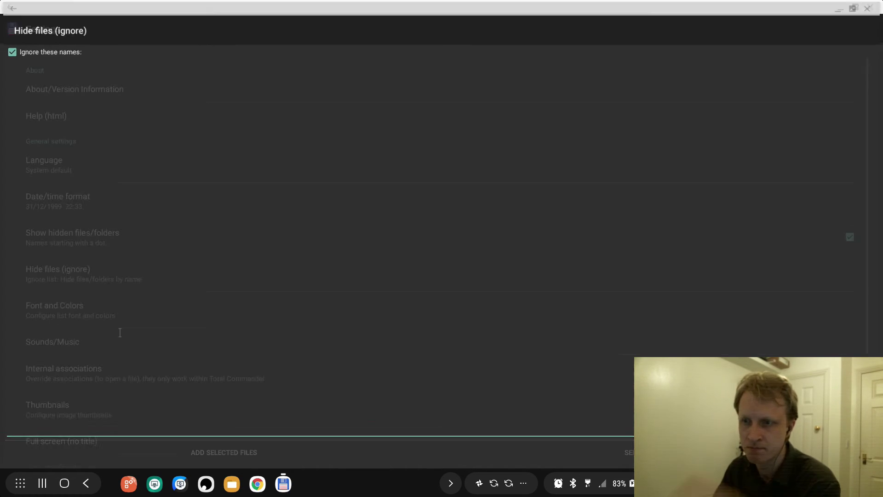
pyautogui.click(9, 7)
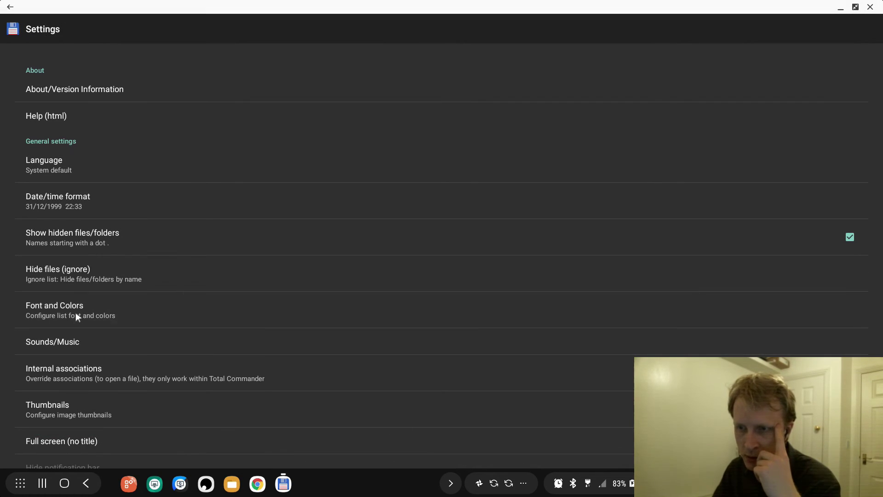
# - Set 16pt list font, lowest line height and icon size, keeping new icons and round buttons on
pyautogui.click(54, 305)
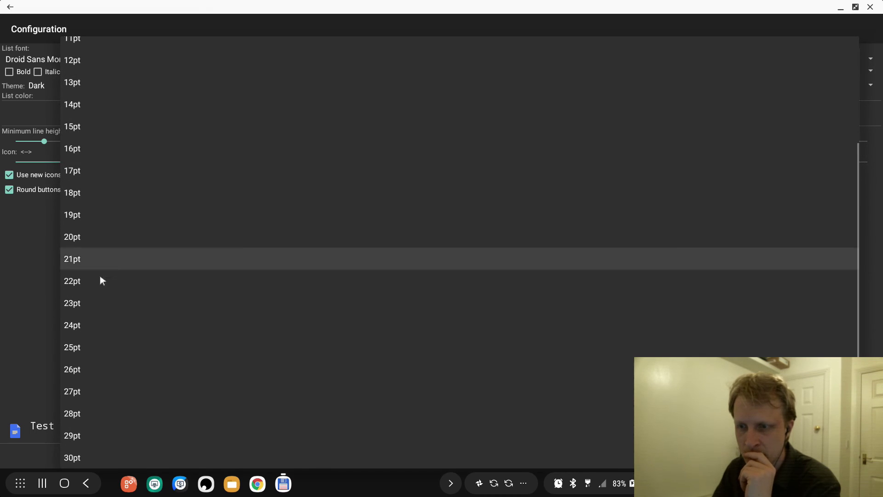
pyautogui.moveTo(75, 149)
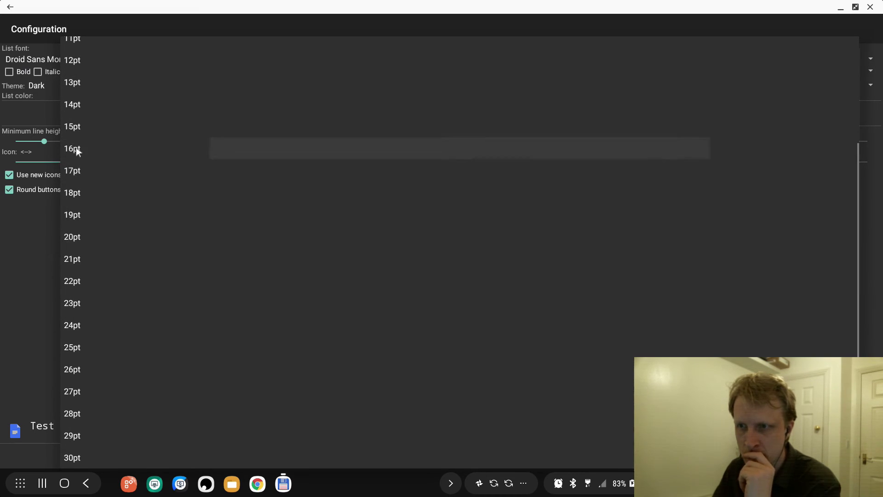
pyautogui.click(72, 148)
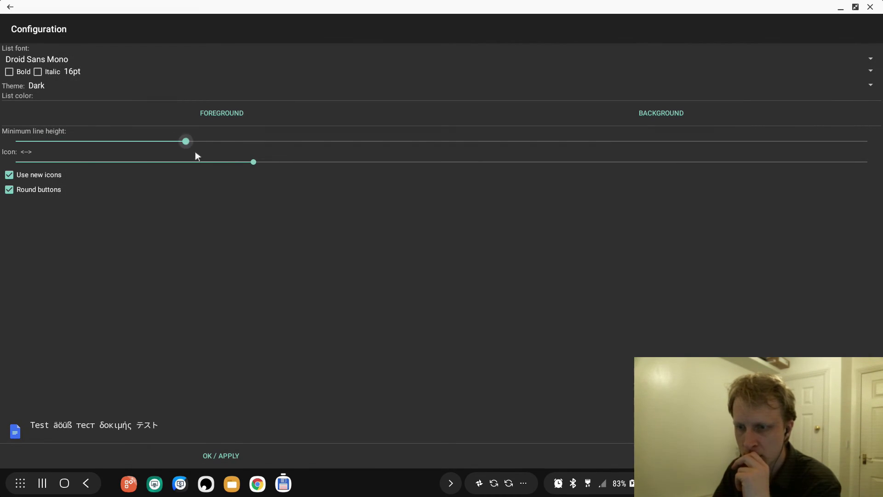
pyautogui.moveTo(185, 141); pyautogui.dragTo(23, 140)
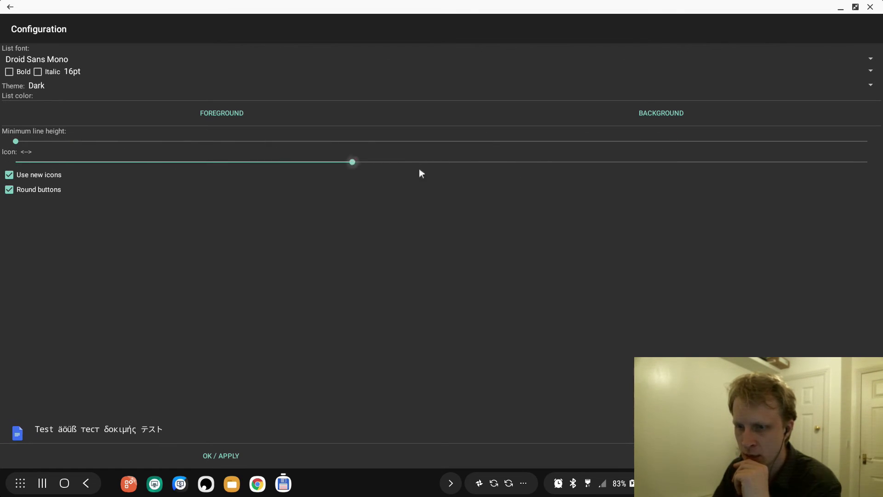
pyautogui.moveTo(352, 162); pyautogui.dragTo(16, 162)
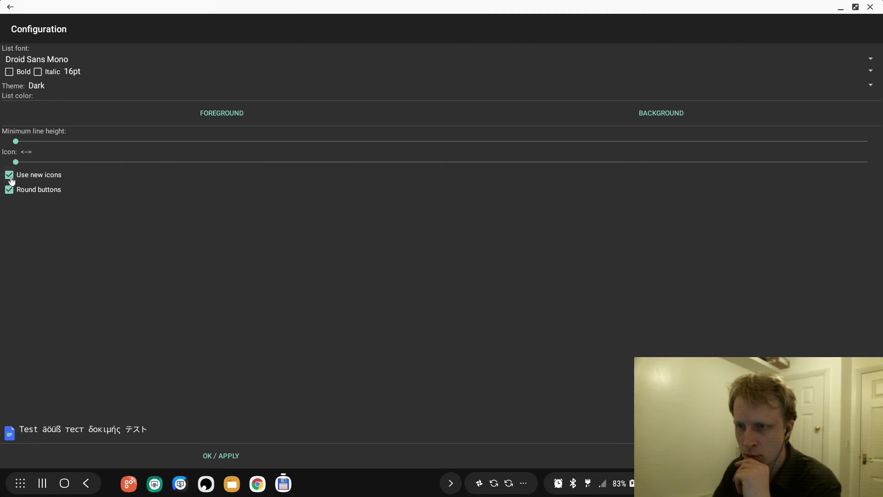
pyautogui.click(9, 189)
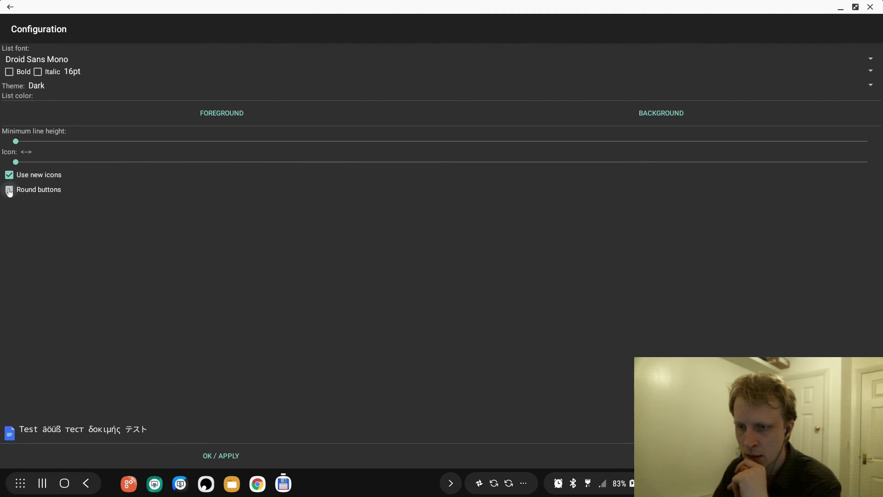
pyautogui.click(9, 189)
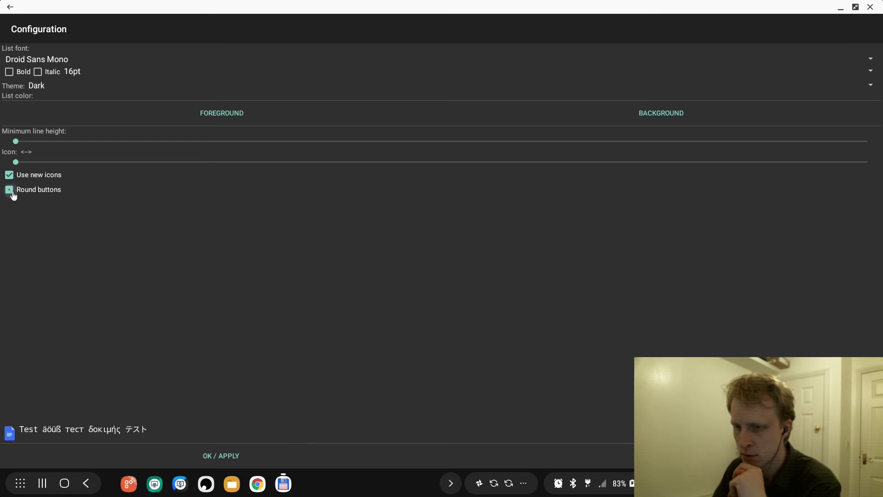
pyautogui.click(10, 189)
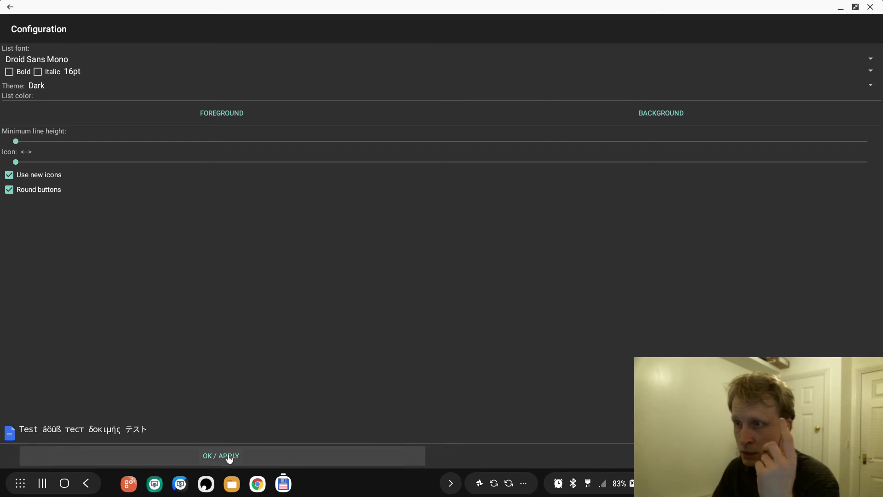
# - Apply the display settings and confirm opening the ghisler.com Android plugins page
pyautogui.click(221, 455)
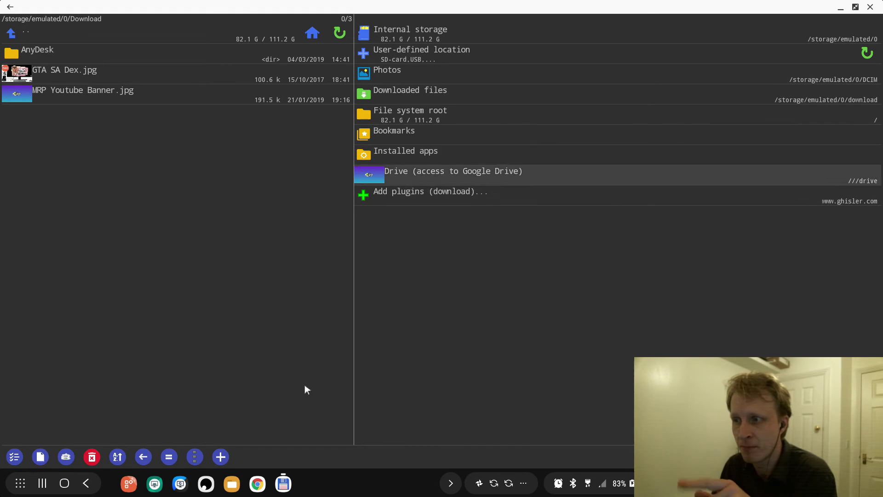
pyautogui.click(428, 191)
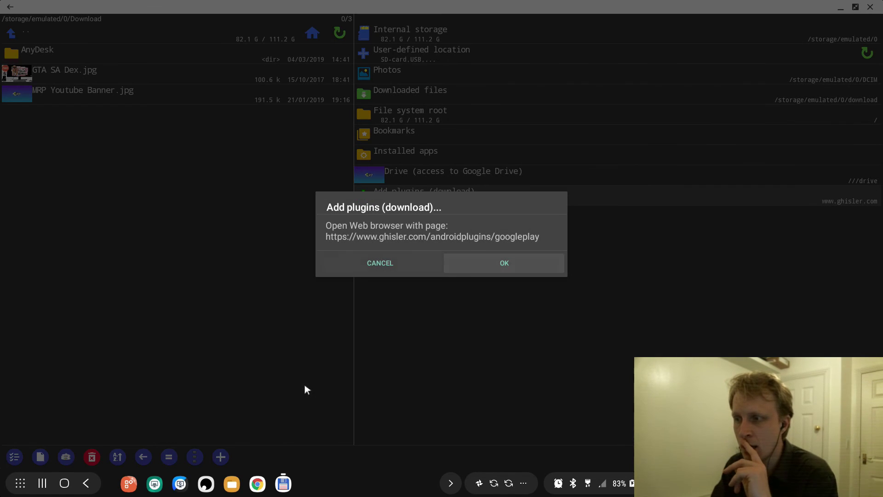
pyautogui.click(502, 263)
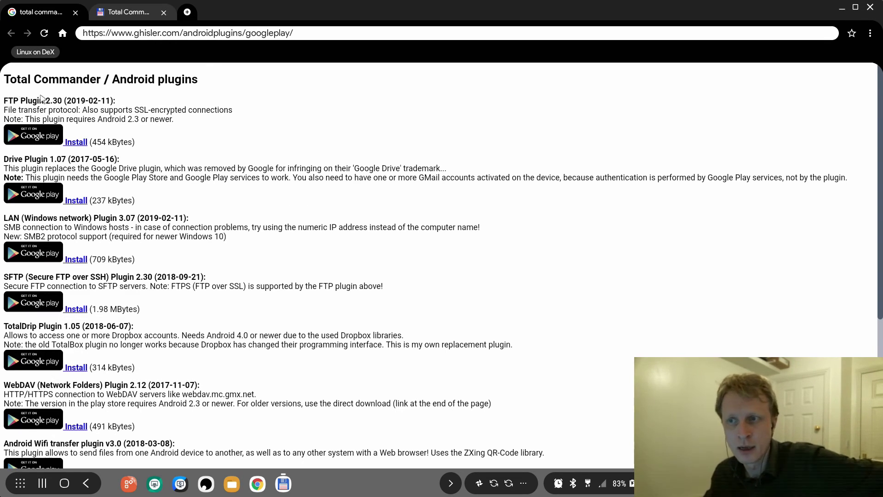
pyautogui.moveTo(30, 213)
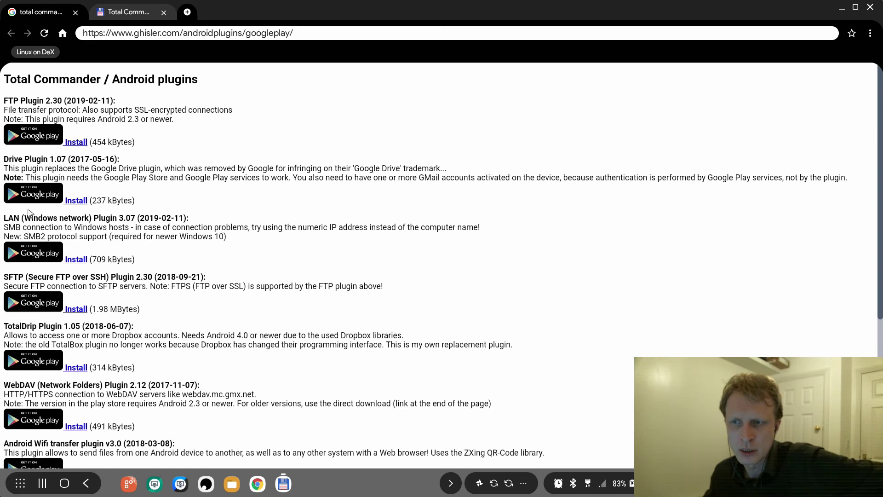
pyautogui.moveTo(22, 325)
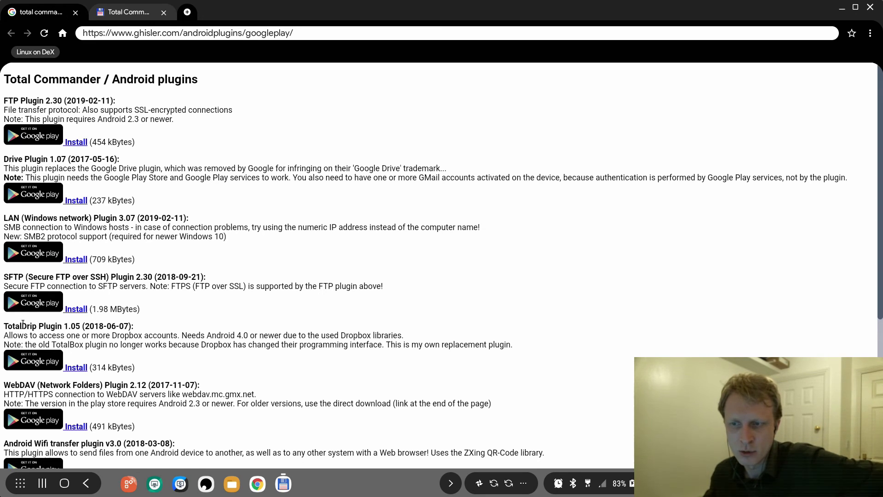
pyautogui.scroll(-3)
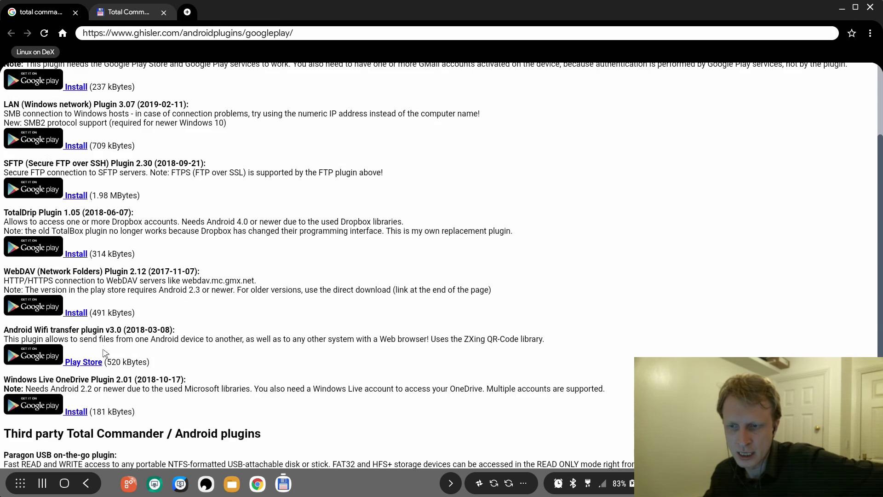
pyautogui.scroll(-3)
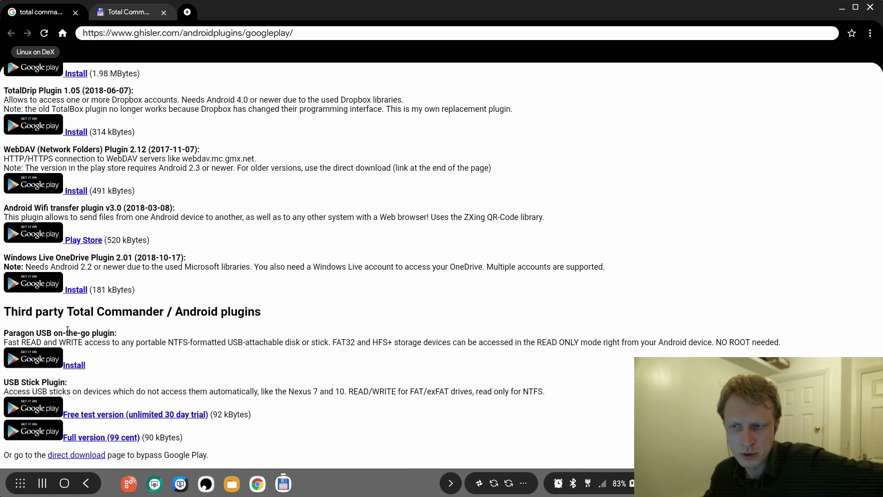
pyautogui.moveTo(208, 338)
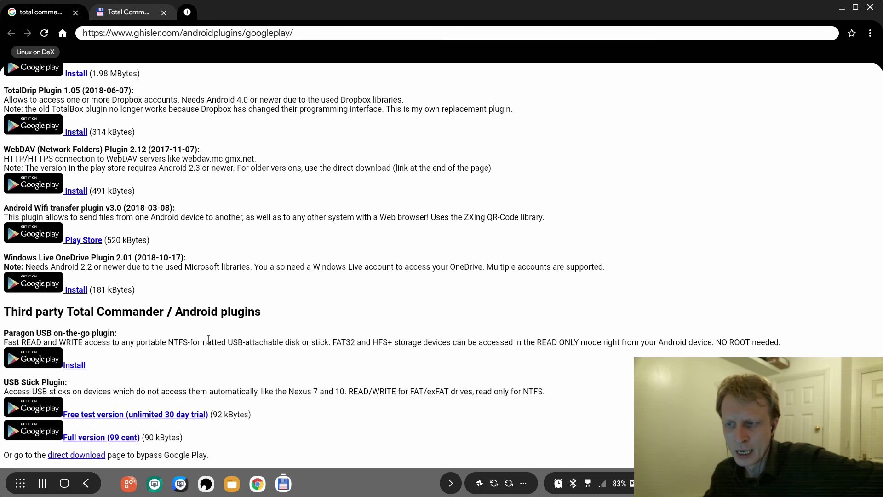
pyautogui.moveTo(242, 354)
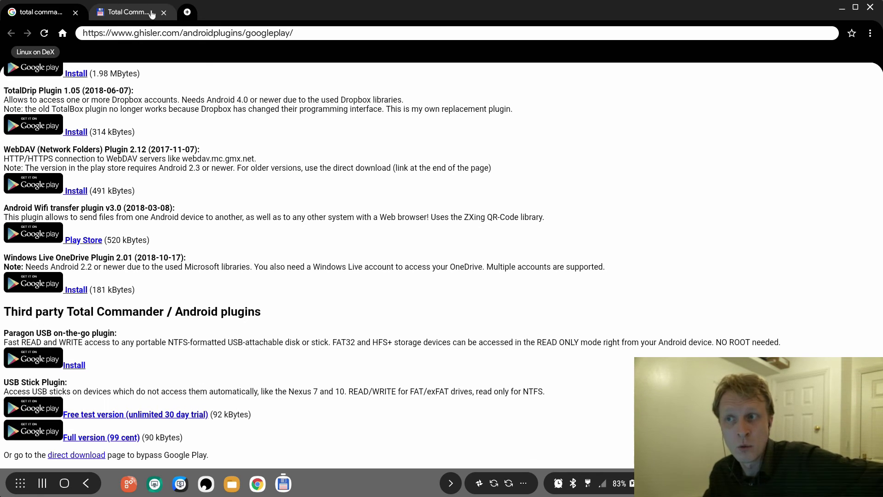
pyautogui.scroll(3)
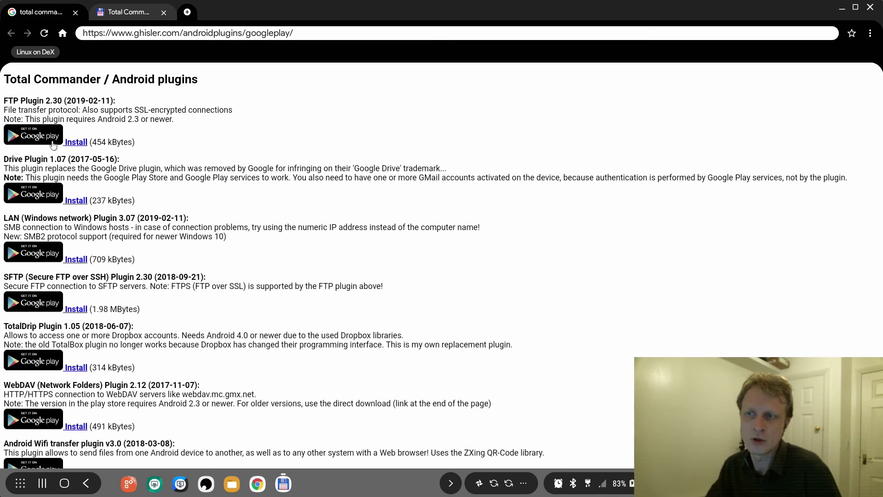
pyautogui.click(32, 135)
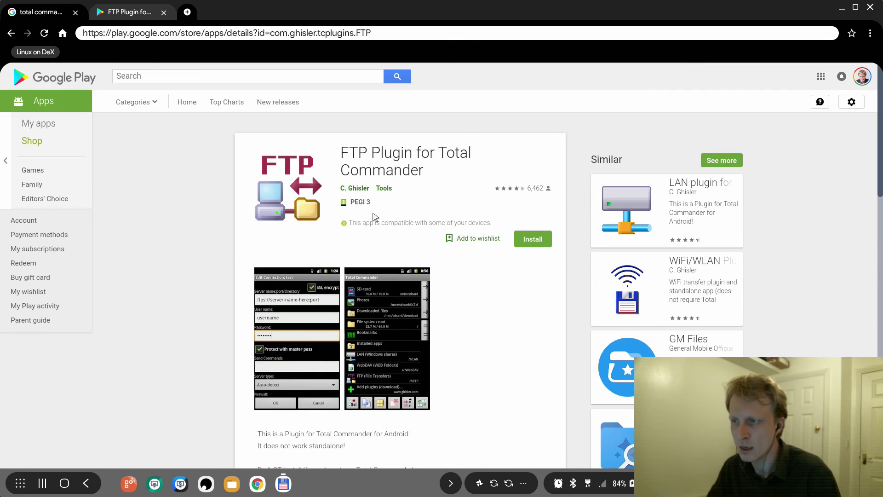
pyautogui.moveTo(860, 22)
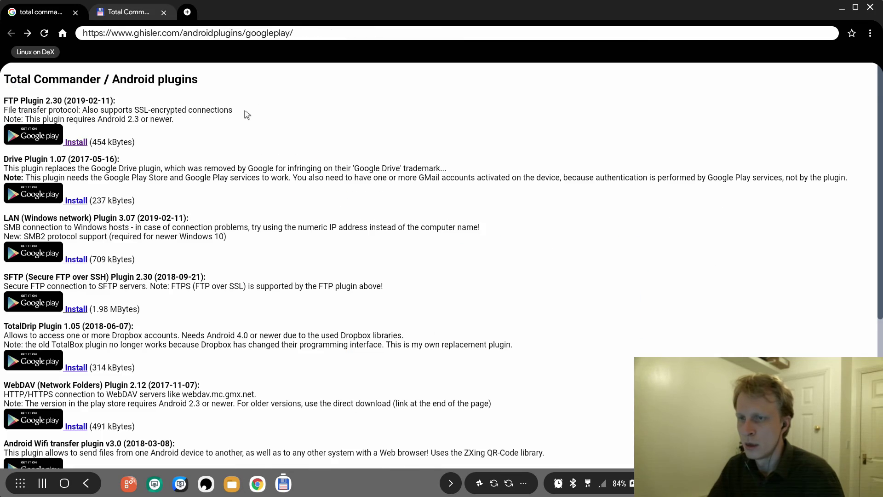
# - Return to Total Commander, view the file system root, then go back to storage locations
pyautogui.click(164, 12)
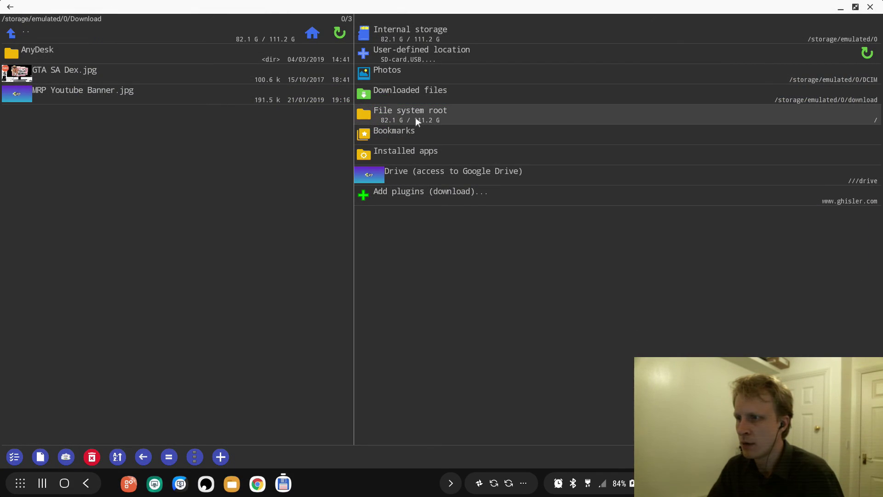
pyautogui.click(418, 114)
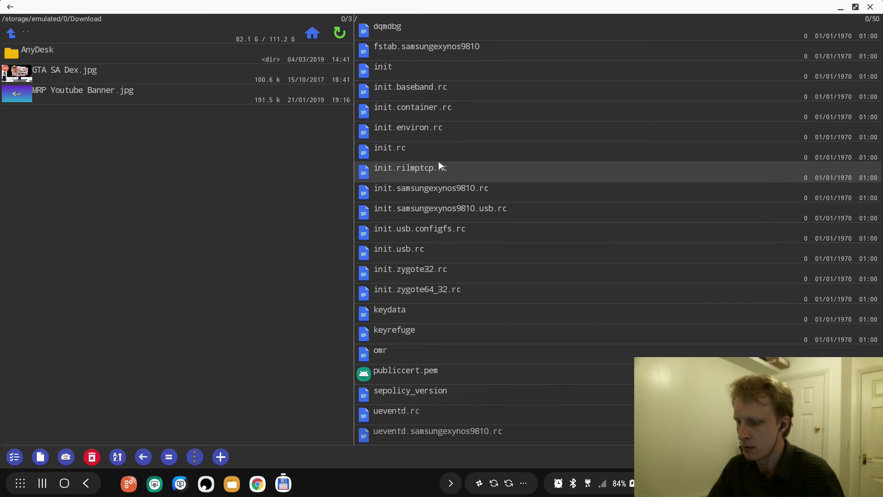
pyautogui.click(311, 32)
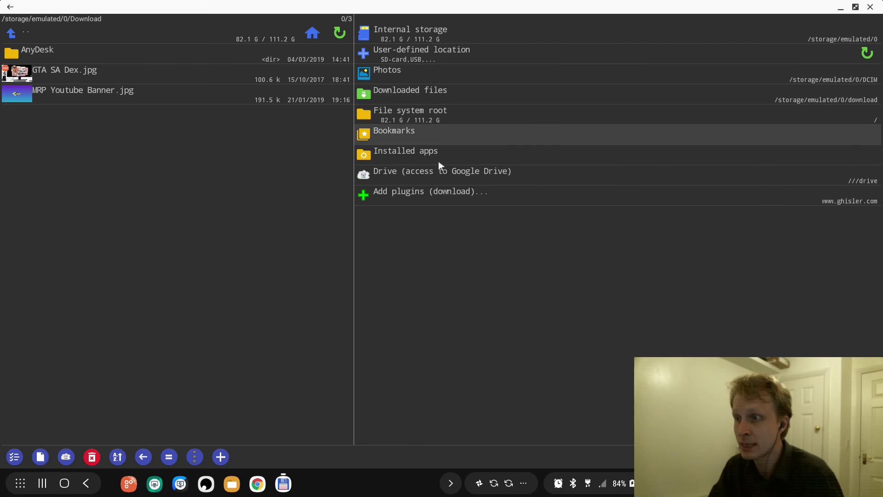
# - Jump to the Youtube Thumbnails bookmark, go up to Drive accounts, and close the app
pyautogui.click(394, 130)
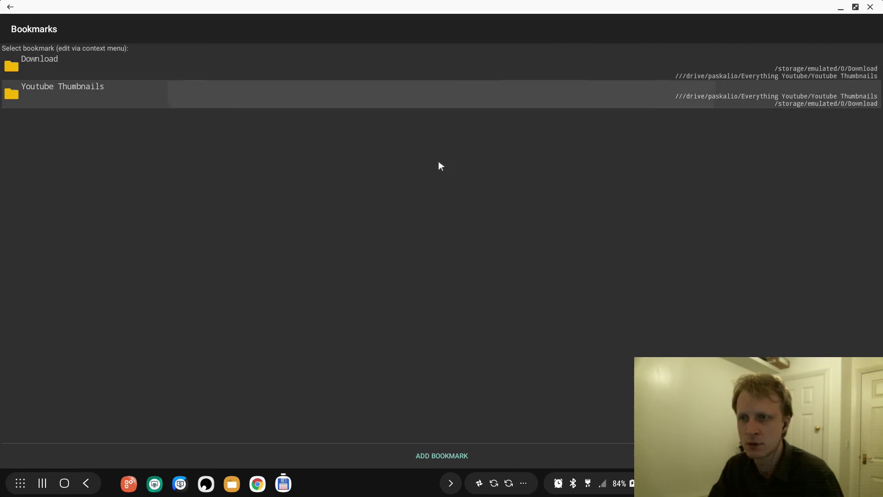
pyautogui.click(62, 94)
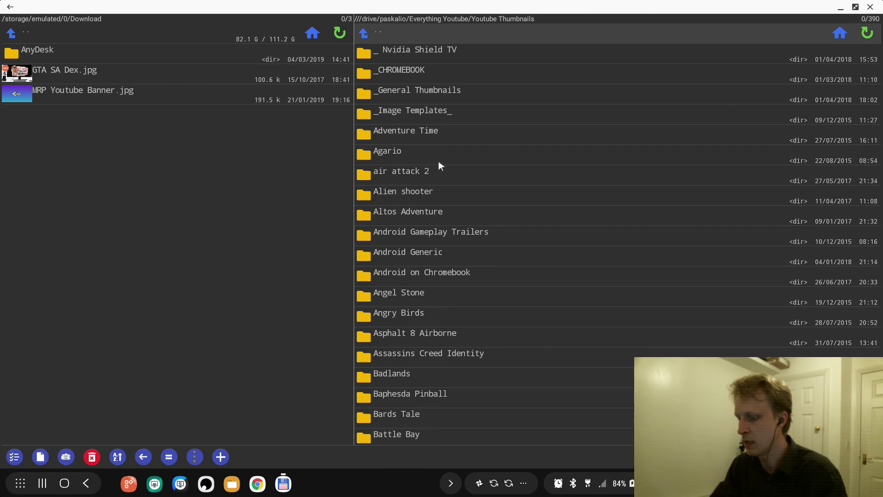
pyautogui.click(364, 32)
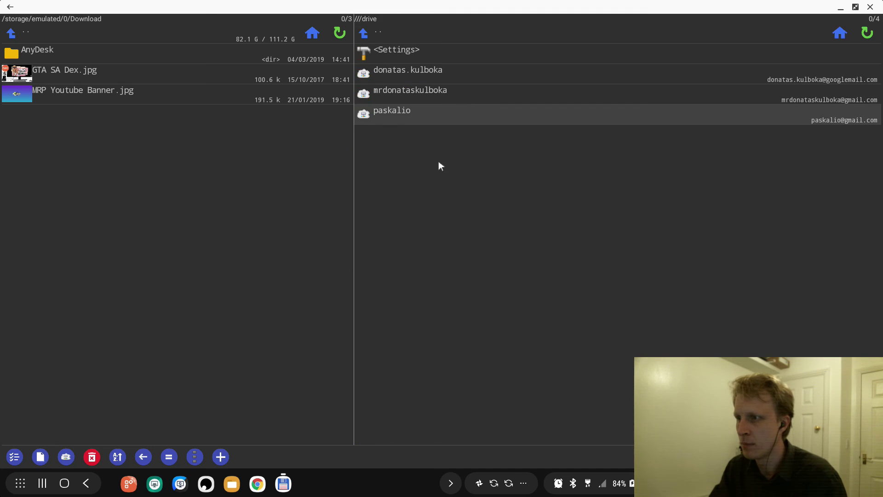
pyautogui.click(64, 483)
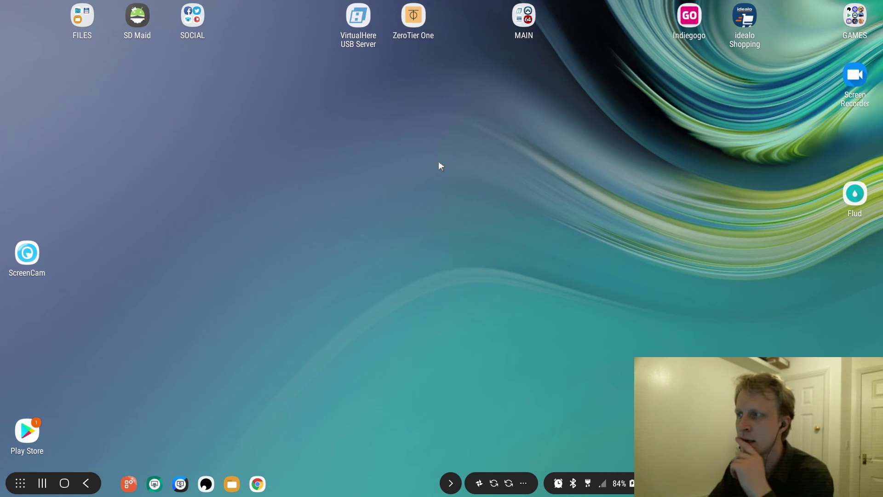
pyautogui.moveTo(96, 154)
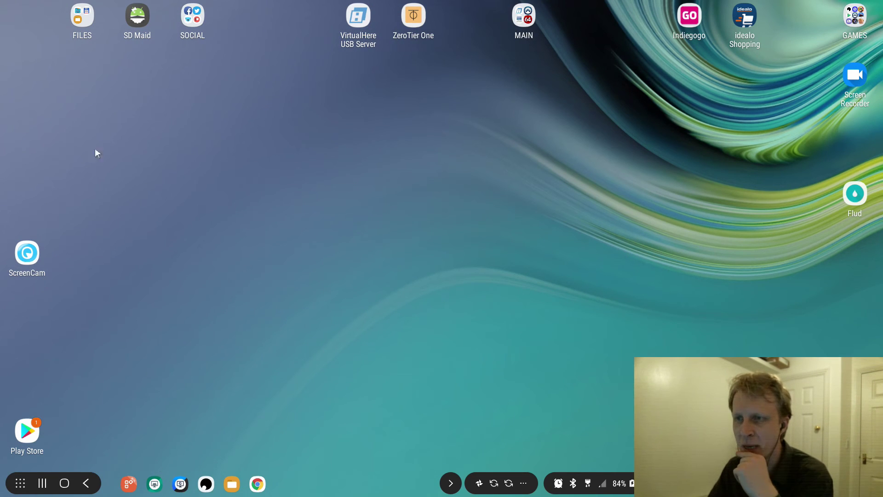
# - Launch Total Commander from the FILES group and pin its icon to the taskbar
pyautogui.click(82, 16)
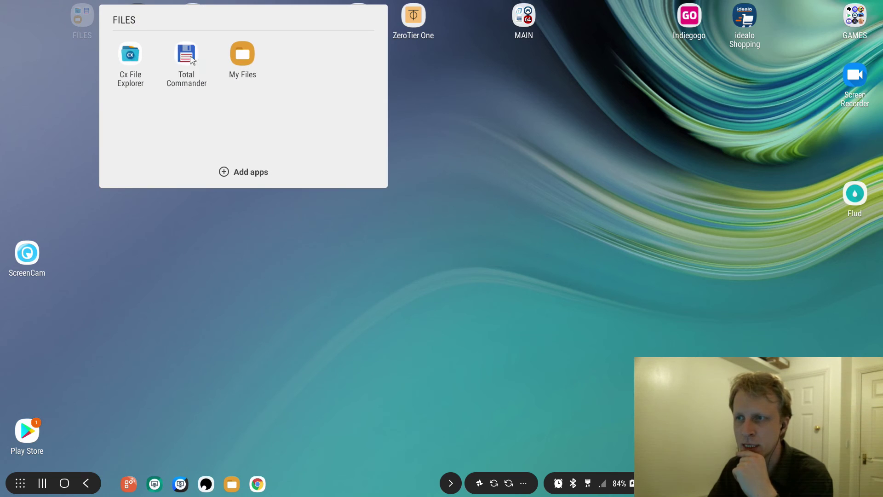
pyautogui.click(186, 55)
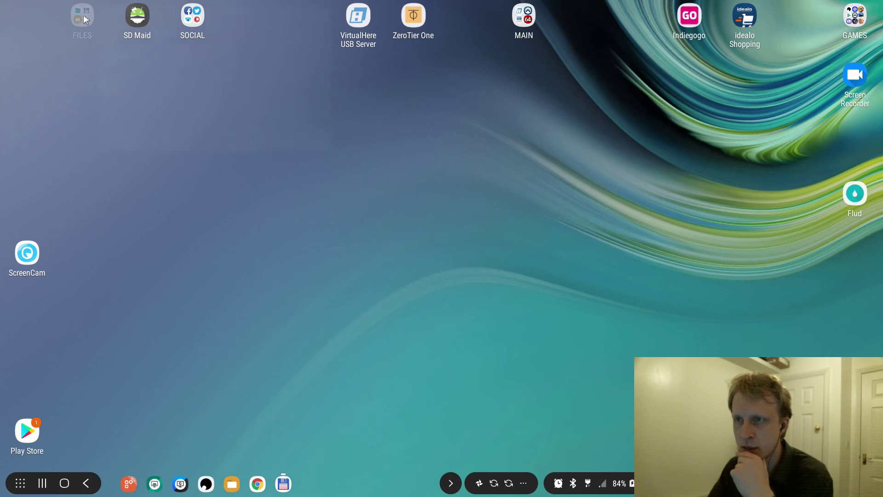
pyautogui.rightClick(284, 483)
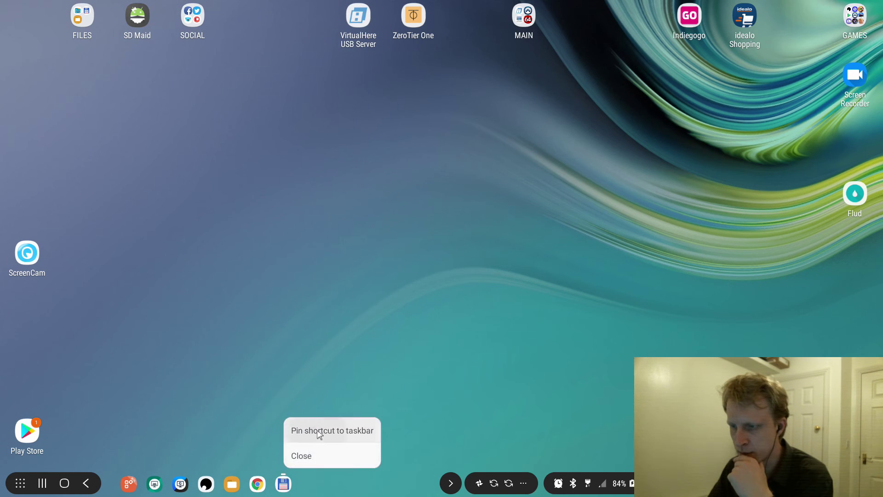
pyautogui.click(283, 483)
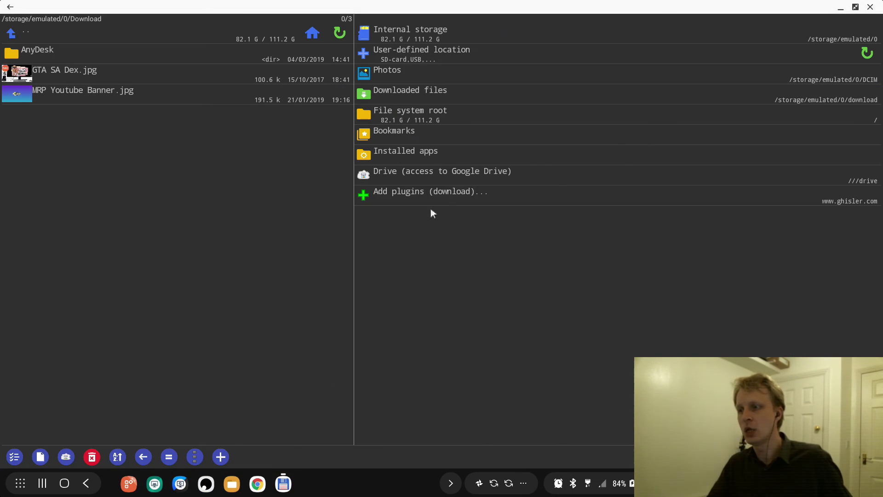
pyautogui.moveTo(432, 134)
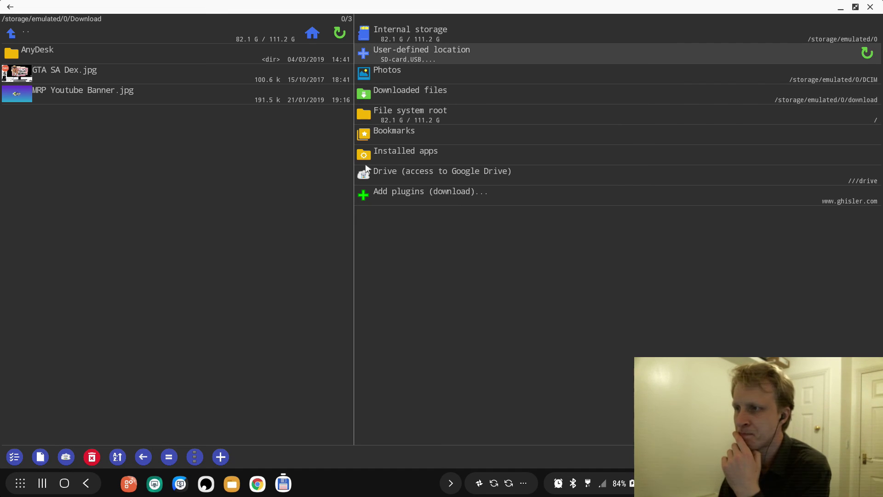
# - Browse the right panel through internal storage and Documents, then back out toward Download
pyautogui.click(410, 29)
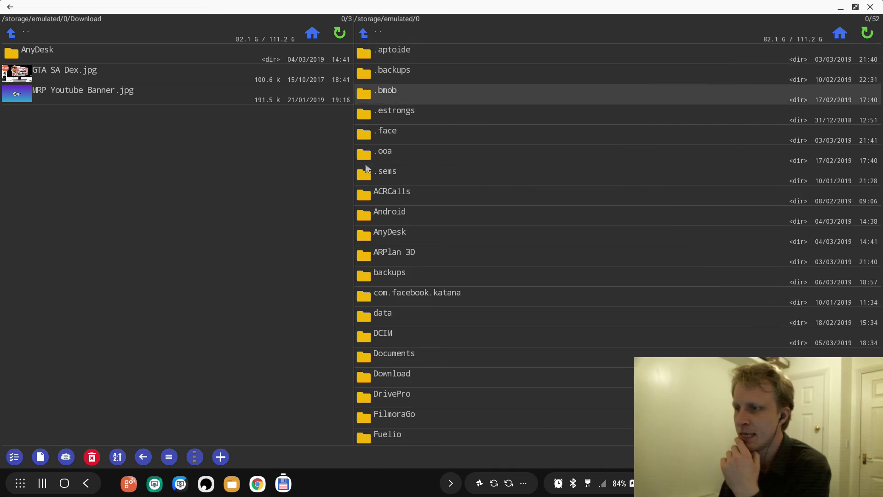
pyautogui.click(838, 32)
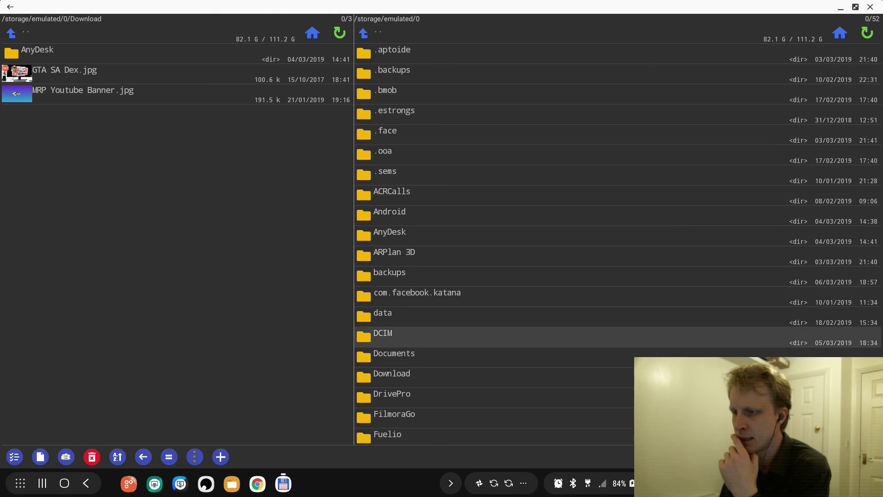
pyautogui.doubleClick(393, 353)
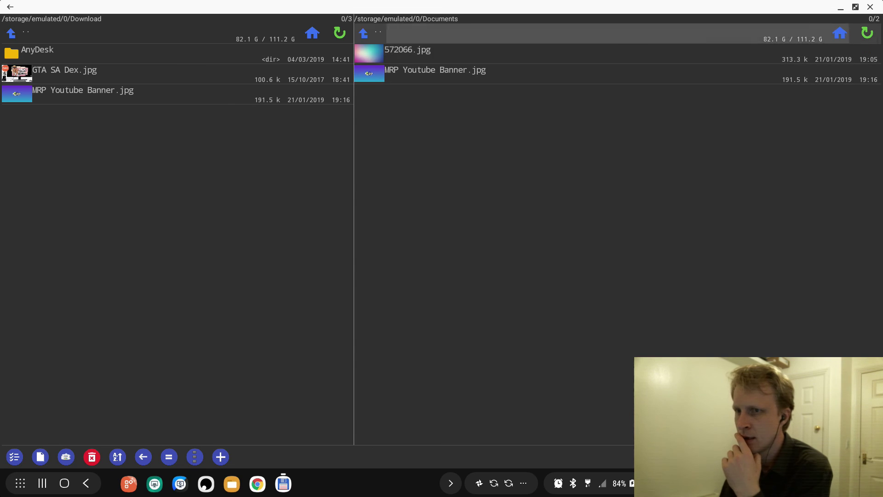
pyautogui.click(363, 32)
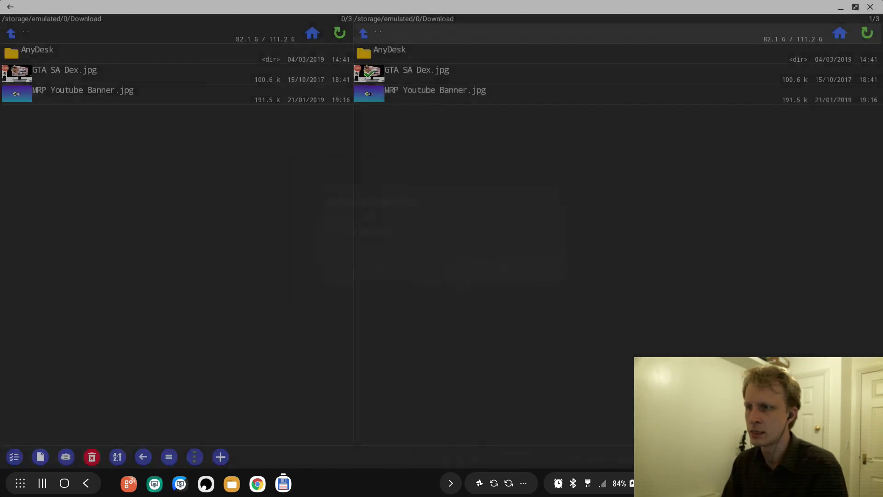
# - Confirm deleting GTA SA Dex.jpg, then search 'tot' in Play Store and open Total Commander
pyautogui.click(91, 457)
pyautogui.write('st')
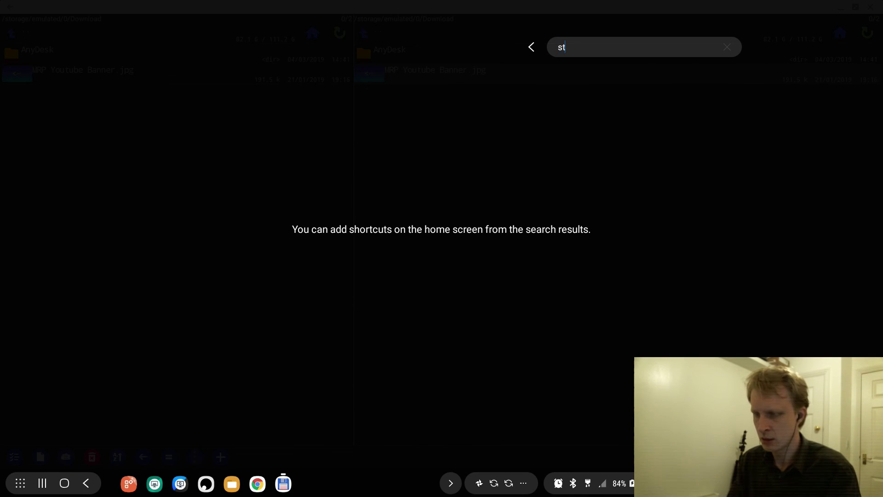
pyautogui.click(530, 47)
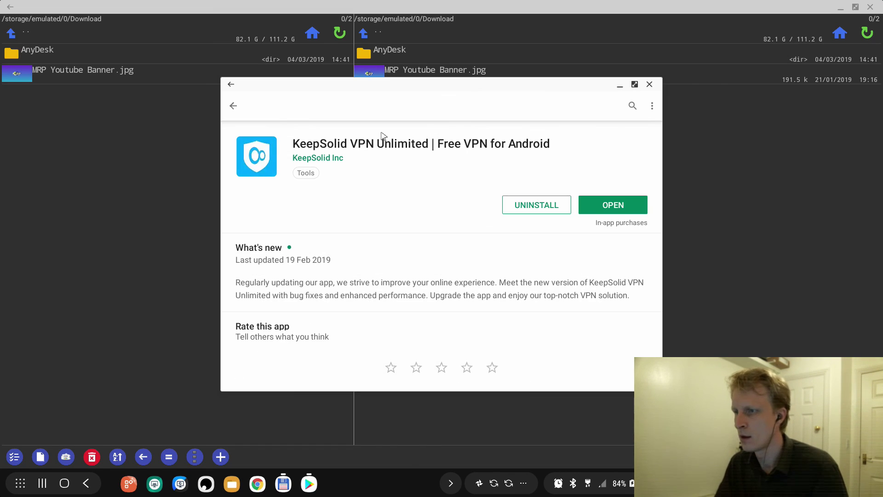
pyautogui.click(632, 106)
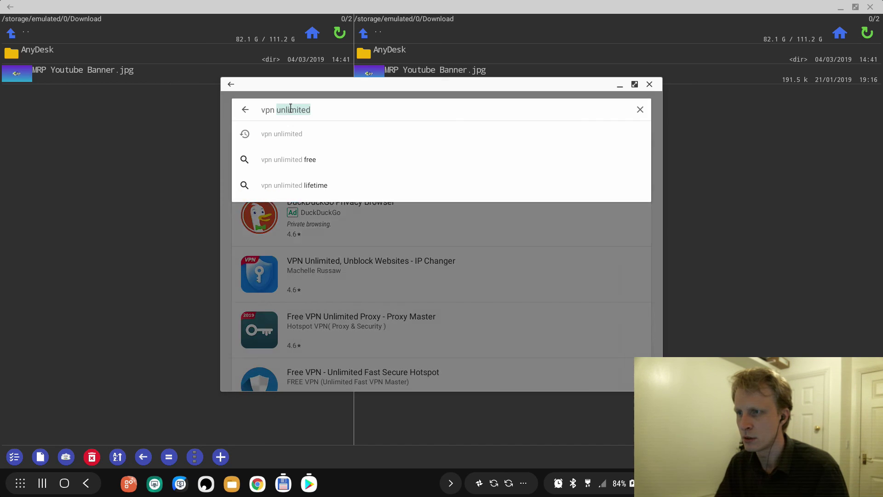
pyautogui.write('total commander')
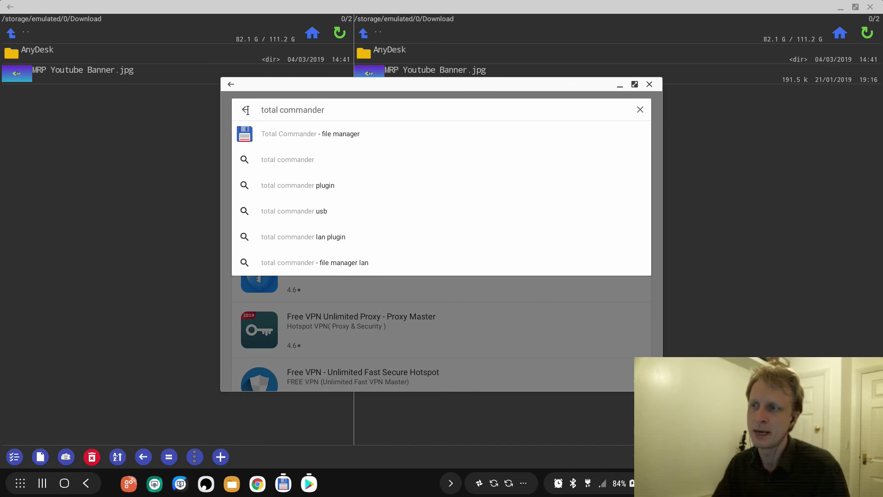
pyautogui.click(310, 133)
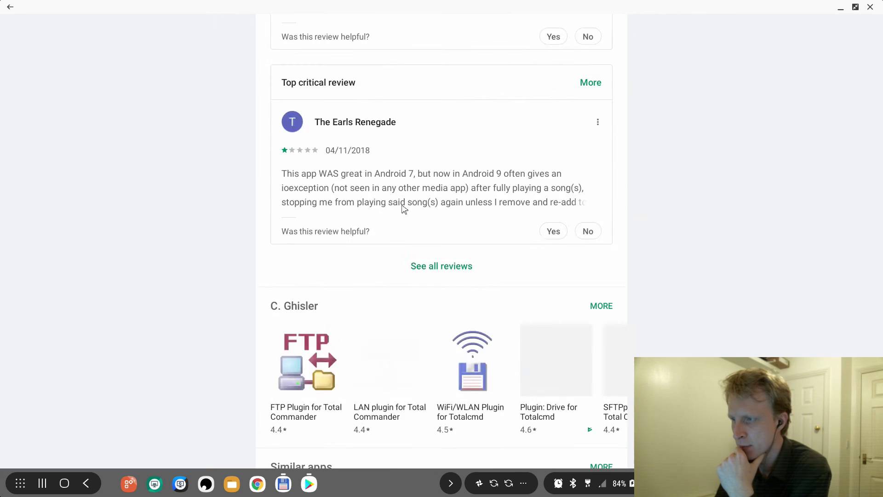
# - Scroll the listing through ratings, reviews and What's new down to the C. Ghisler apps
pyautogui.scroll(3)
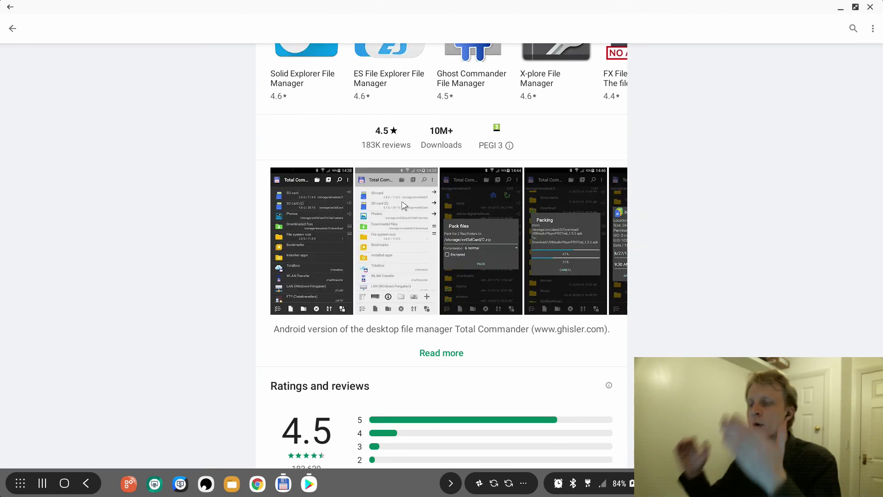
pyautogui.moveTo(498, 192)
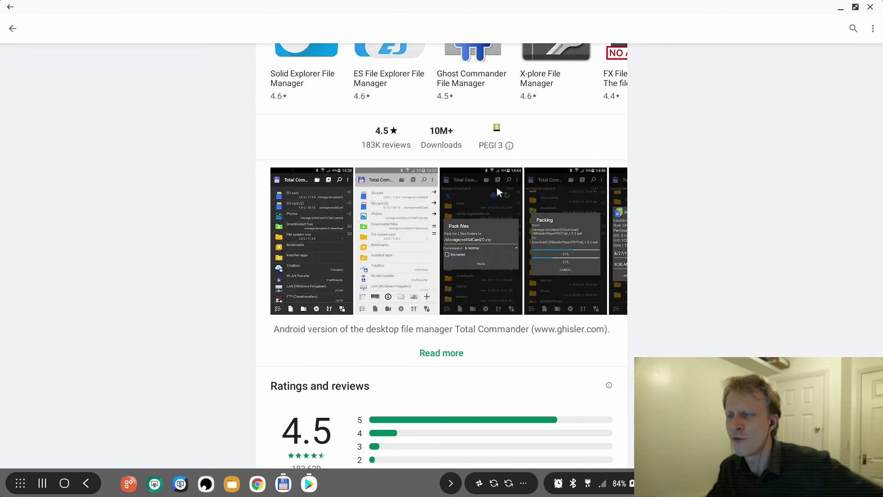
pyautogui.moveTo(383, 153)
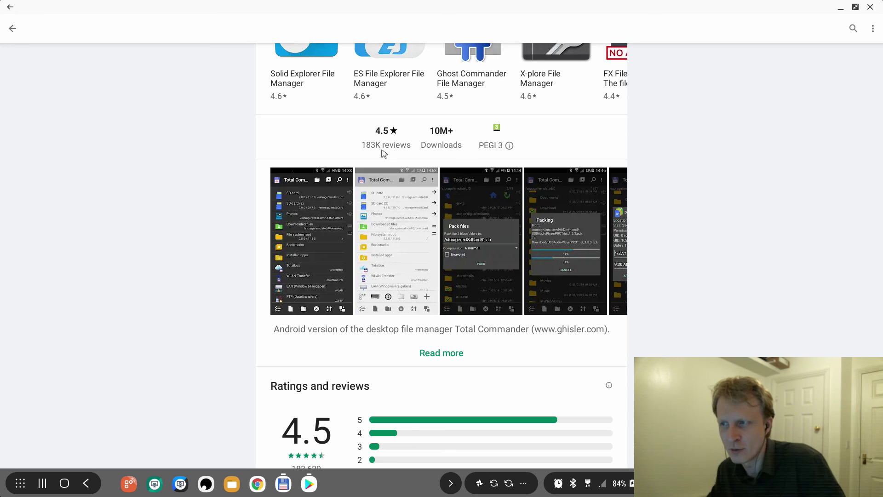
pyautogui.moveTo(396, 153)
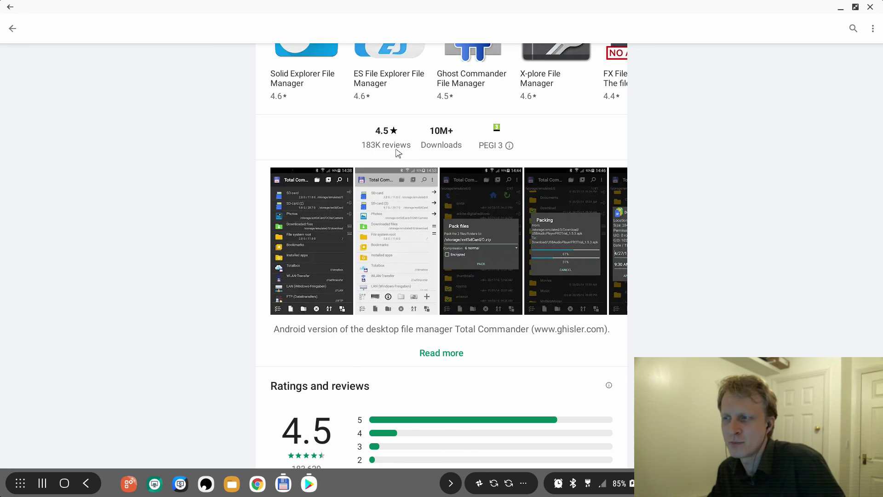
pyautogui.moveTo(414, 157)
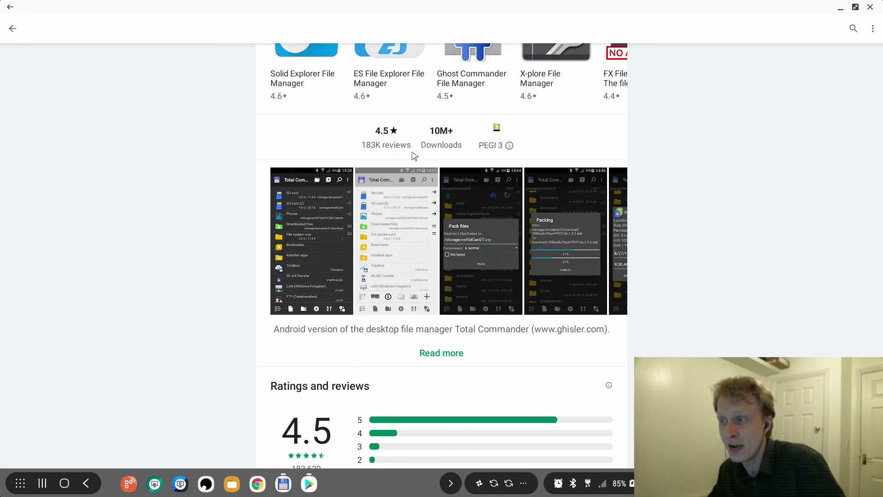
pyautogui.scroll(-3)
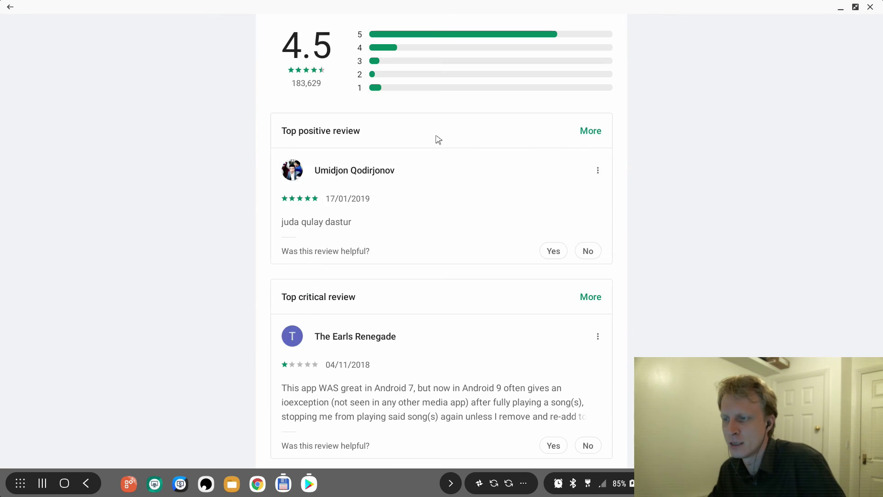
pyautogui.scroll(-3)
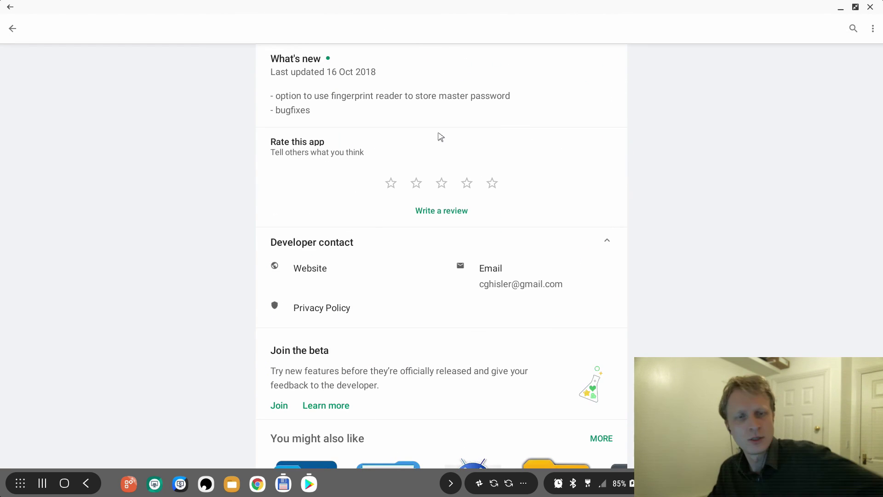
pyautogui.moveTo(438, 132)
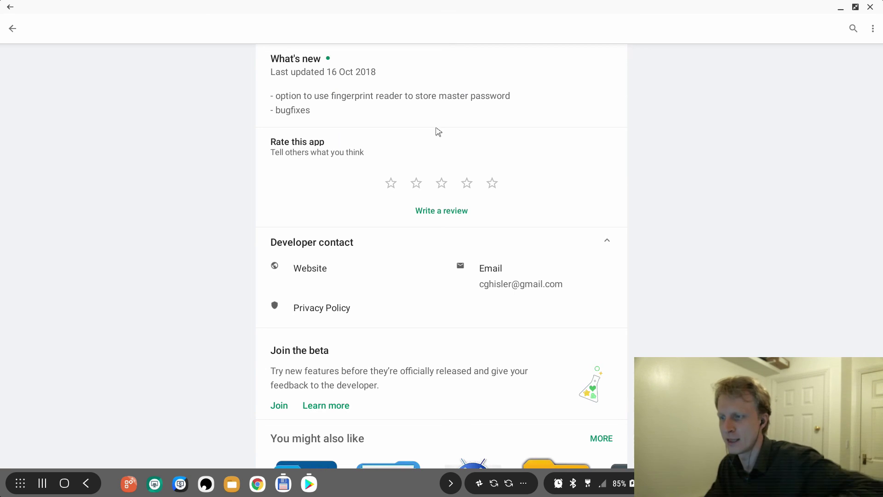
pyautogui.scroll(-3)
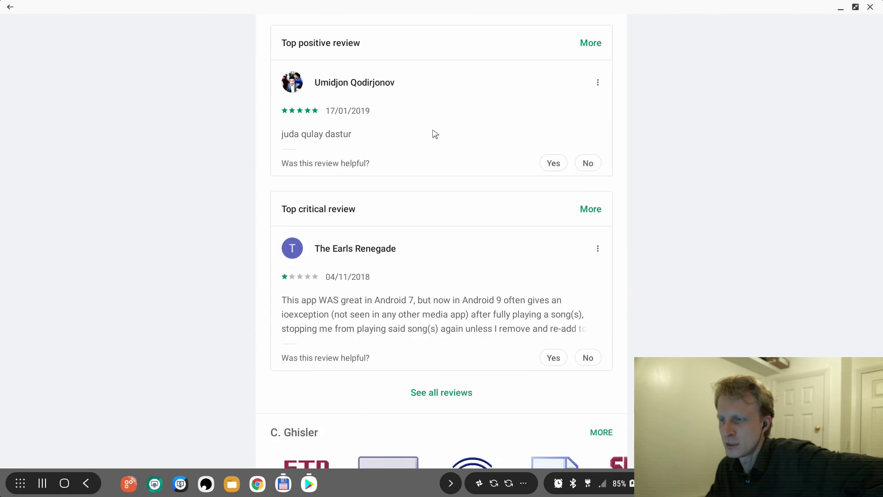
pyautogui.scroll(-3)
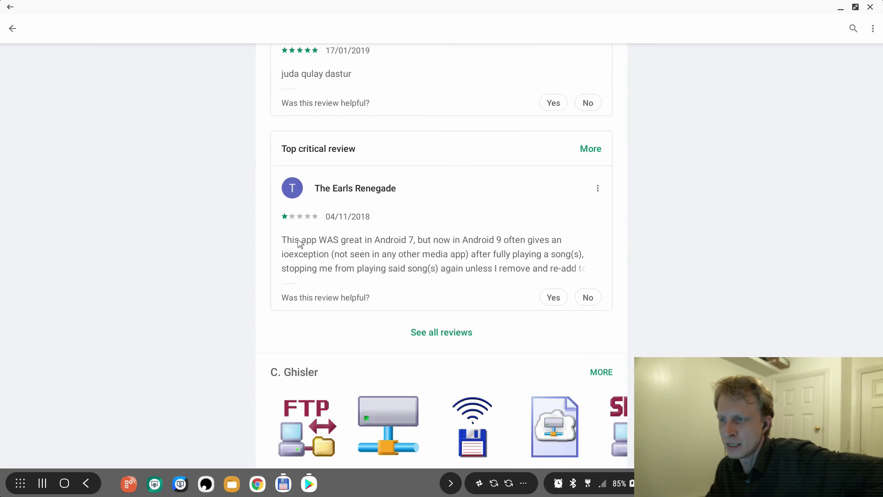
pyautogui.moveTo(415, 242)
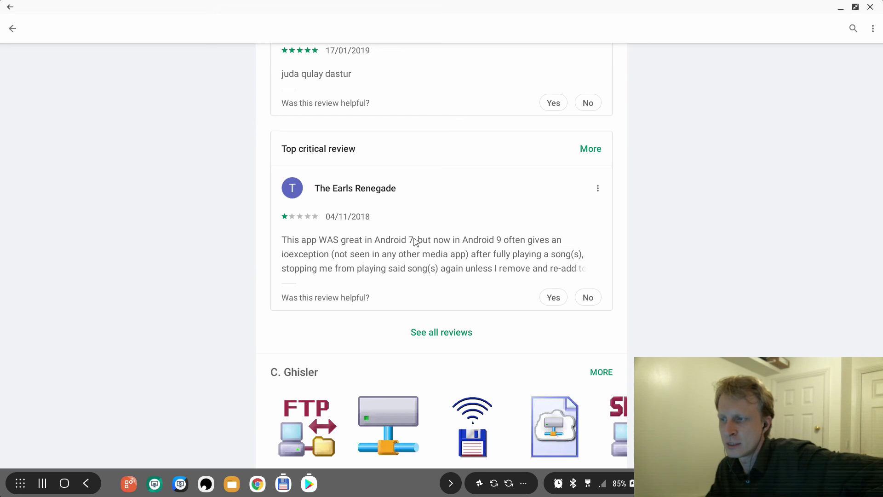
pyautogui.moveTo(508, 253)
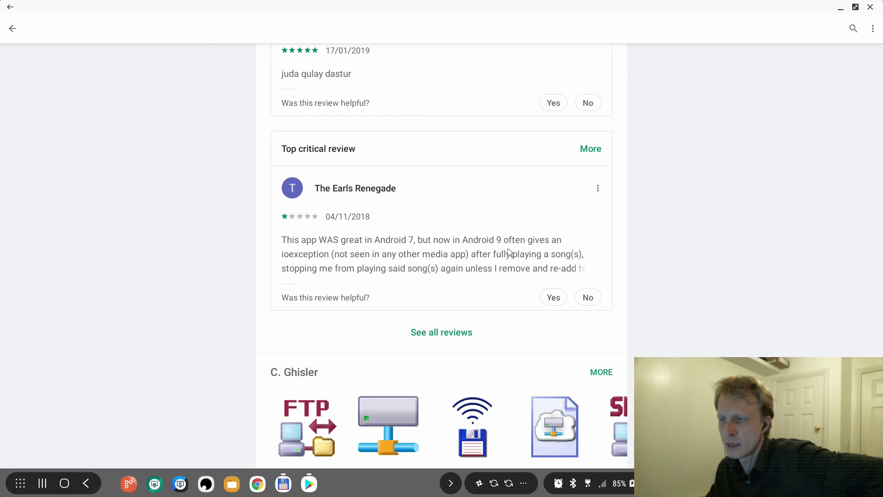
pyautogui.moveTo(459, 258)
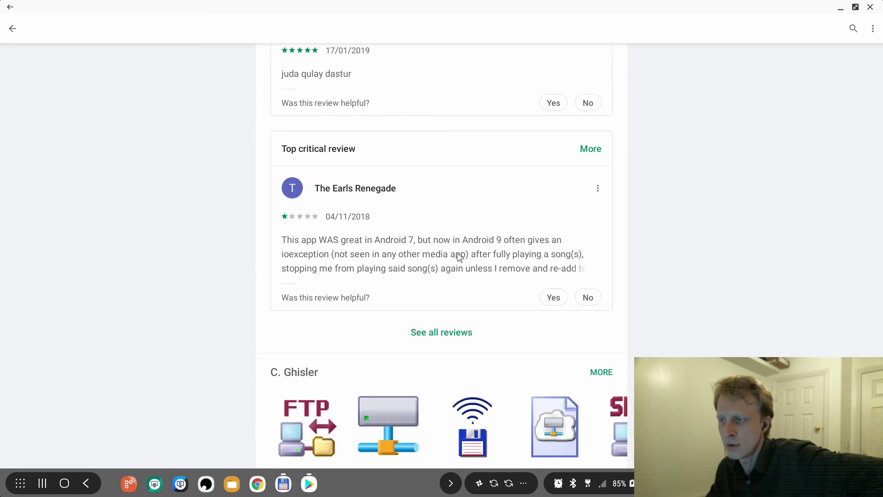
pyautogui.moveTo(338, 276)
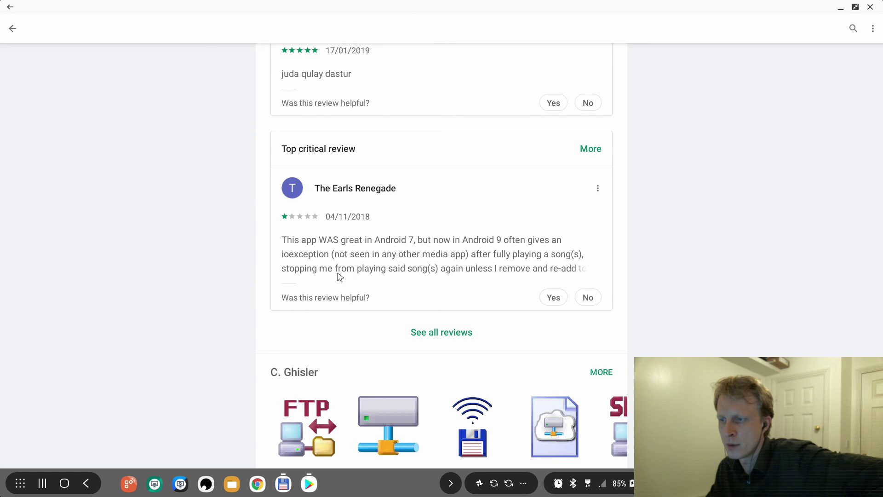
pyautogui.moveTo(501, 275)
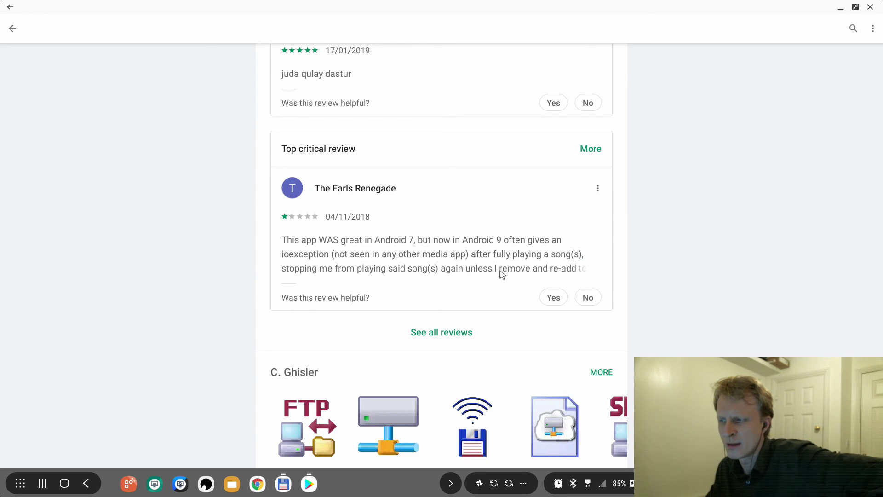
pyautogui.scroll(-3)
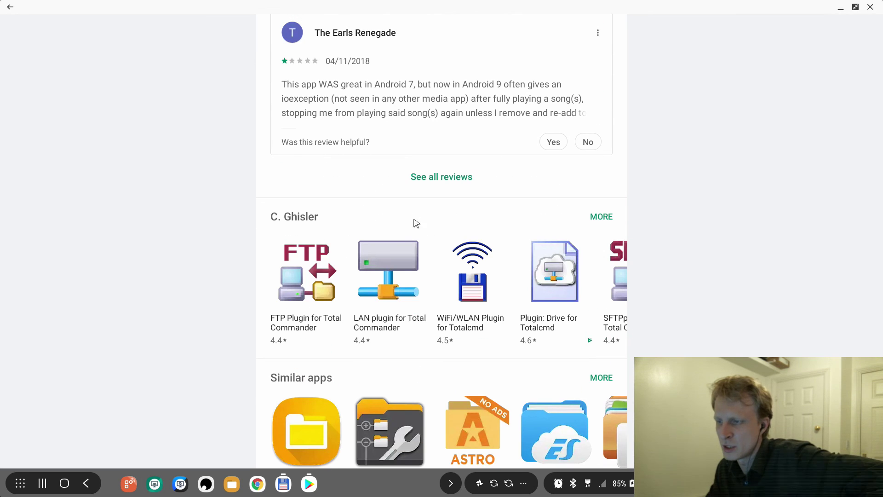
pyautogui.moveTo(476, 296)
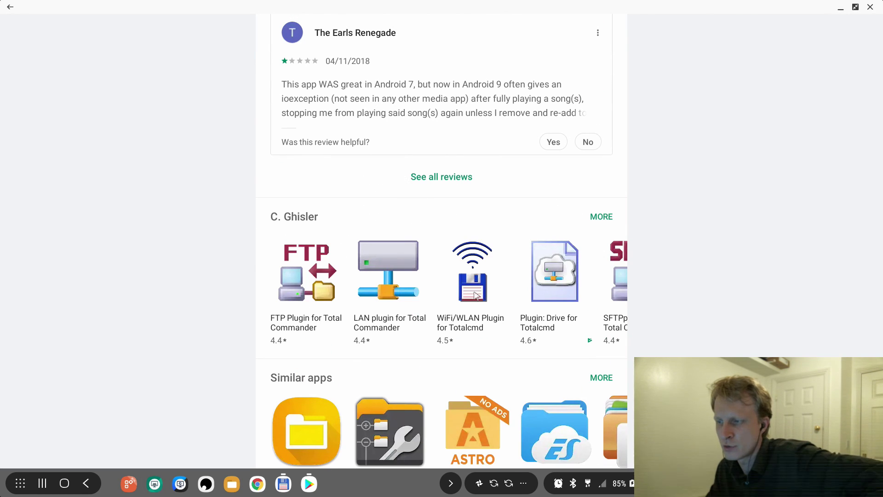
# - Browse the WiFi/WLAN Plugin for Totalcmd listing, then go back to 'vpn unlimited' results
pyautogui.click(472, 270)
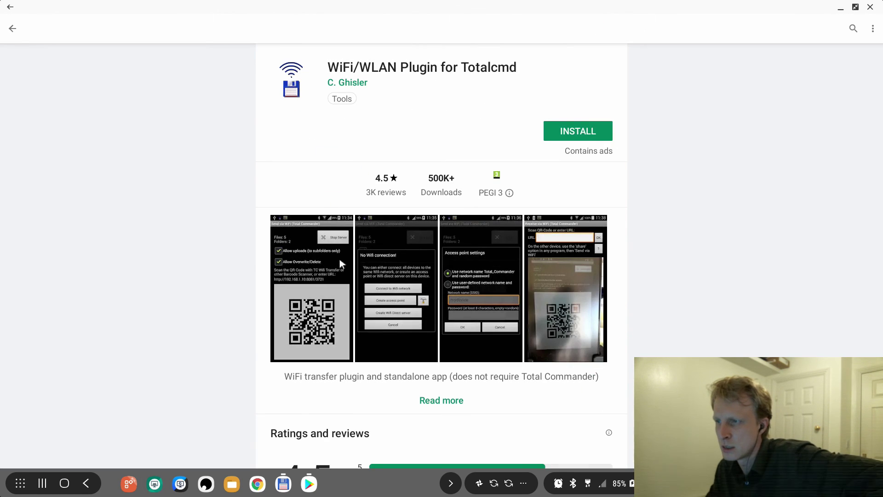
pyautogui.scroll(-3)
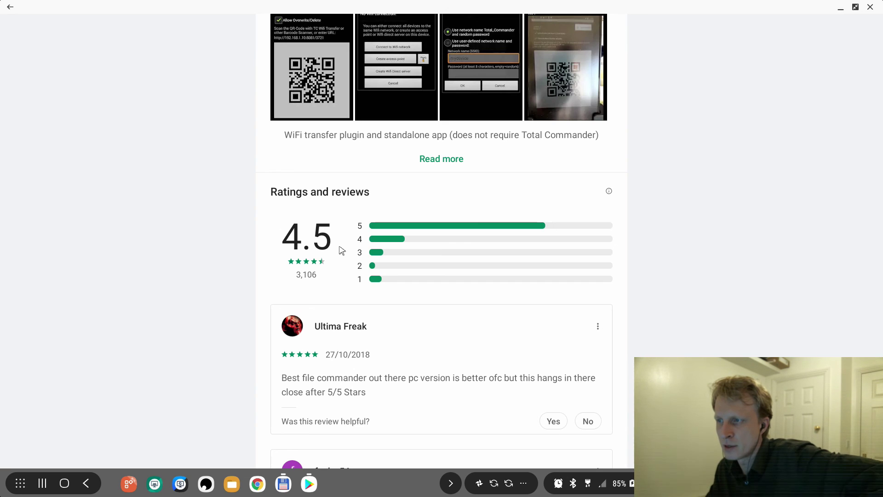
pyautogui.scroll(3)
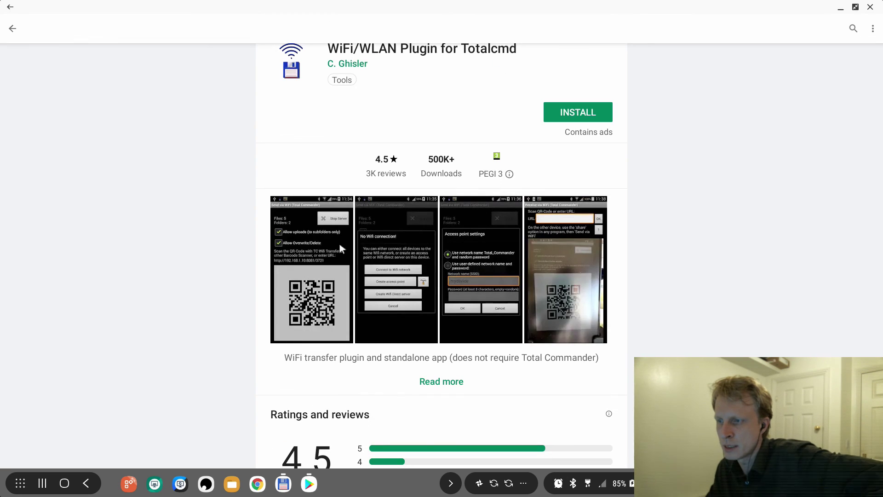
pyautogui.moveTo(326, 261)
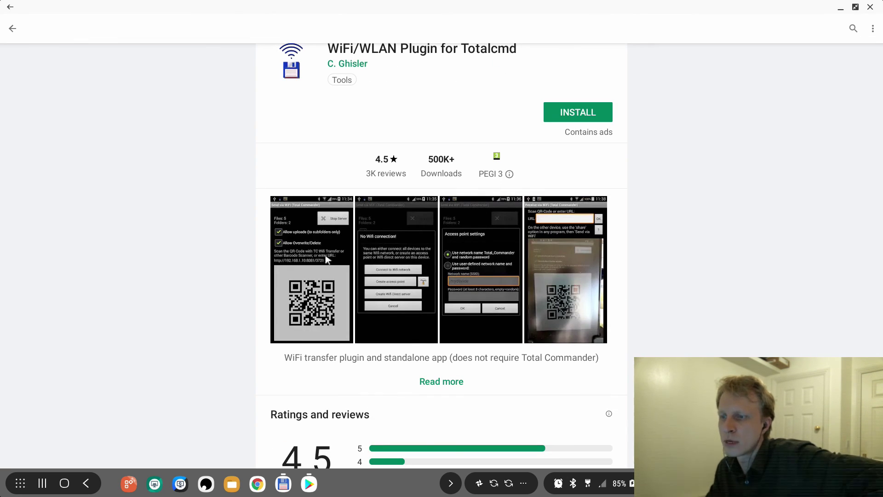
pyautogui.moveTo(331, 125)
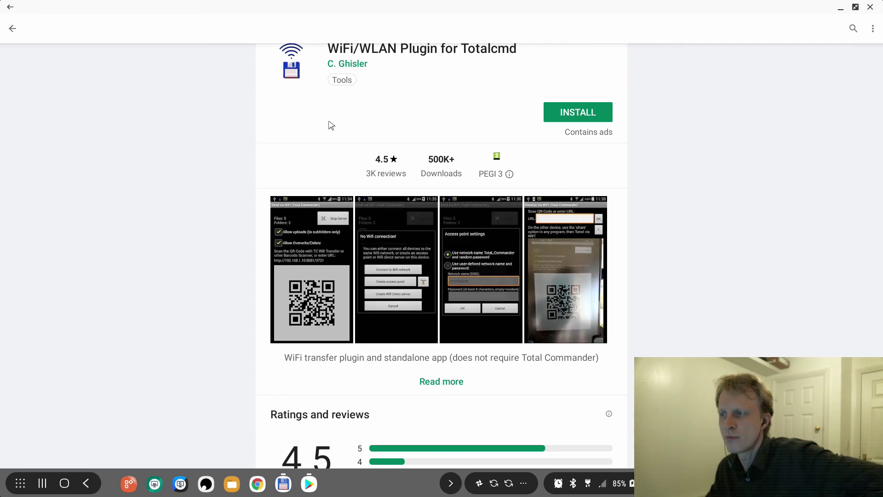
pyautogui.click(13, 28)
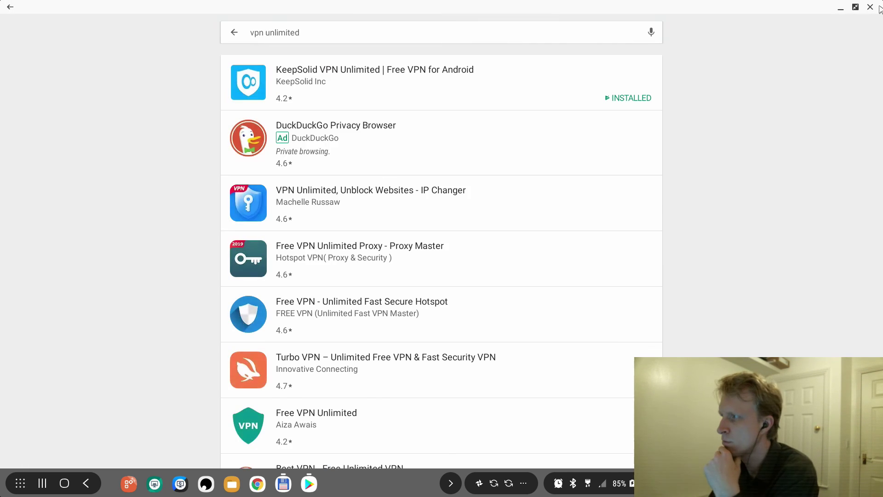